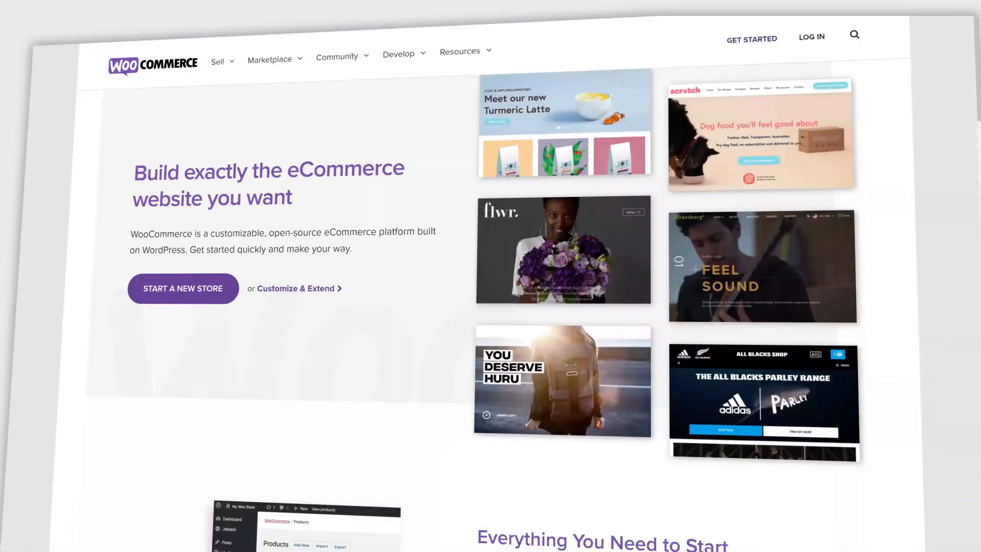
mouse_move(938, 484)
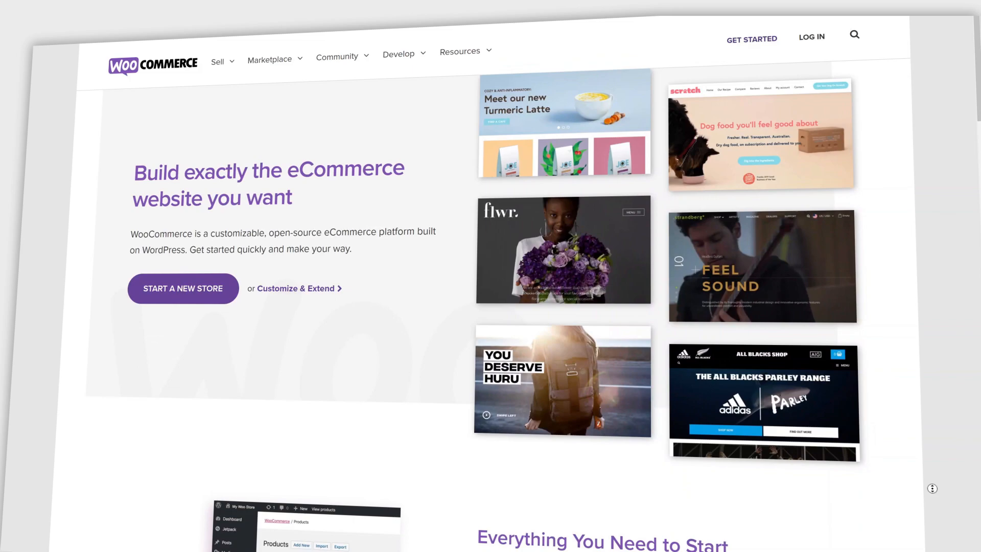
- Scroll down the Add New product screen and open the Product data product-type list
scroll("down", 3)
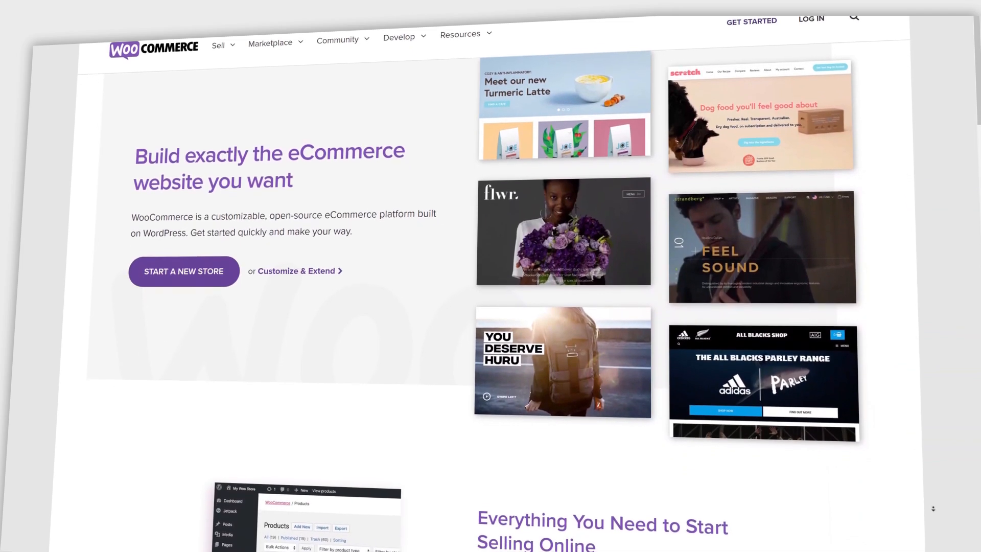
scroll("down", 3)
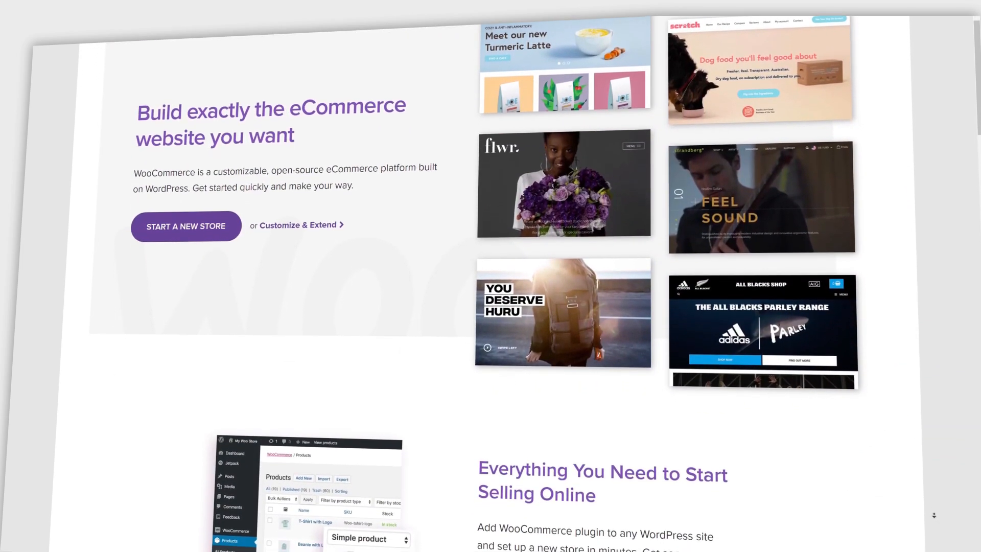
scroll("down", 3)
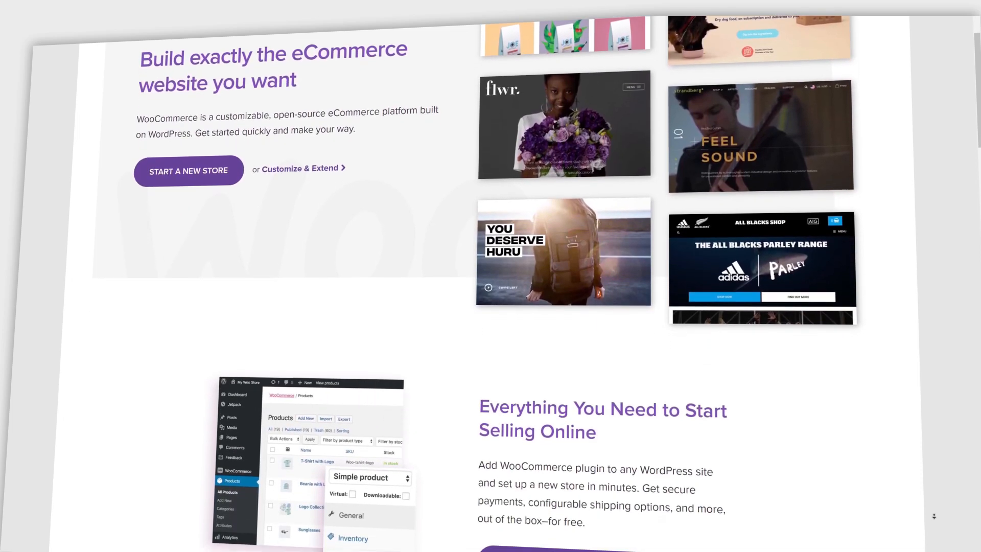
scroll("down", 3)
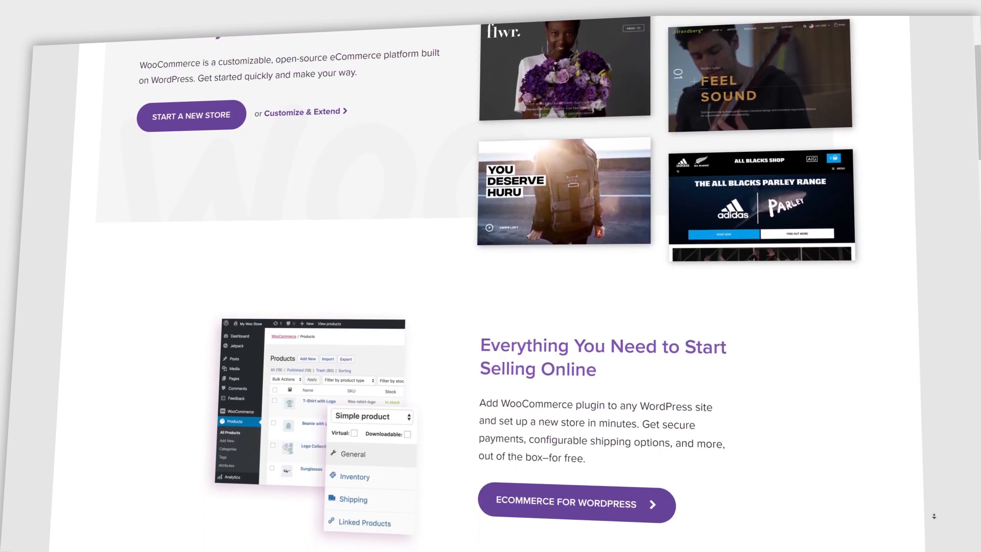
scroll("down", 3)
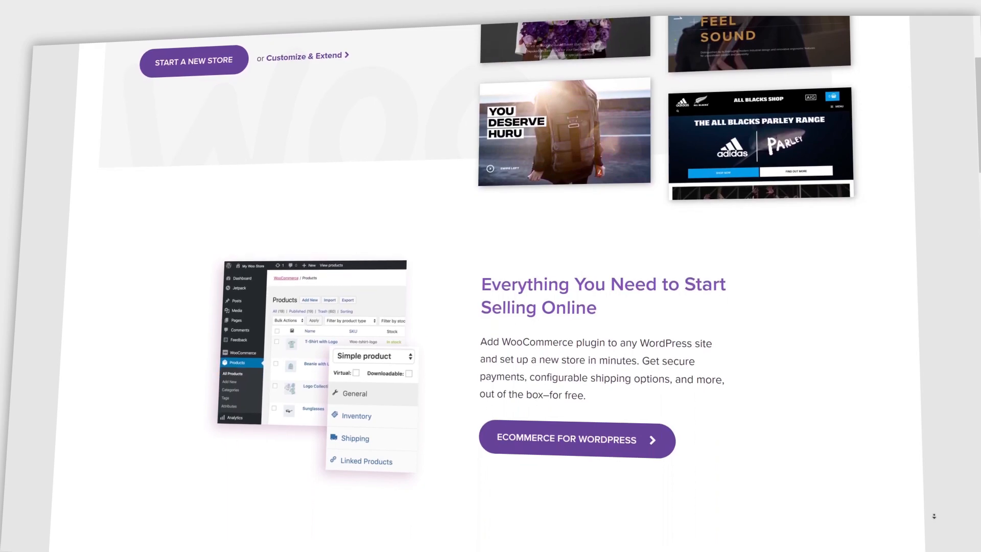
scroll("down", 3)
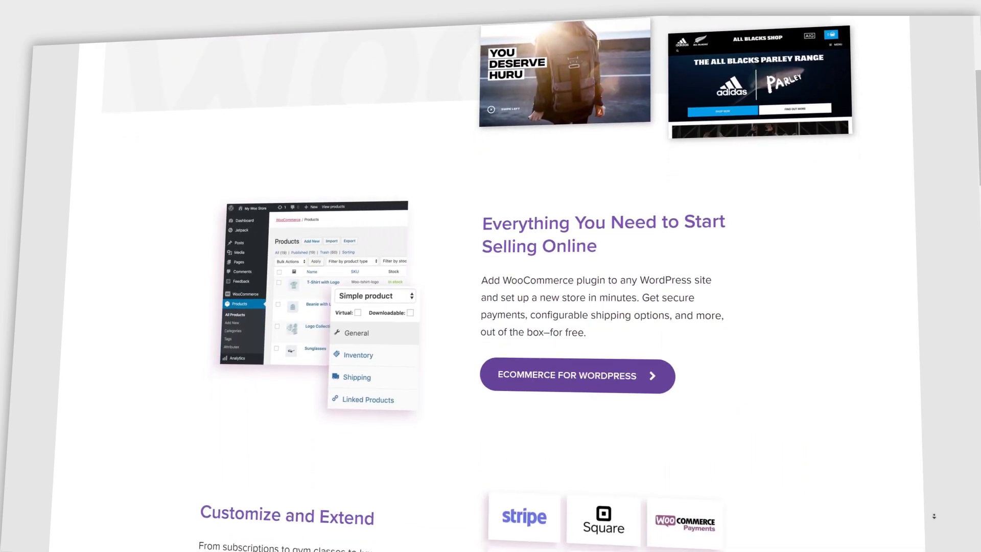
scroll("down", 3)
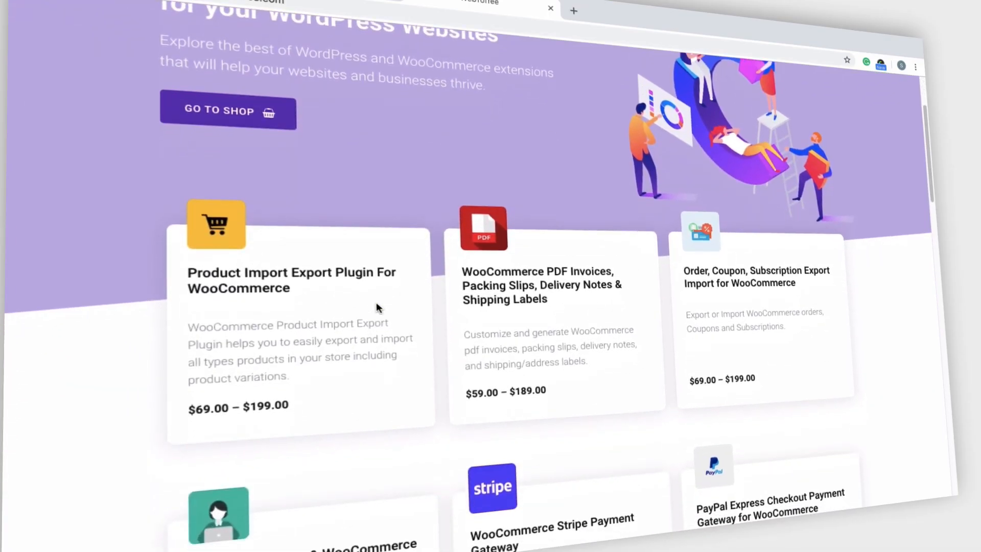
mouse_move(273, 277)
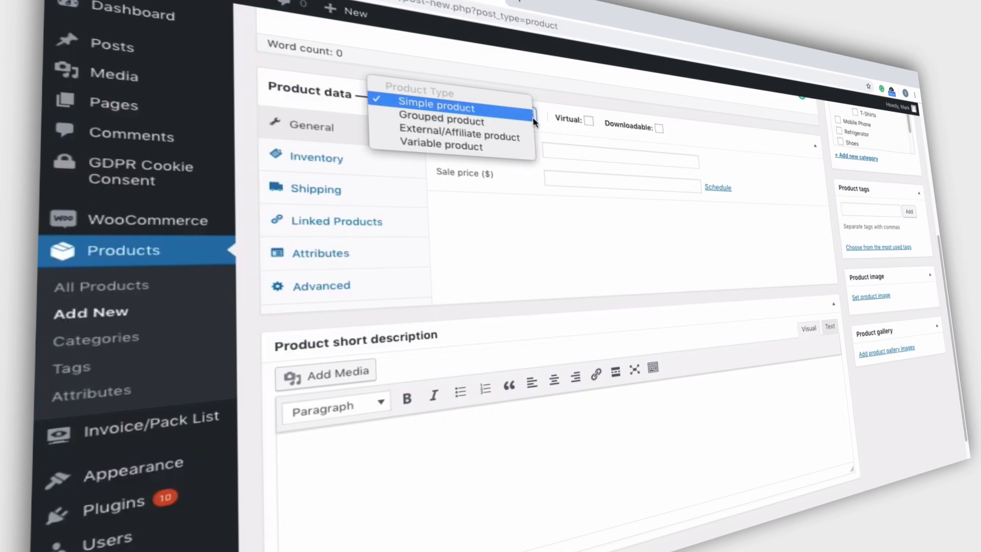
left_click(569, 20)
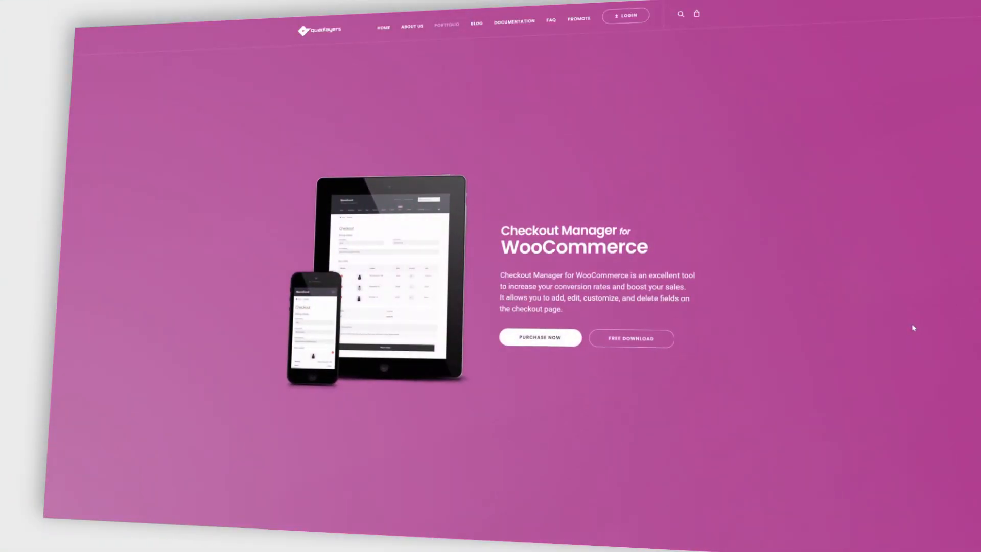
mouse_move(901, 312)
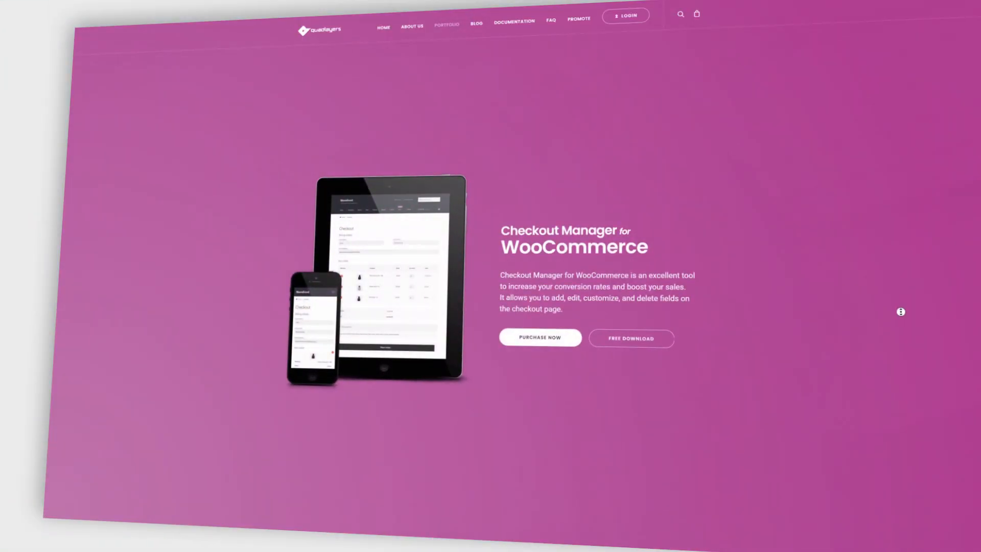
scroll("down", 3)
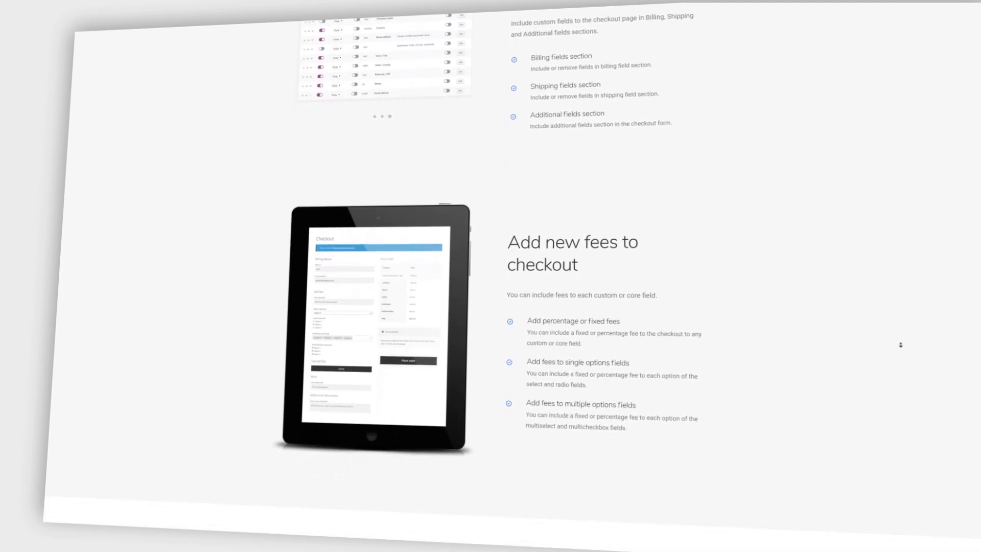
scroll("down", 3)
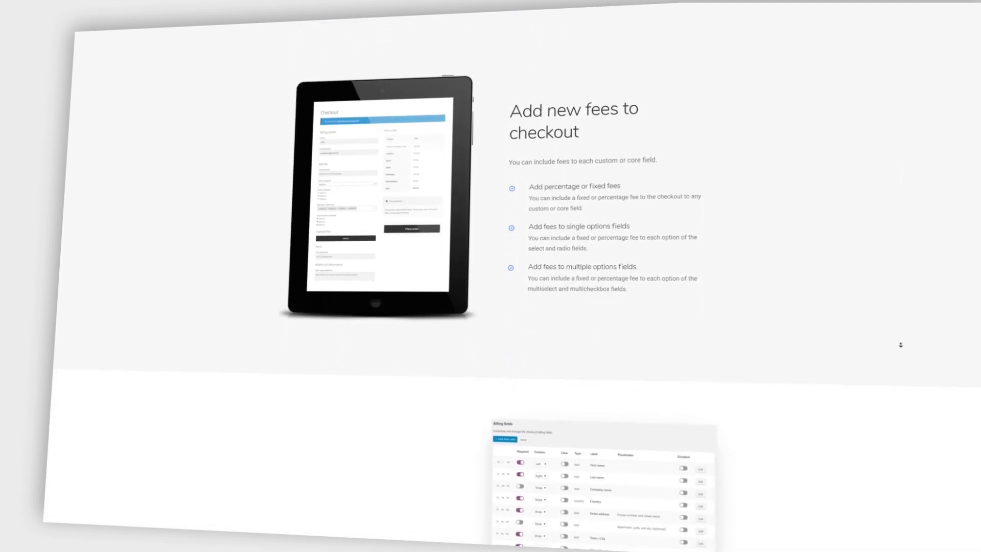
scroll("down", 3)
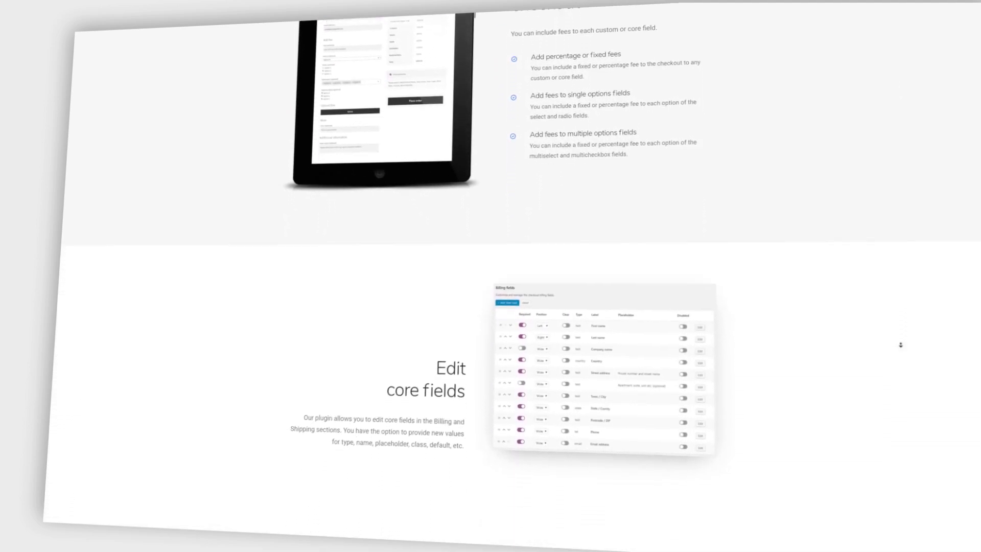
scroll("down", 3)
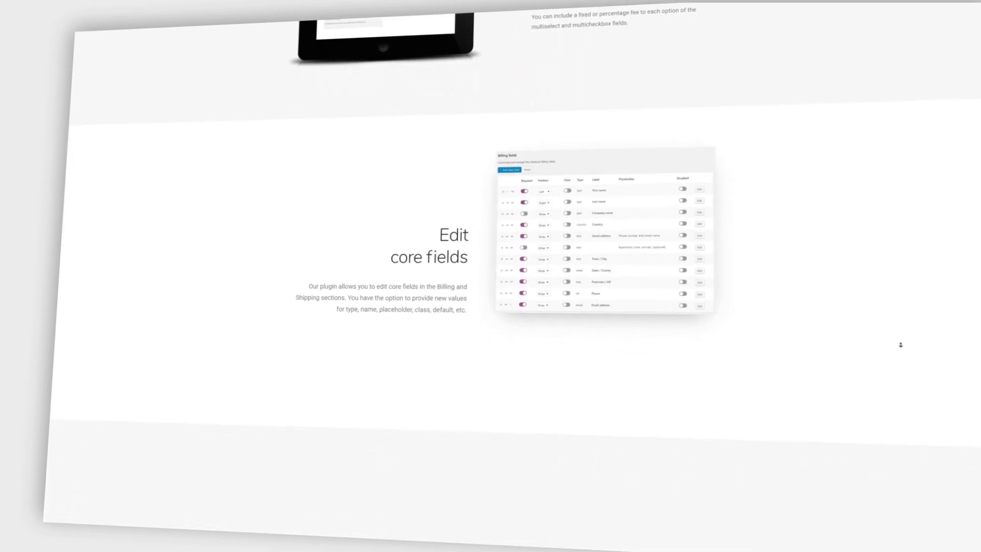
scroll("down", 3)
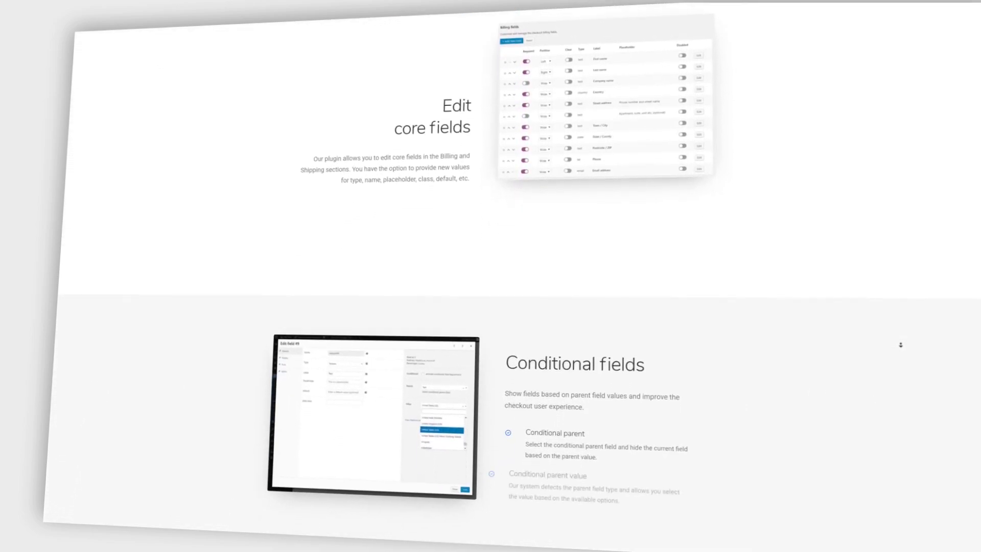
scroll("down", 3)
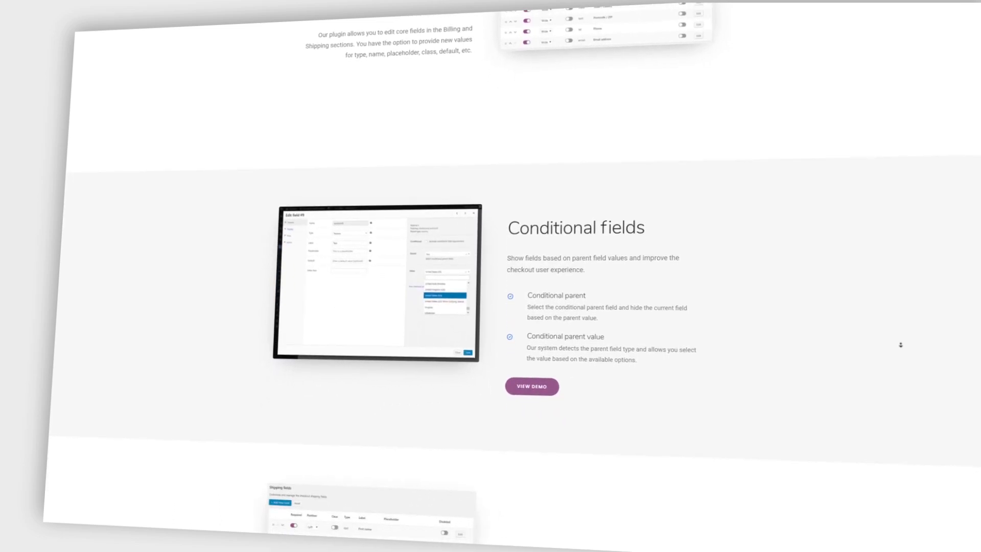
scroll("down", 3)
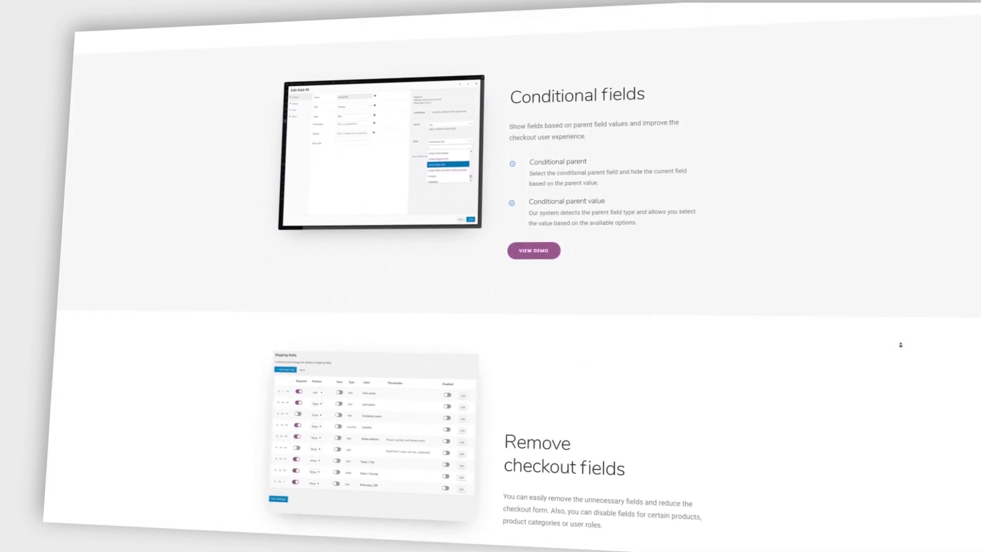
scroll("down", 3)
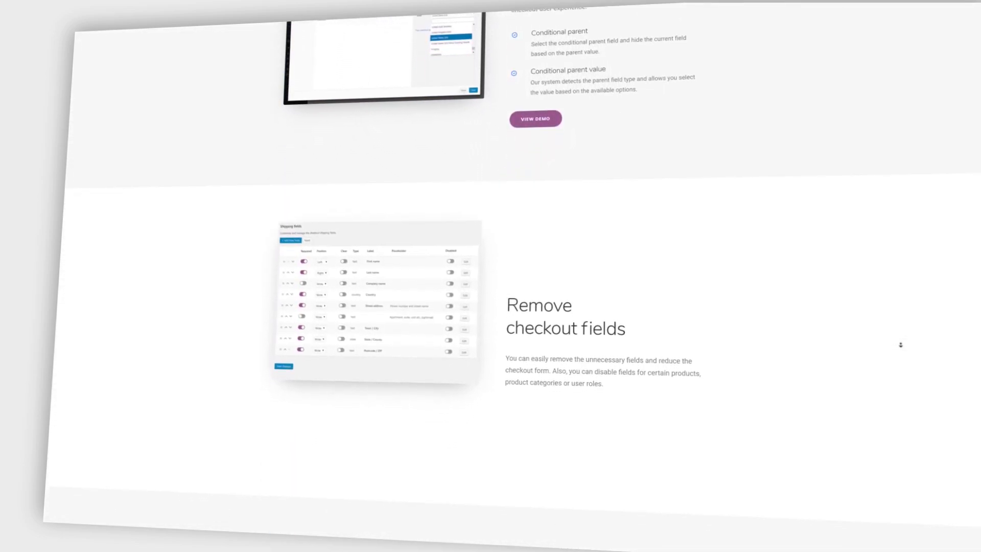
scroll("down", 3)
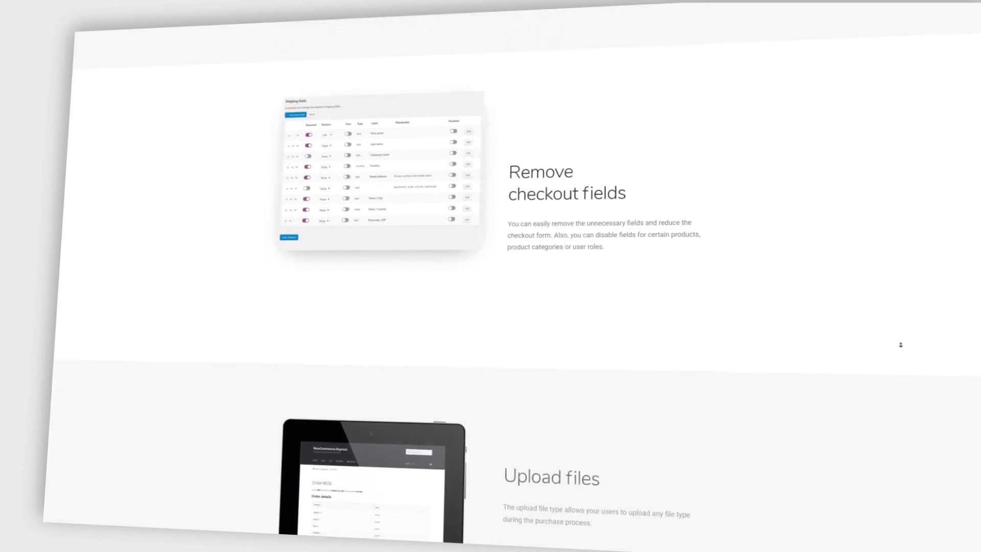
scroll("down", 3)
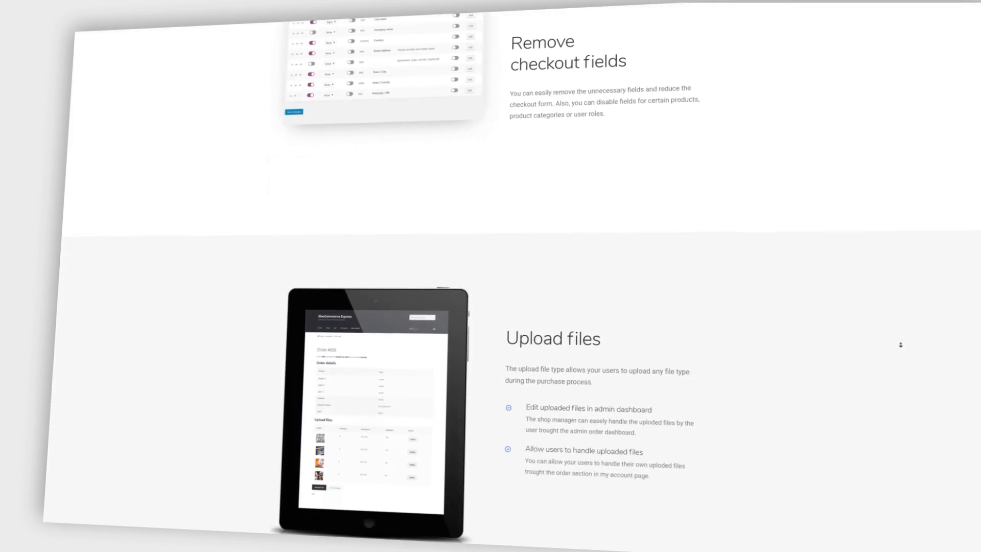
scroll("down", 3)
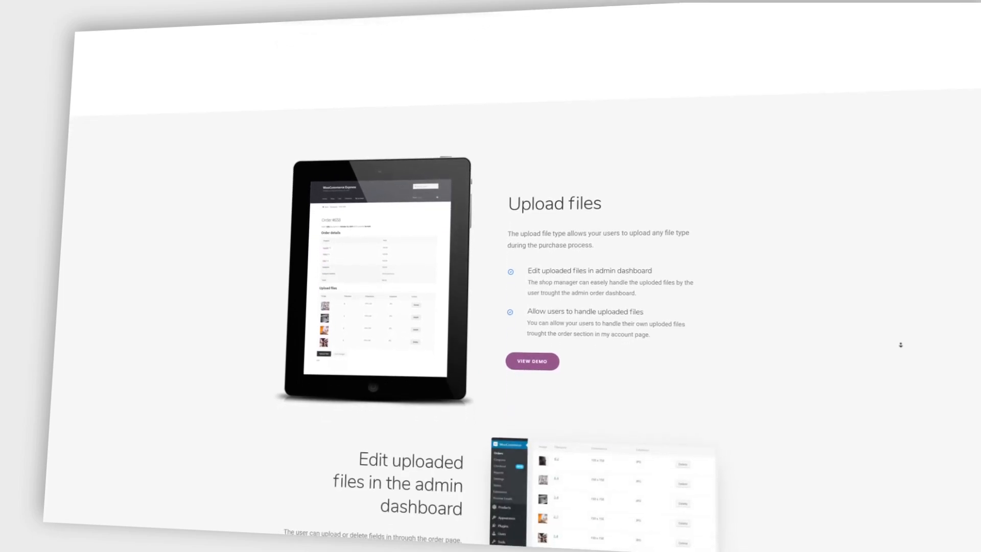
scroll("down", 3)
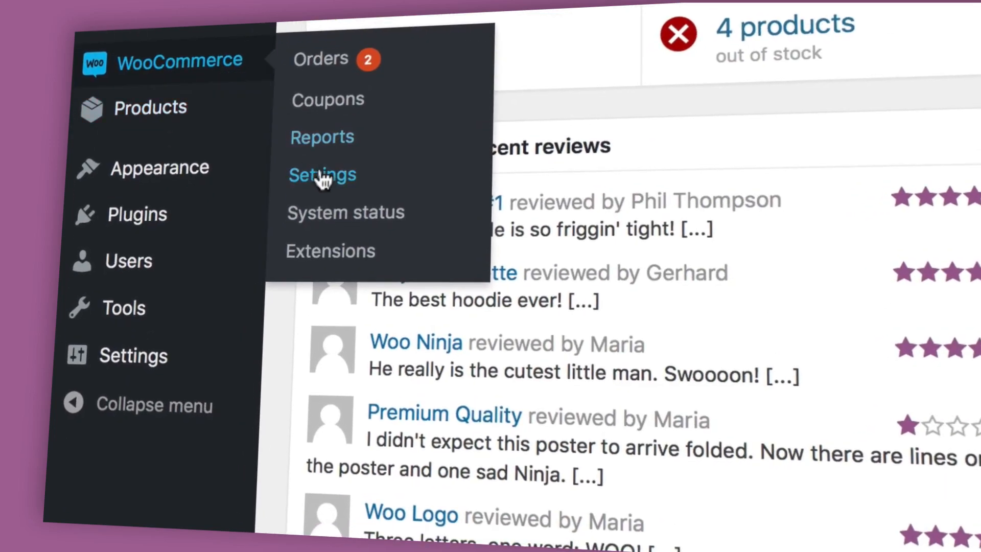
- Go to the Stripe gateway under WooCommerce Checkout settings
left_click(322, 175)
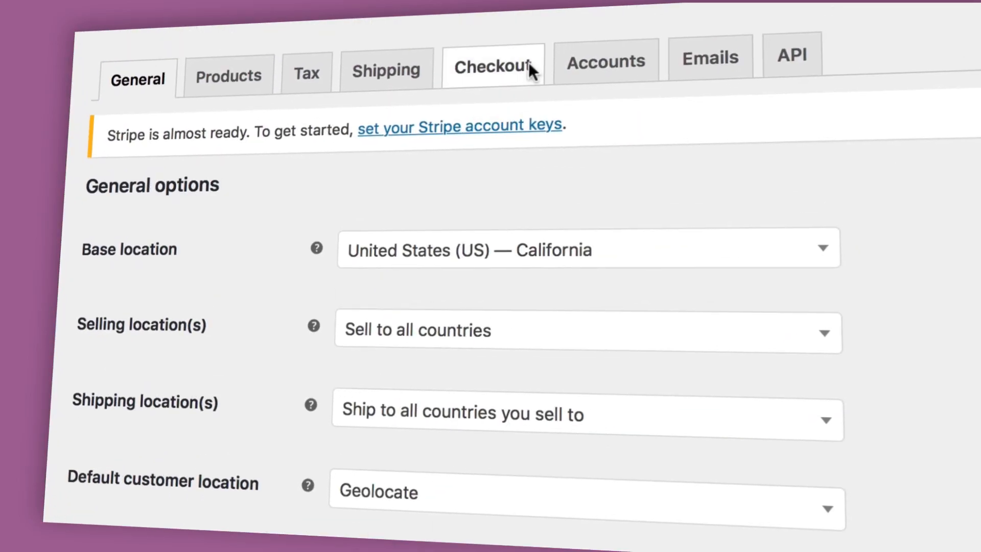
left_click(492, 64)
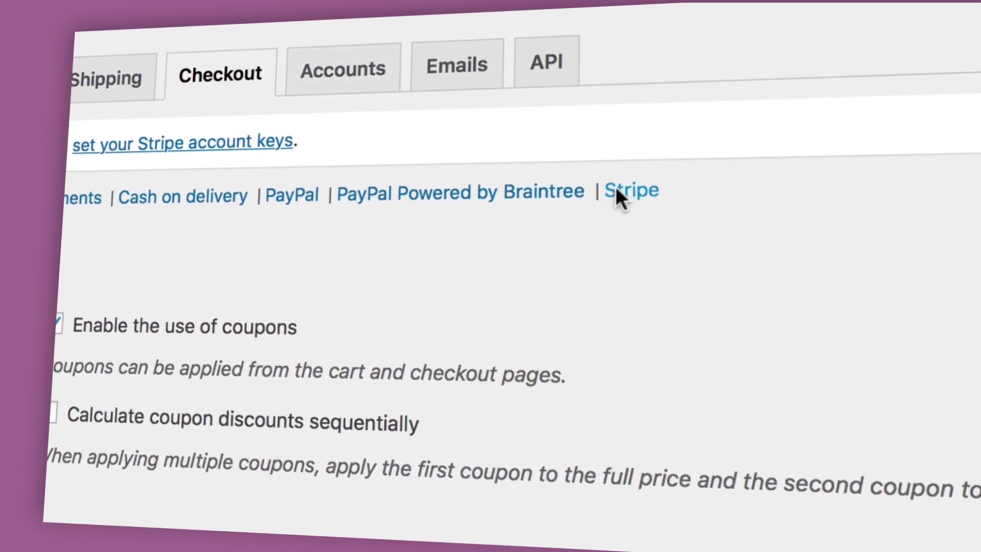
left_click(630, 190)
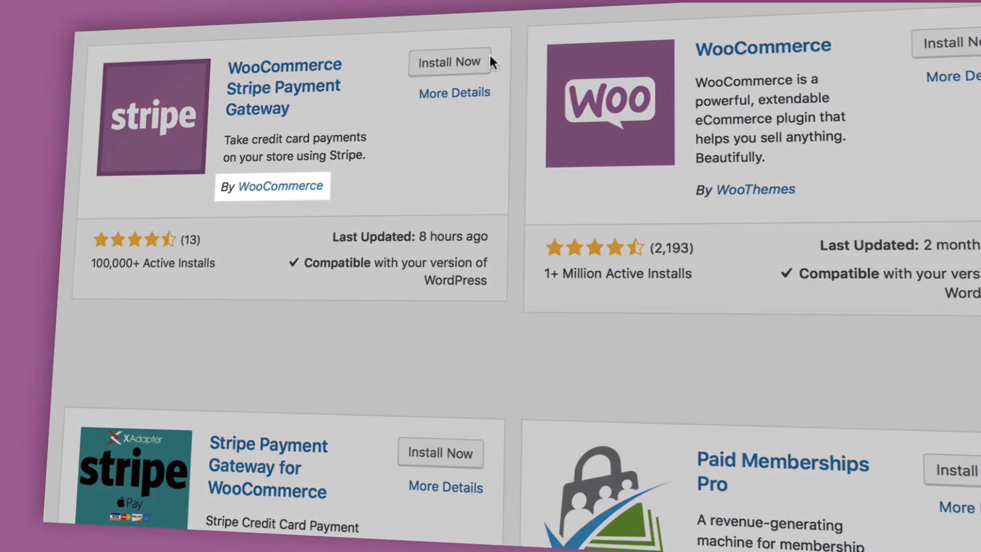
- Install and activate the WooCommerce Stripe Payment Gateway plugin, then enable Stripe
left_click(448, 62)
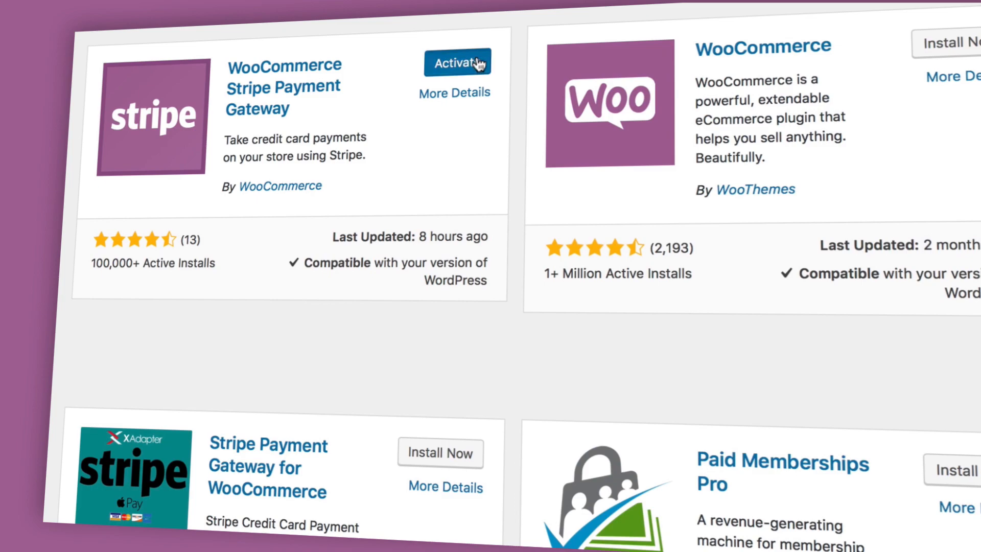
left_click(457, 62)
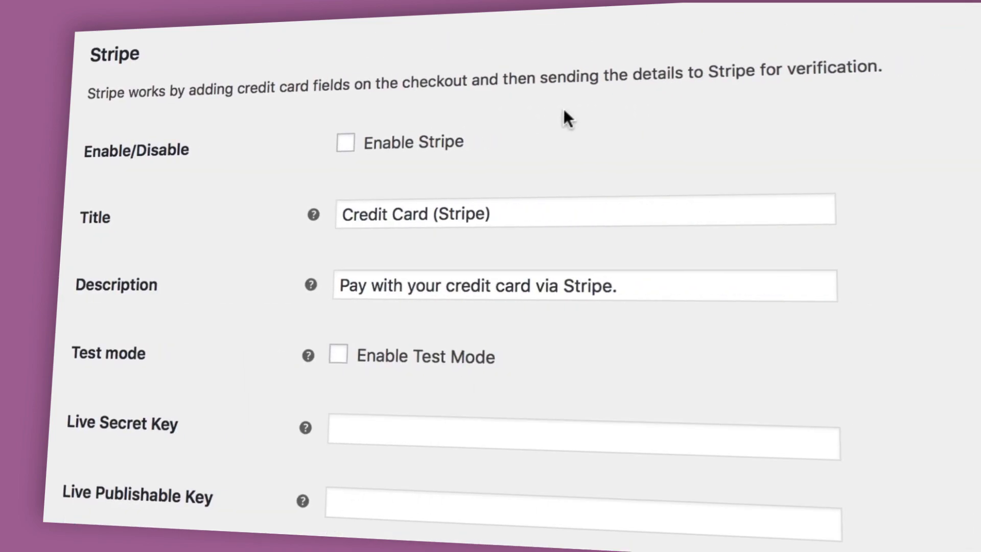
left_click(343, 143)
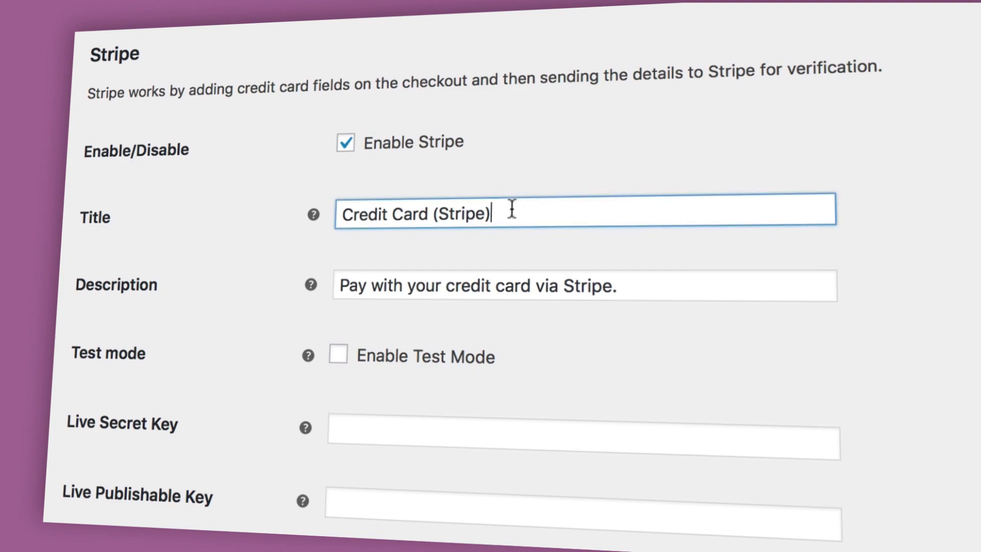
mouse_move(629, 287)
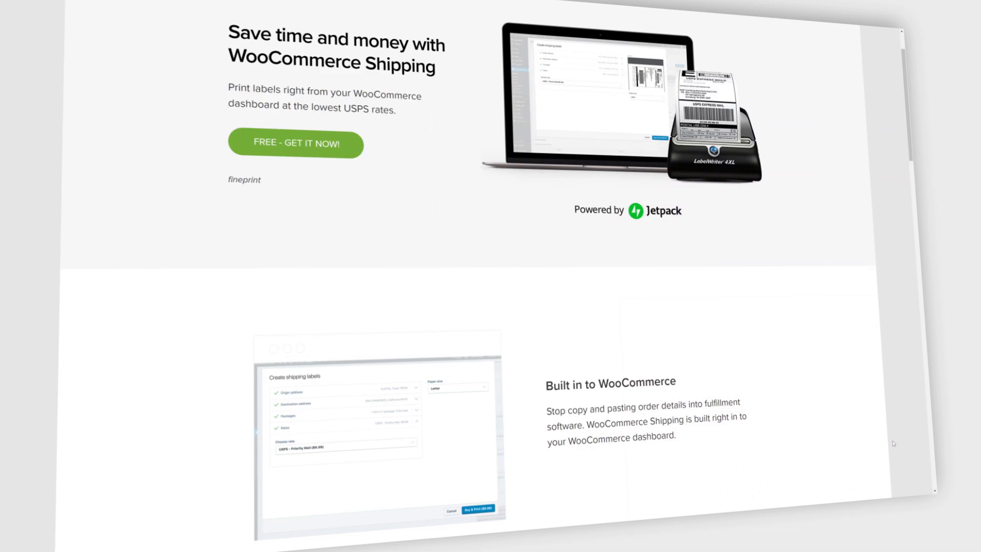
scroll("up", 3)
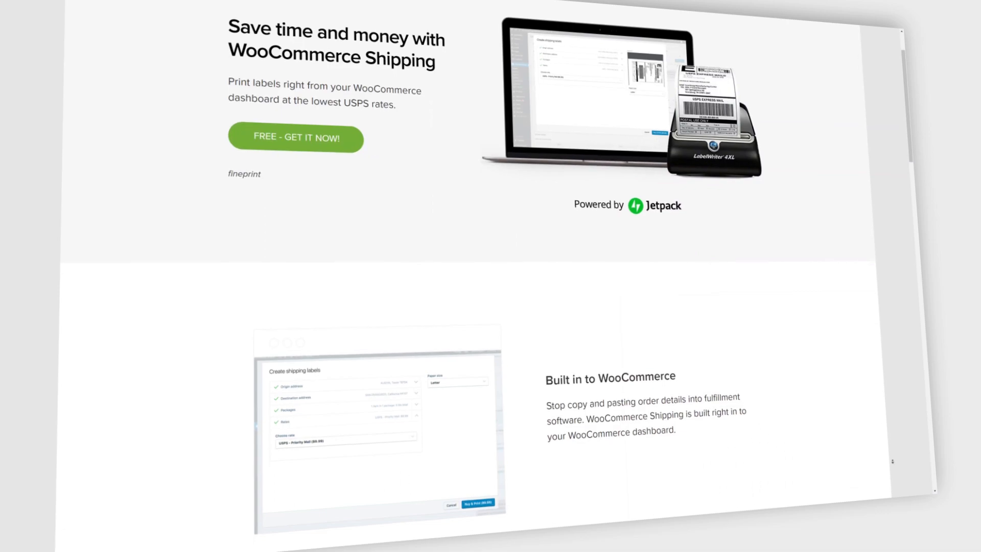
scroll("down", 3)
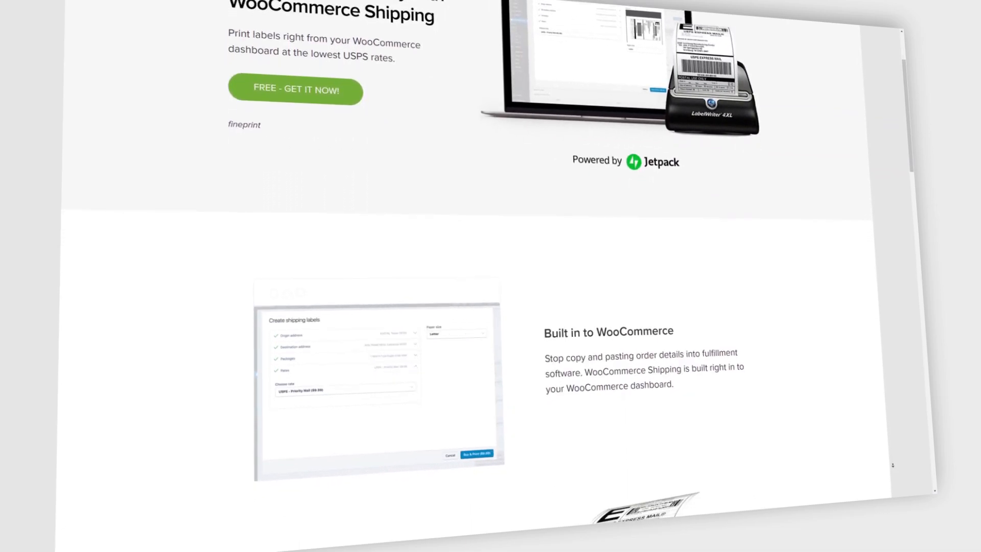
scroll("down", 3)
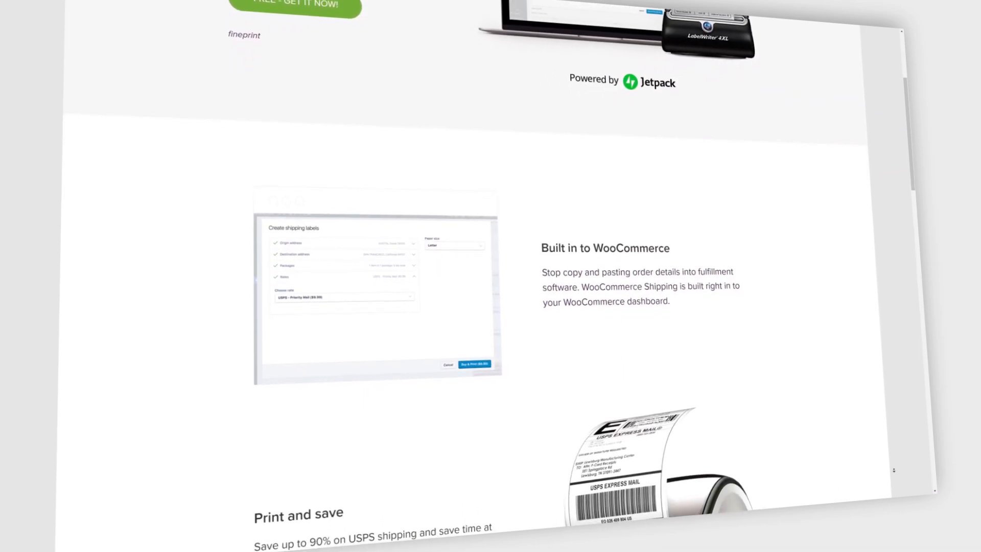
scroll("down", 3)
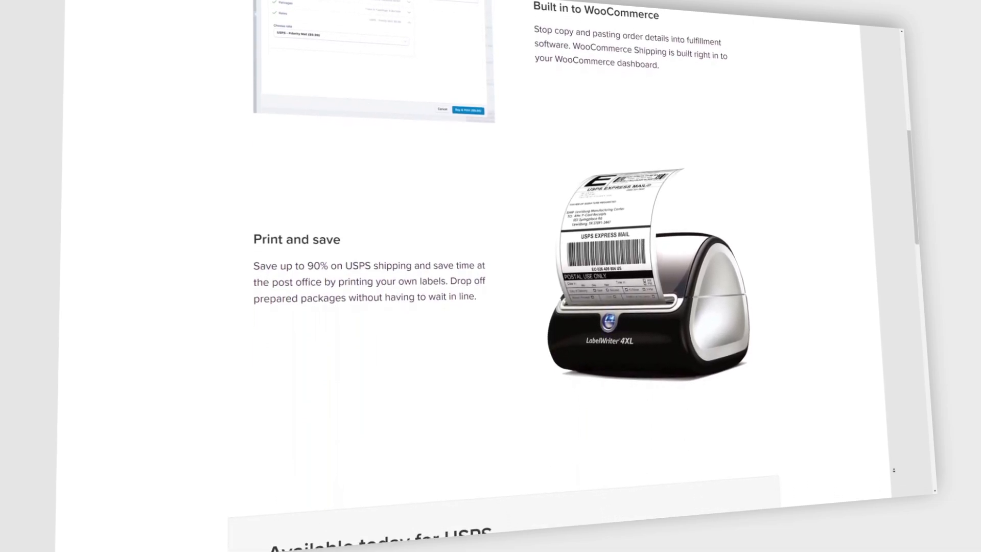
scroll("down", 3)
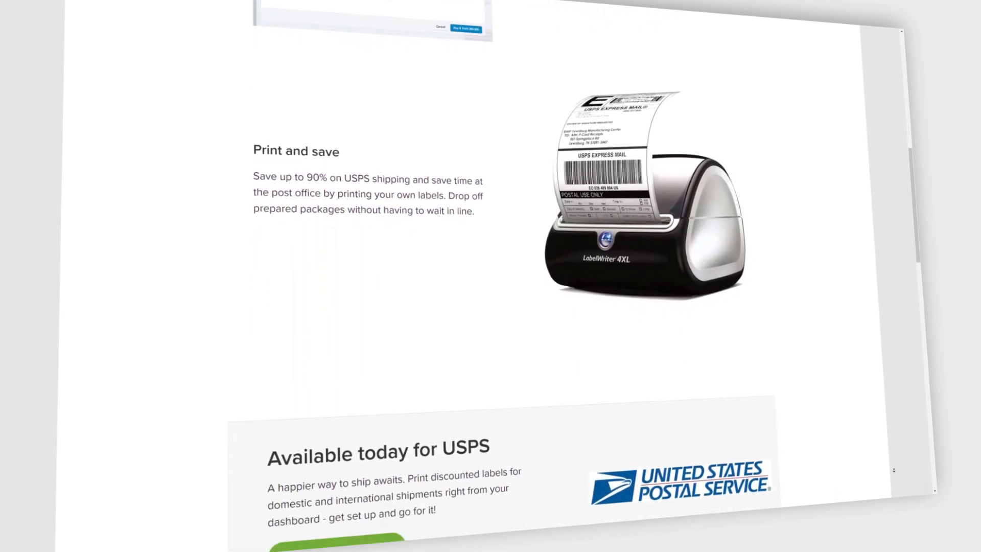
scroll("down", 3)
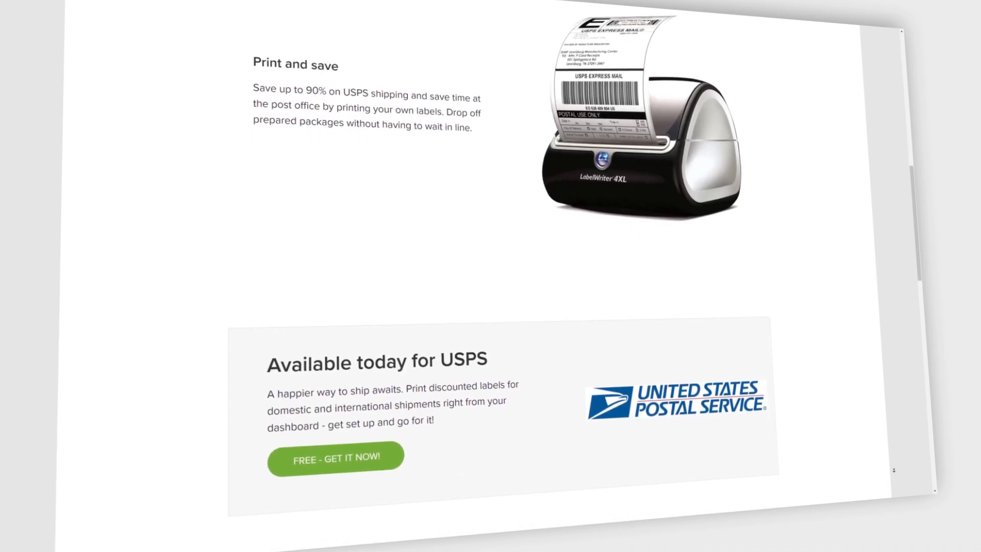
scroll("down", 3)
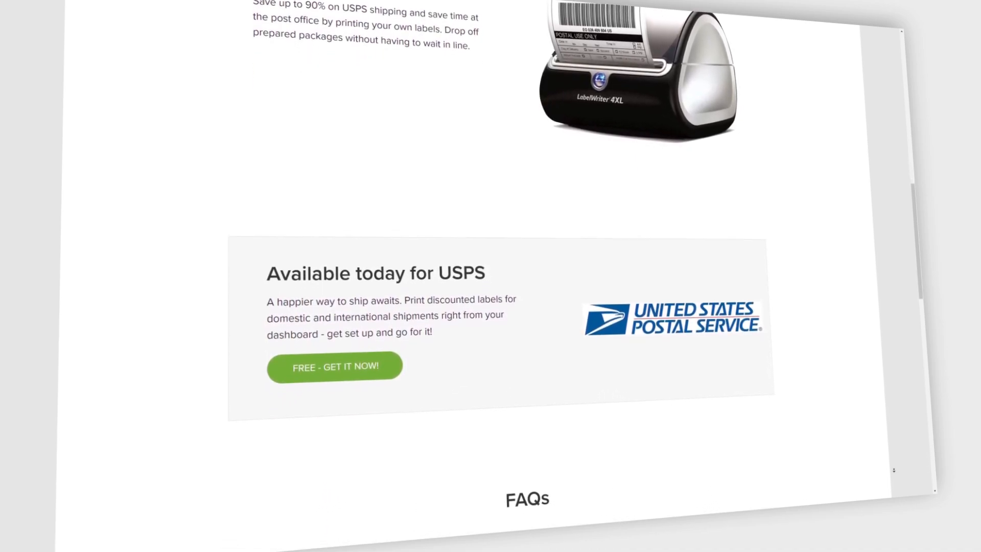
scroll("down", 3)
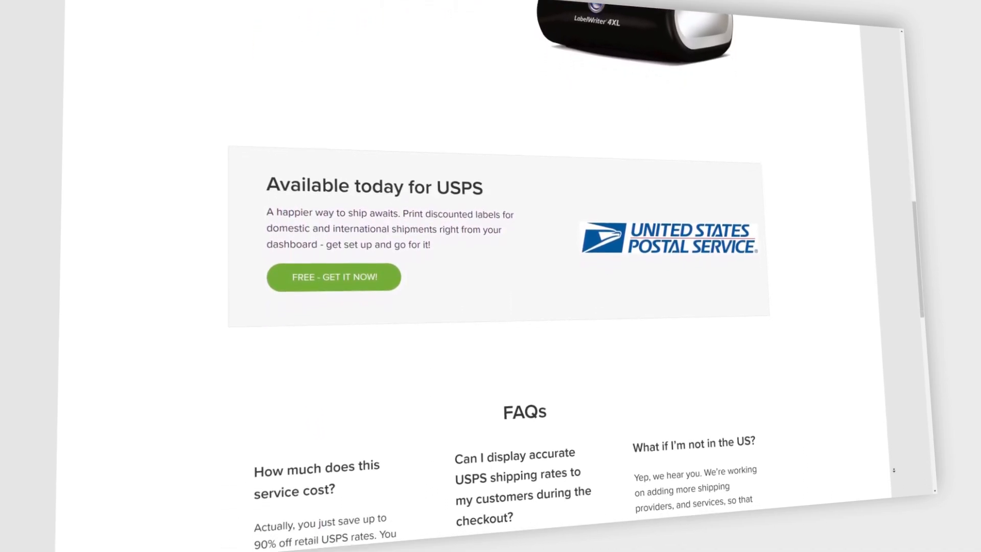
scroll("down", 3)
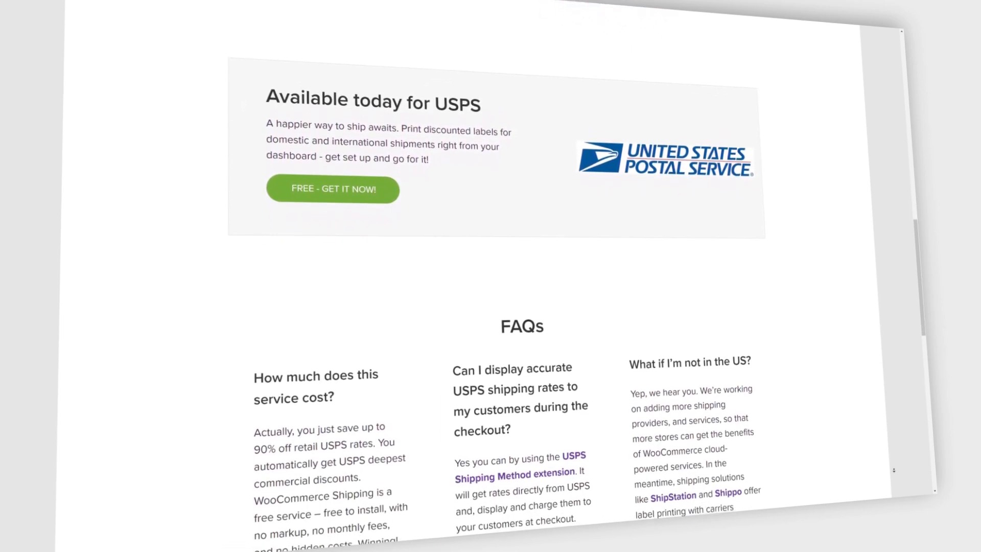
scroll("down", 3)
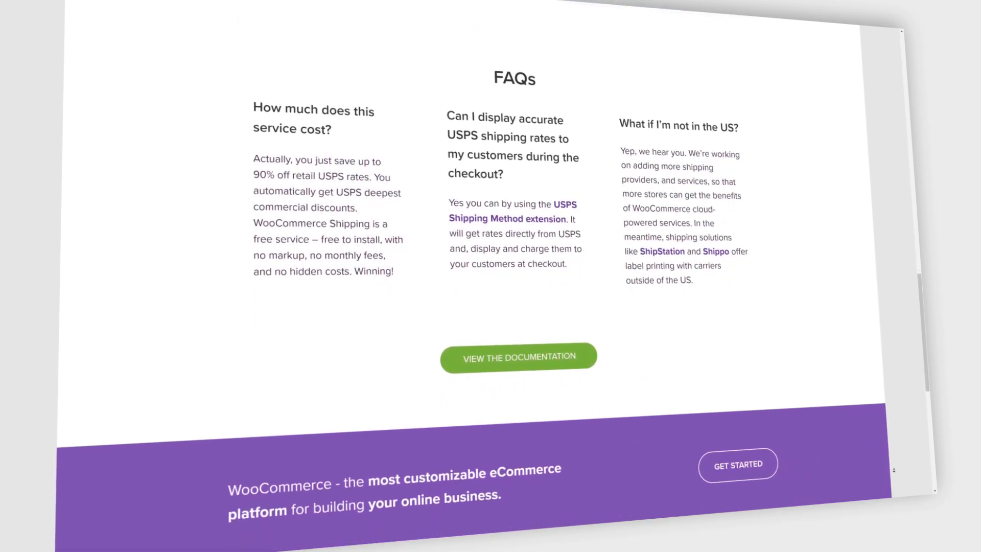
scroll("down", 3)
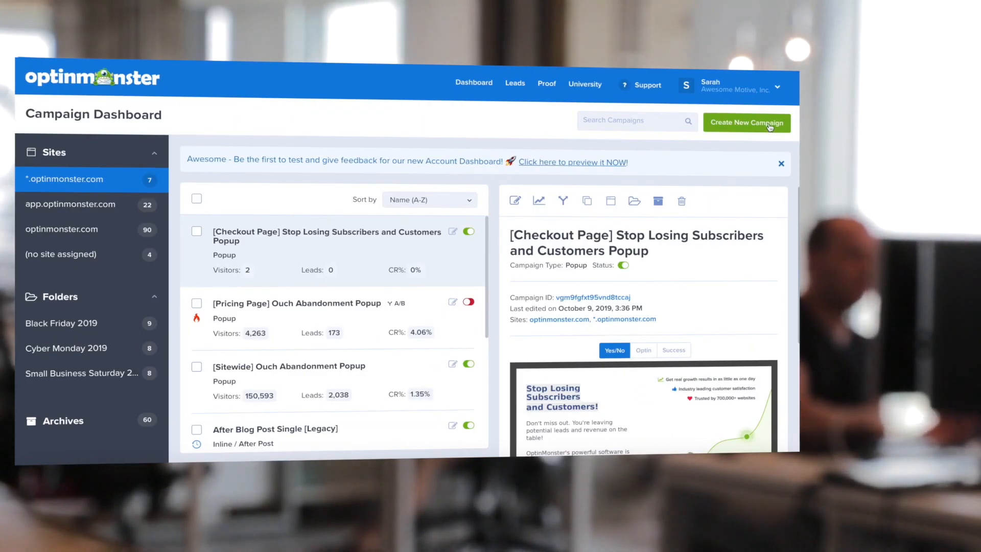
- Create a Cyber Monday popup campaign from the Cyber template and start building it
left_click(745, 123)
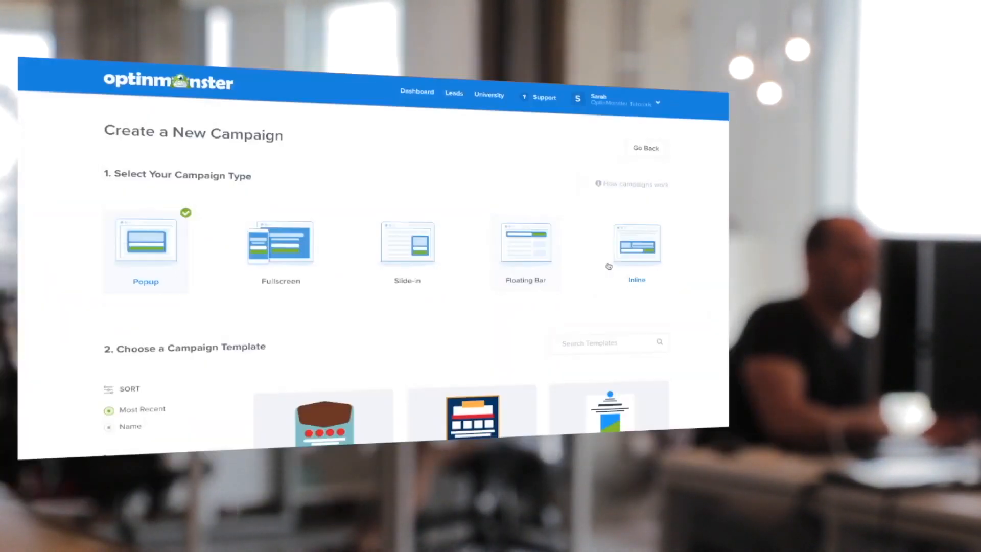
scroll("down", 3)
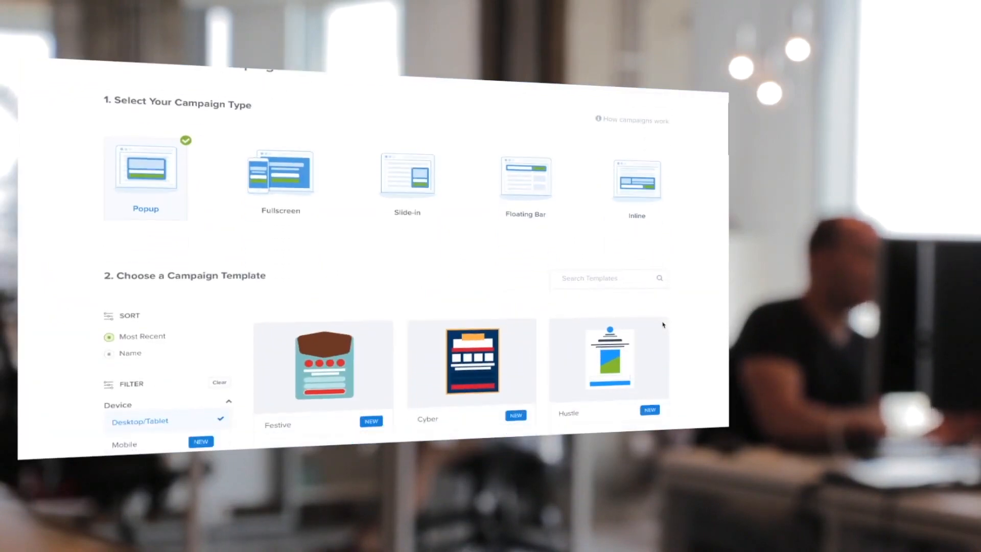
scroll("down", 3)
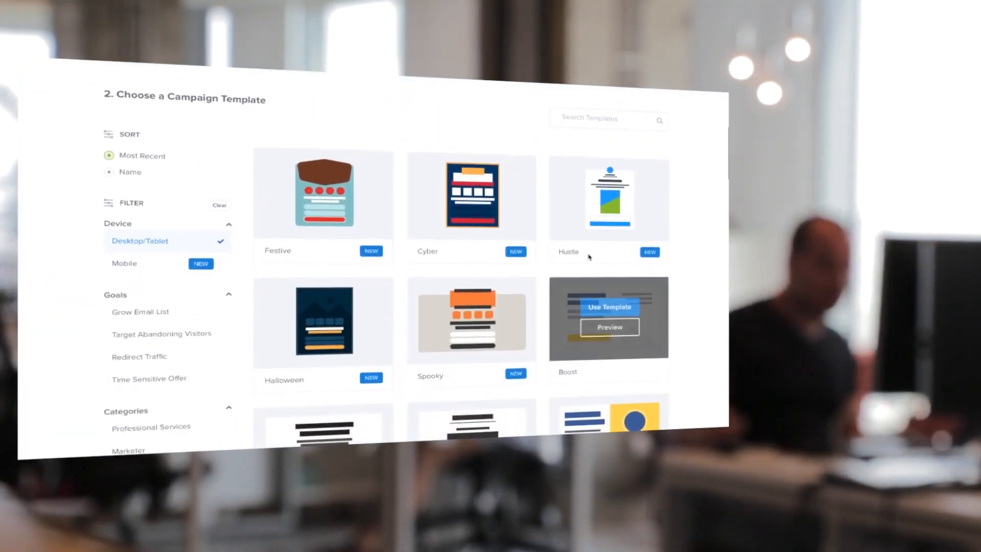
left_click(608, 307)
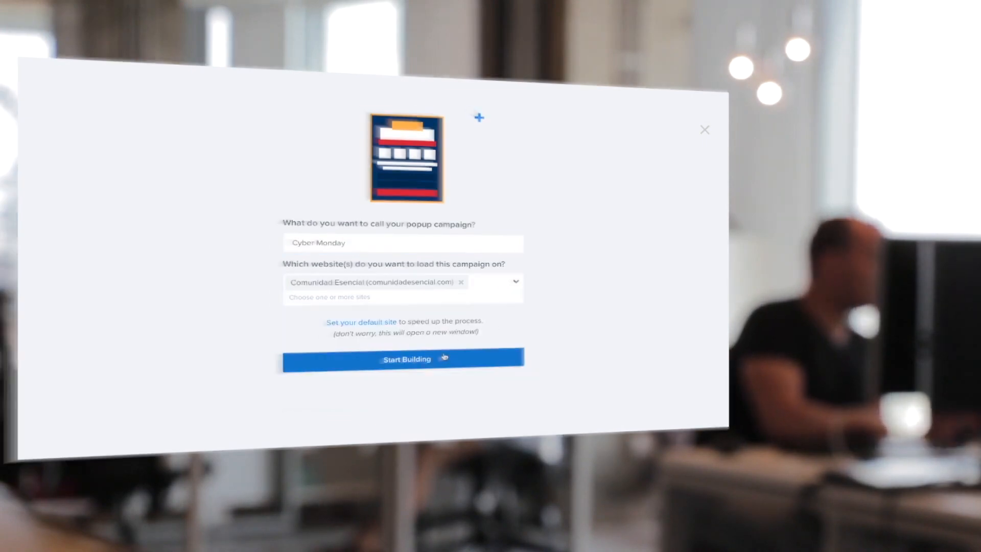
left_click(403, 359)
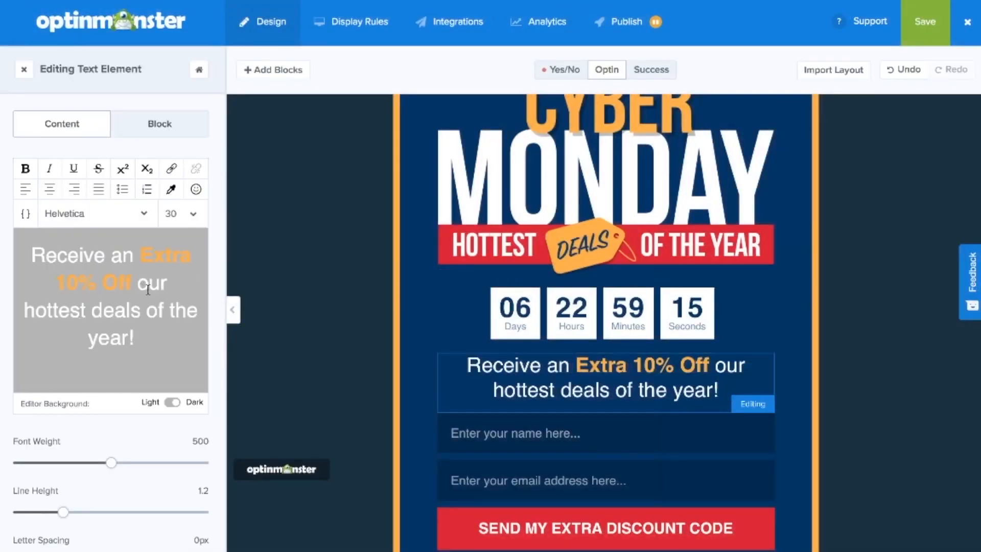
left_click(98, 213)
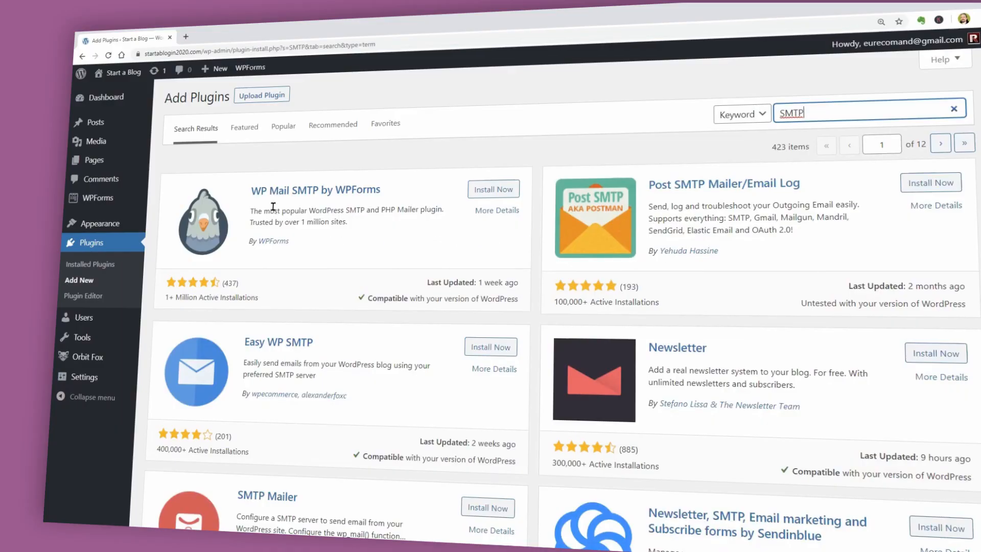
- Install and activate the WP Mail SMTP plugin
left_click(493, 189)
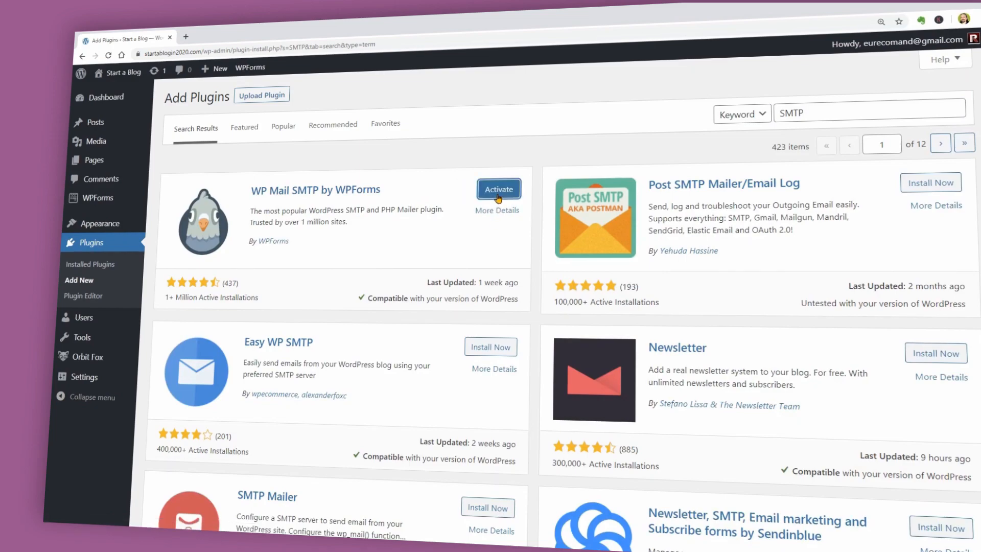
left_click(498, 189)
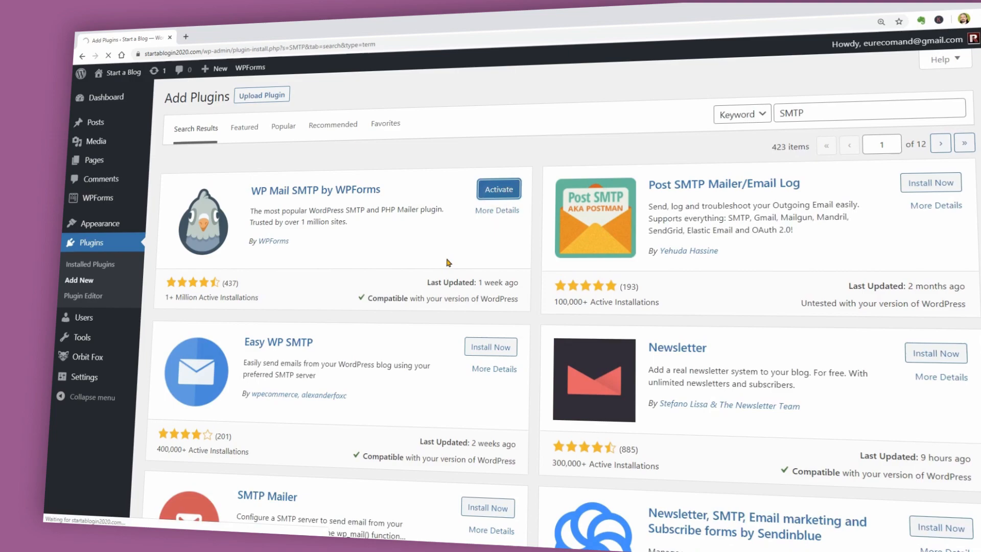
left_click(498, 188)
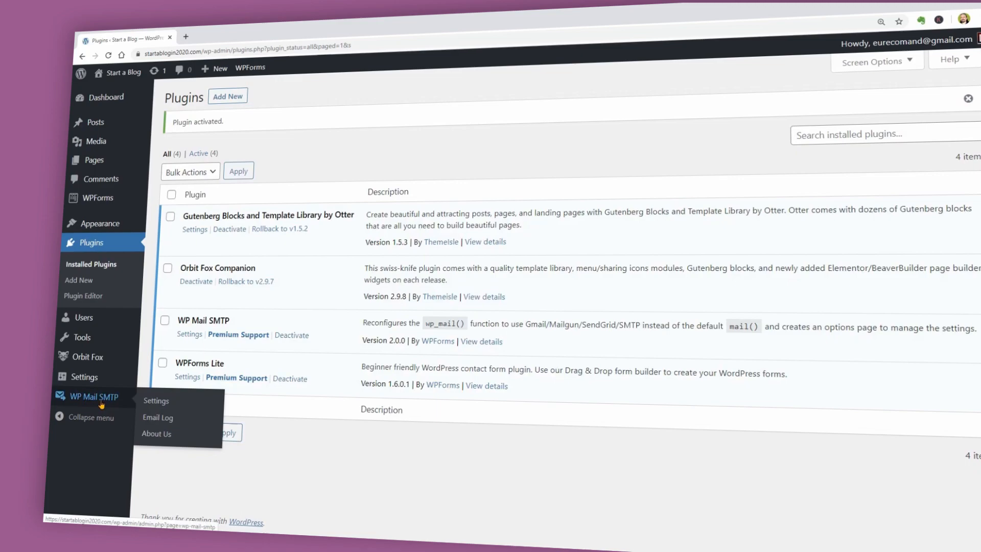
- Go to the Email Test tab in WP Mail SMTP settings
left_click(156, 401)
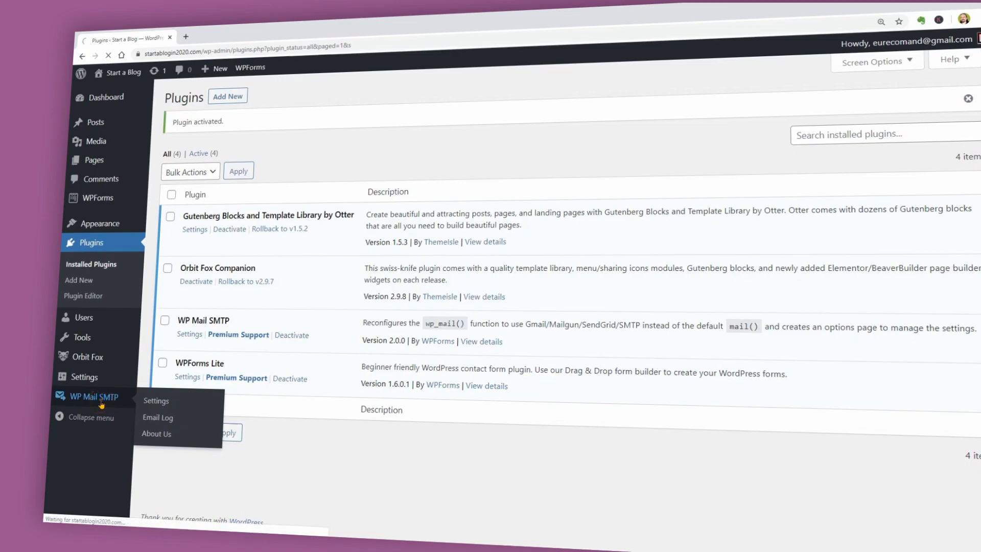
left_click(155, 400)
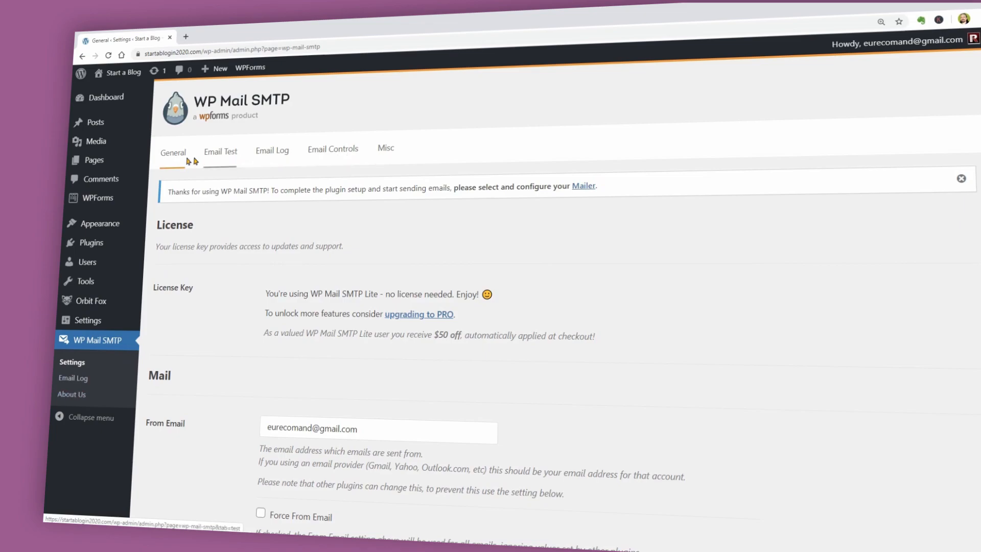
scroll("down", 3)
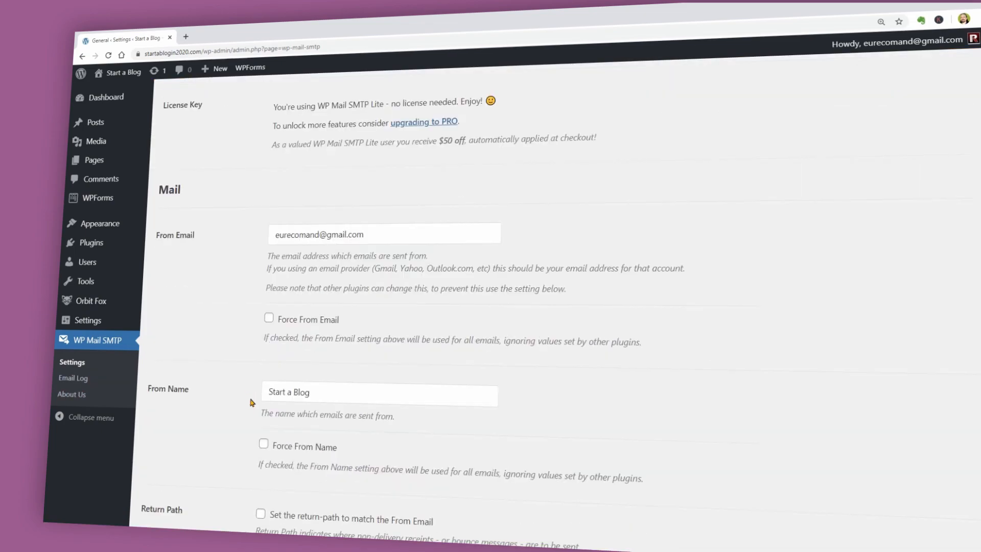
left_click(220, 150)
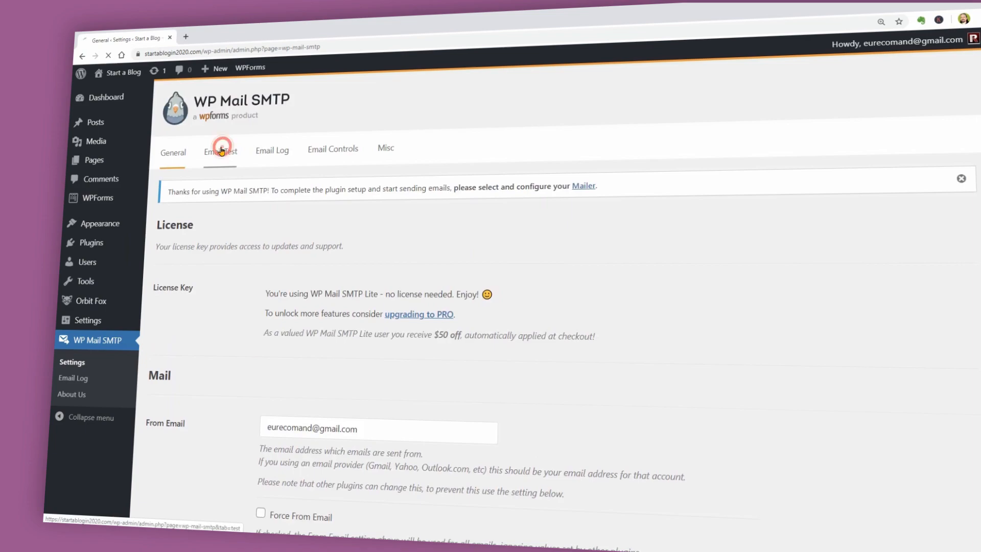
left_click(220, 150)
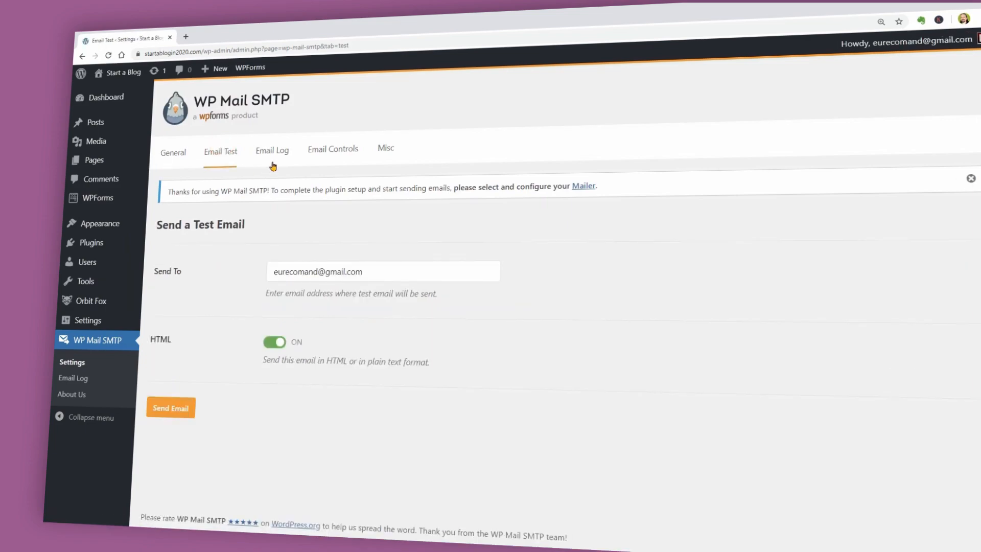
left_click(73, 378)
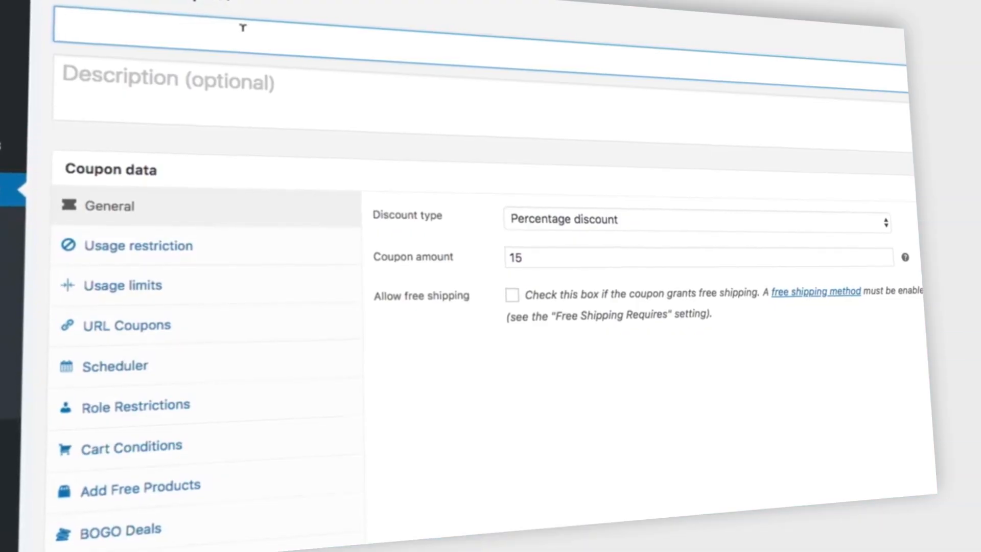
- Title the coupon 'My Advanced Coupon', pick a start date, and search roles for 'whol'
type("My Advanced")
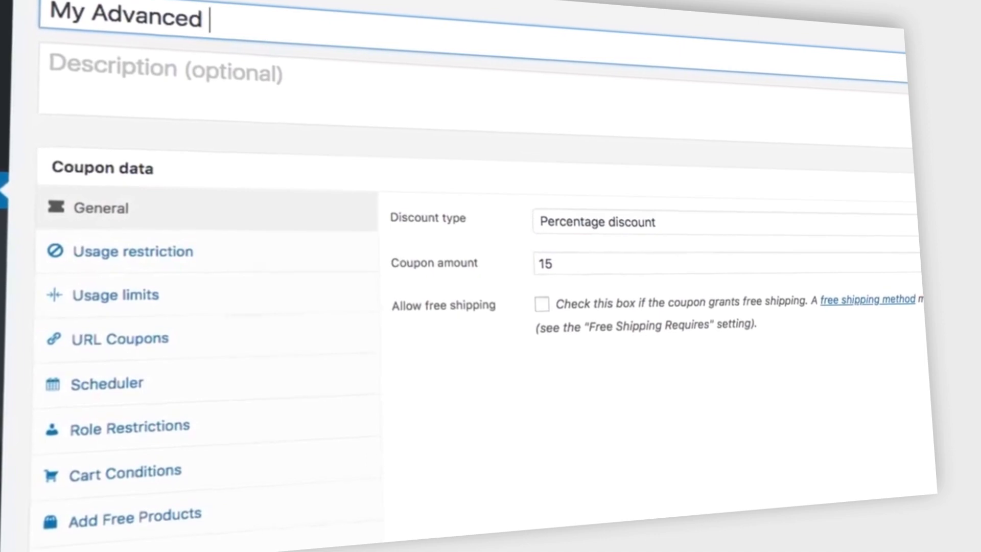
type("Coupon")
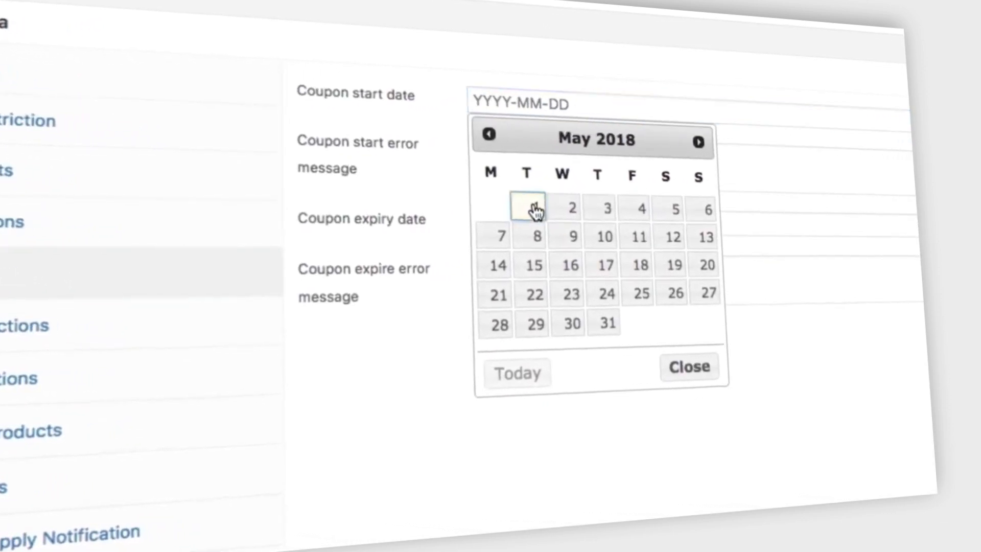
left_click(527, 208)
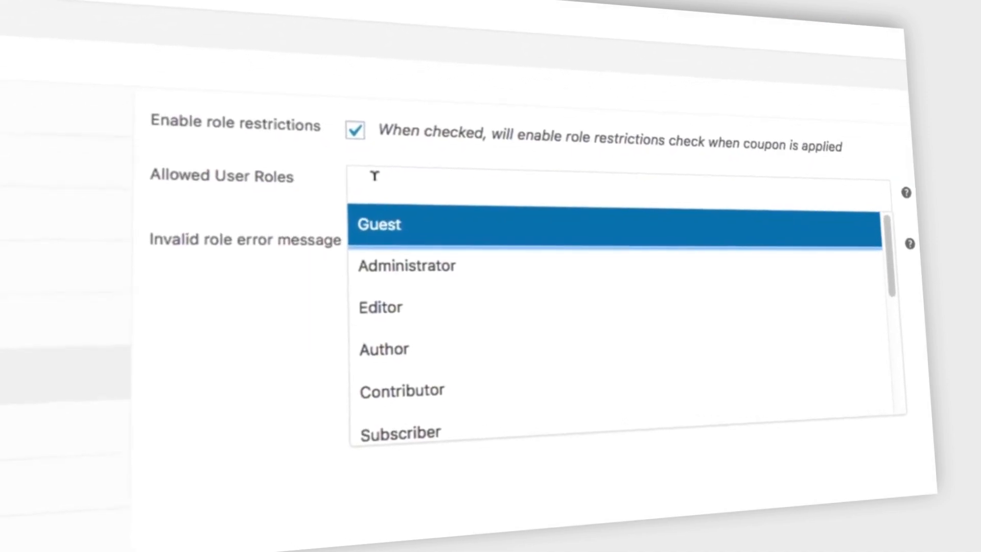
type("whol")
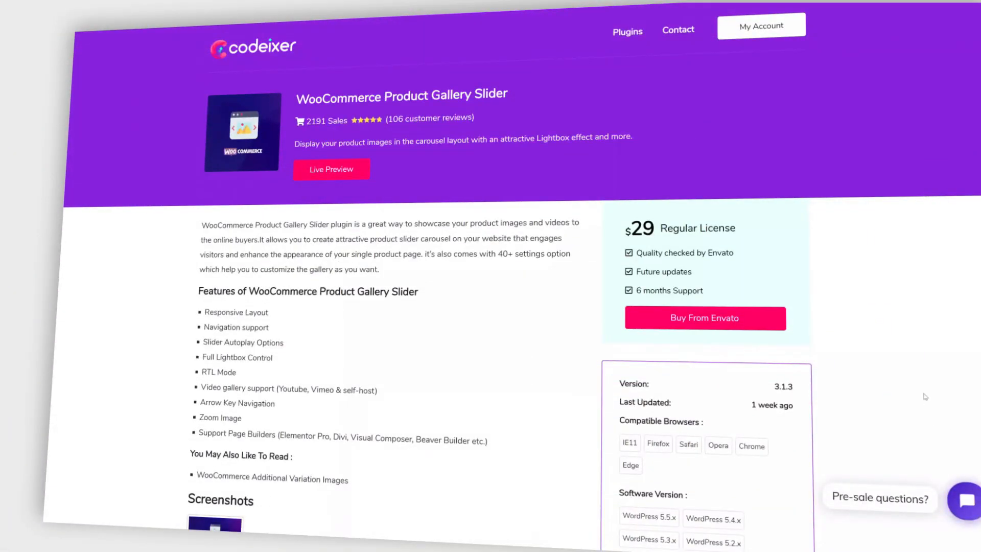
mouse_move(943, 398)
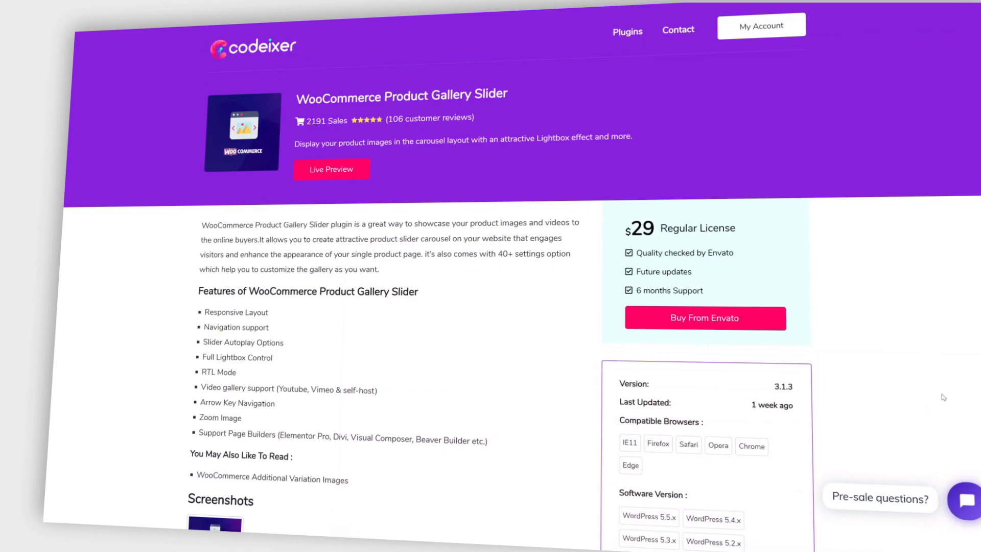
mouse_move(946, 396)
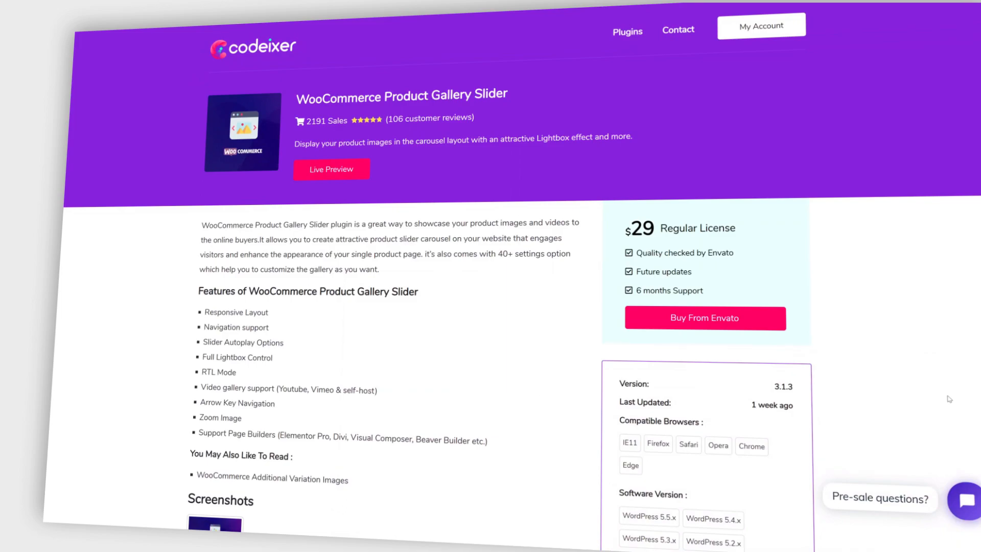
- Scroll the Codeixer Product Gallery Slider page past its features and $29 license to Related Products
scroll("up", 3)
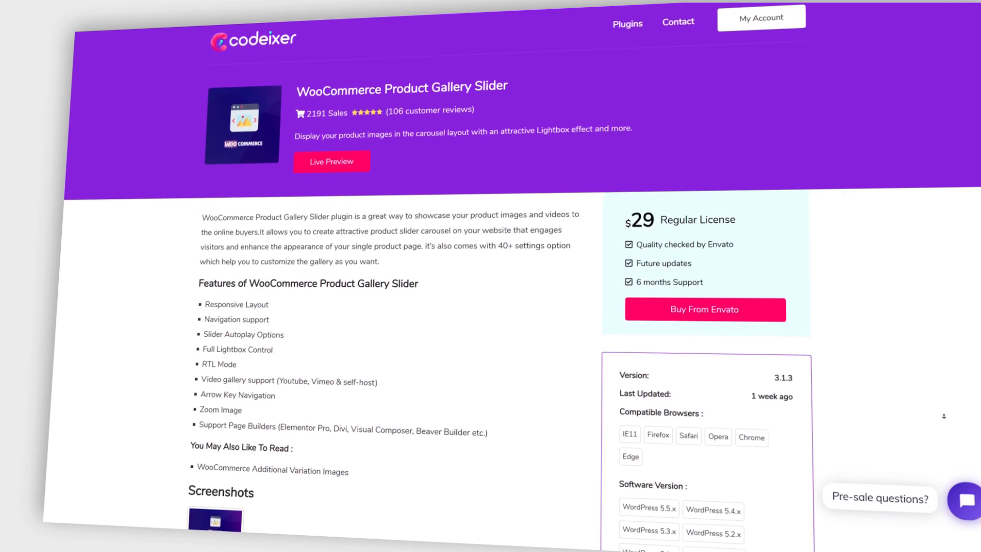
scroll("down", 3)
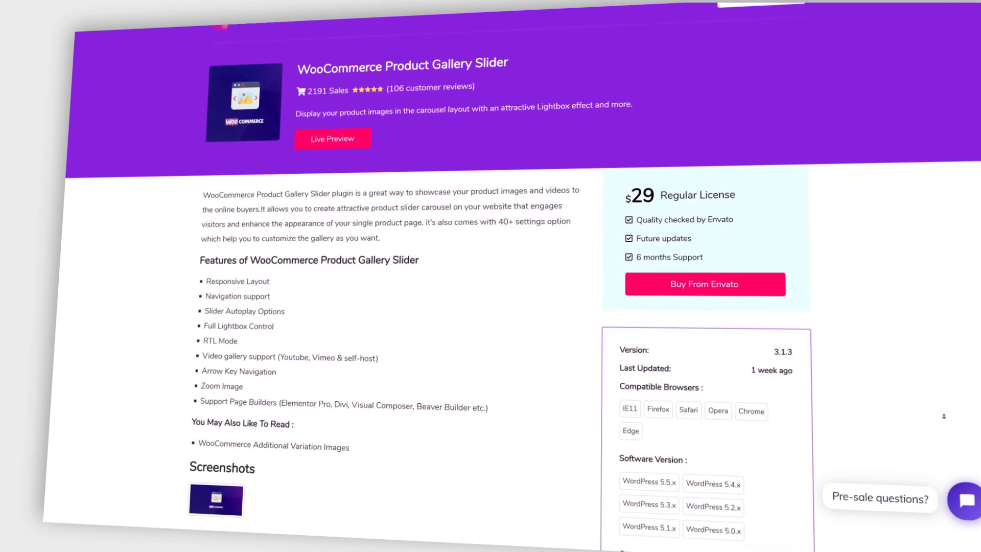
scroll("down", 3)
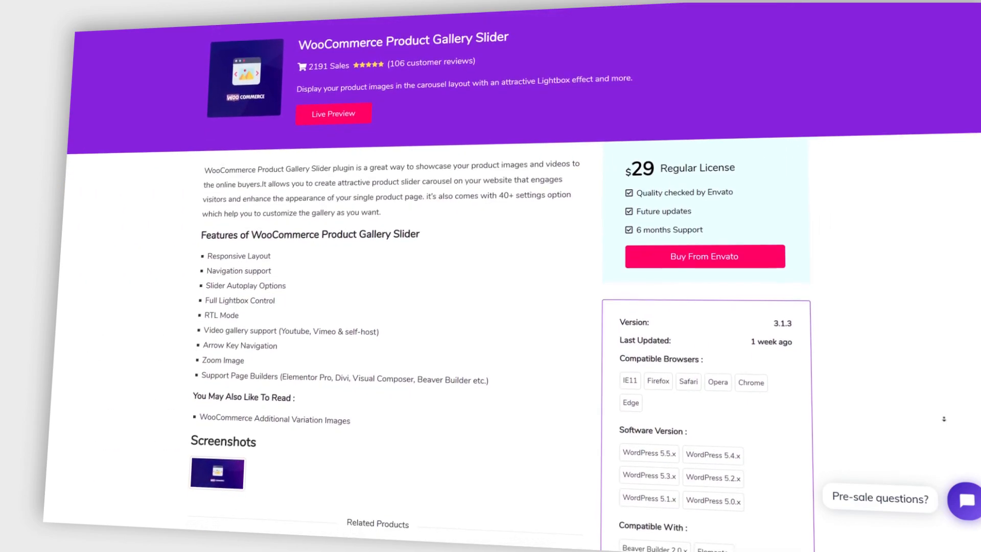
scroll("down", 3)
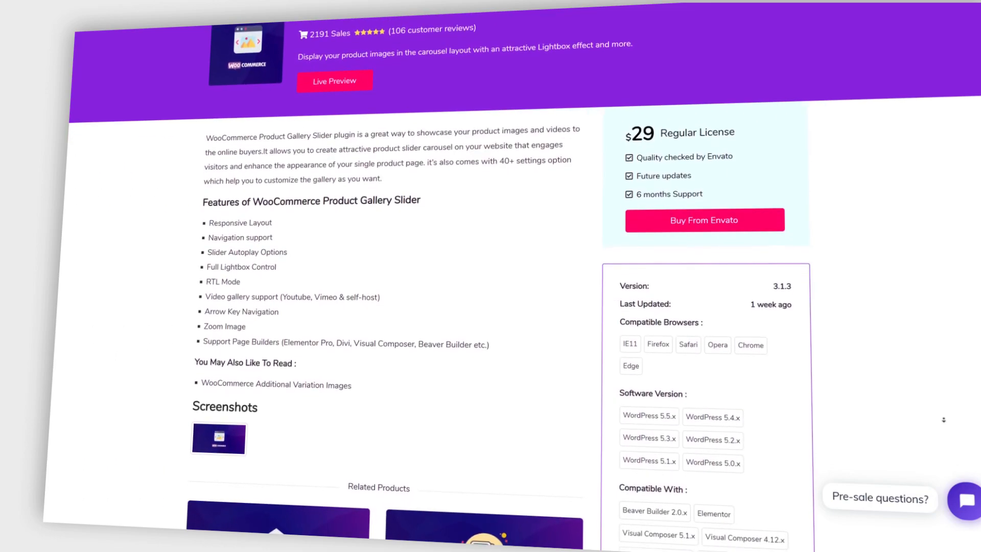
scroll("down", 3)
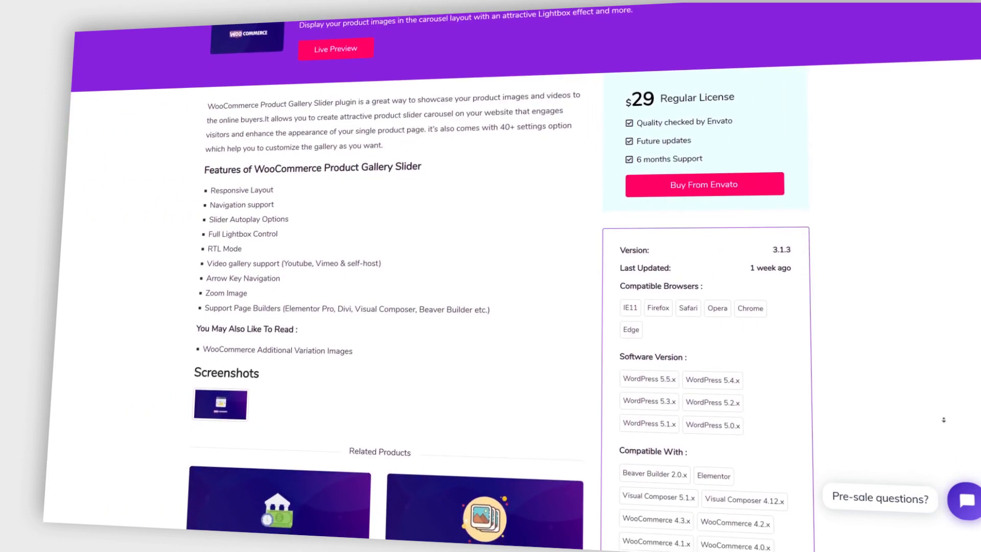
scroll("down", 3)
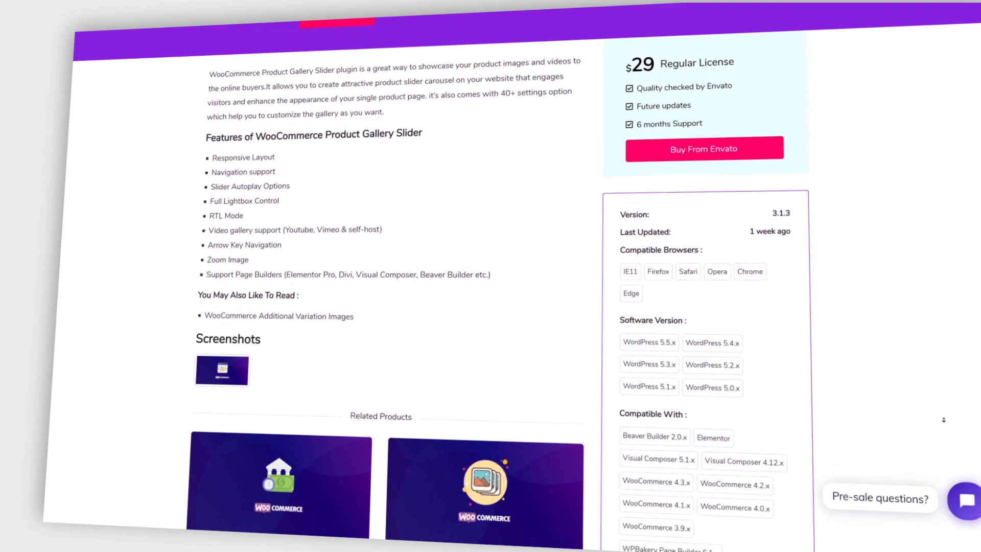
scroll("down", 3)
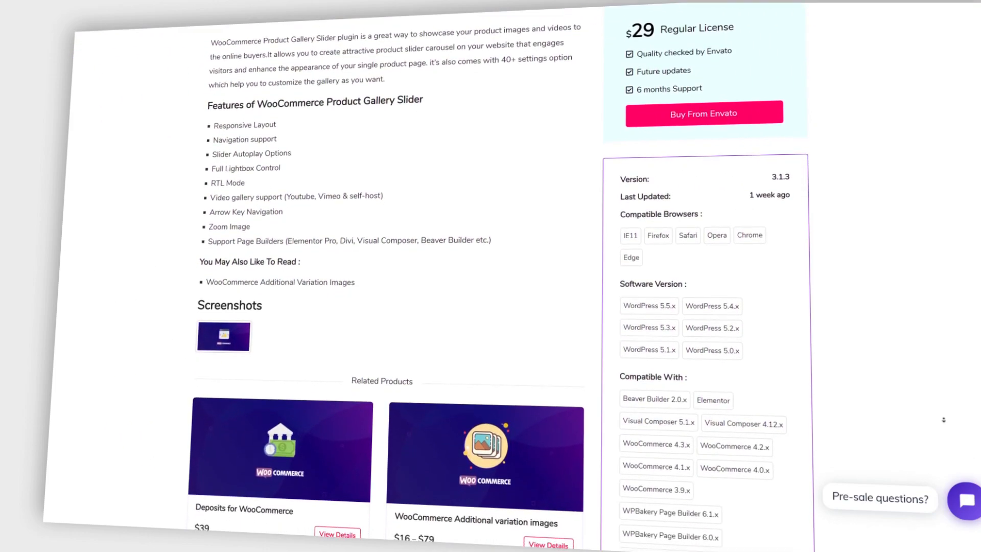
scroll("down", 3)
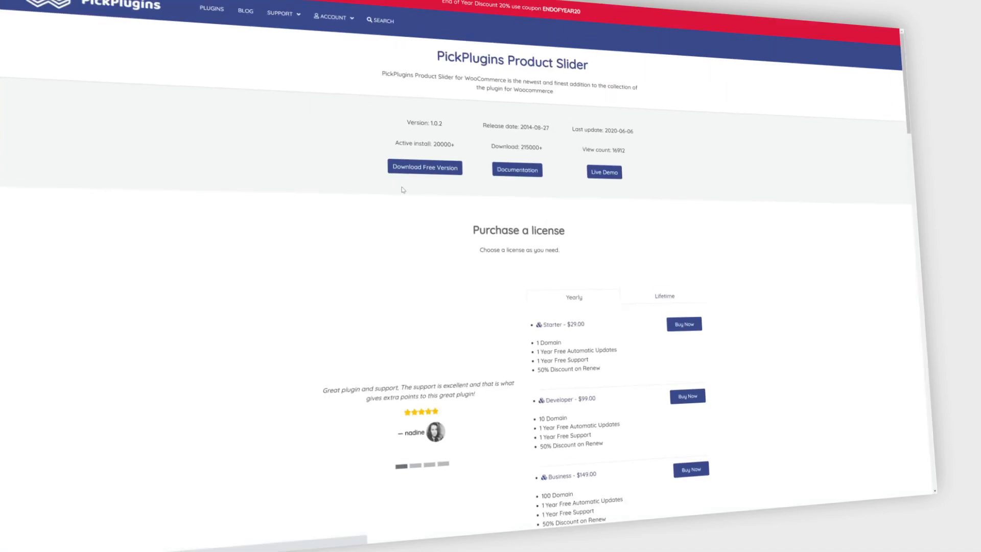
mouse_move(607, 271)
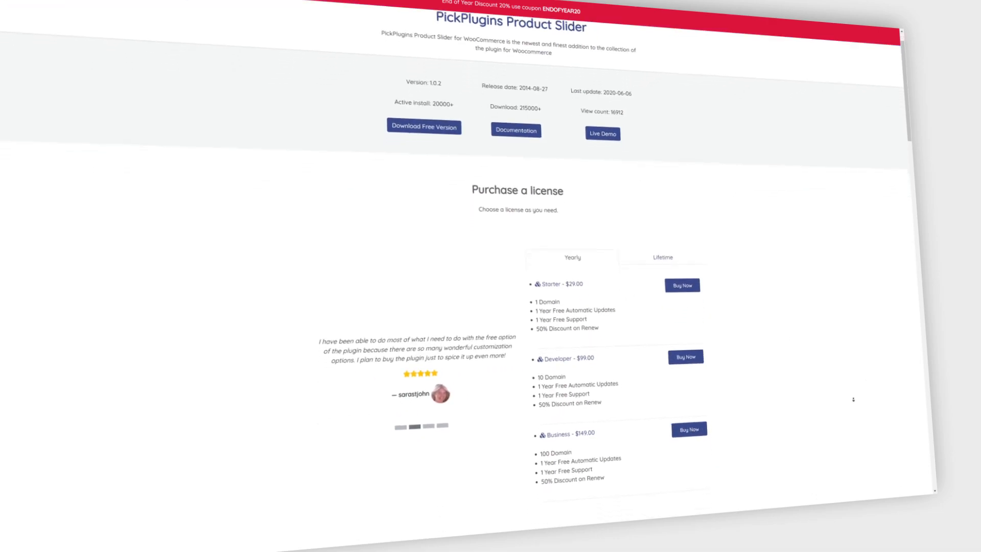
- Scroll the PickPlugins Product Slider page through license plans and screenshots to All Features
scroll("down", 3)
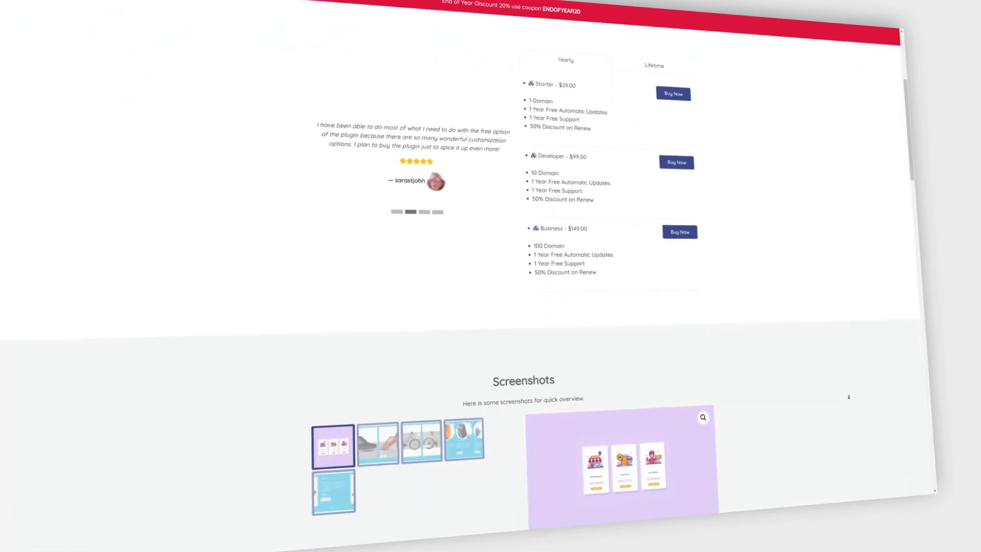
scroll("down", 3)
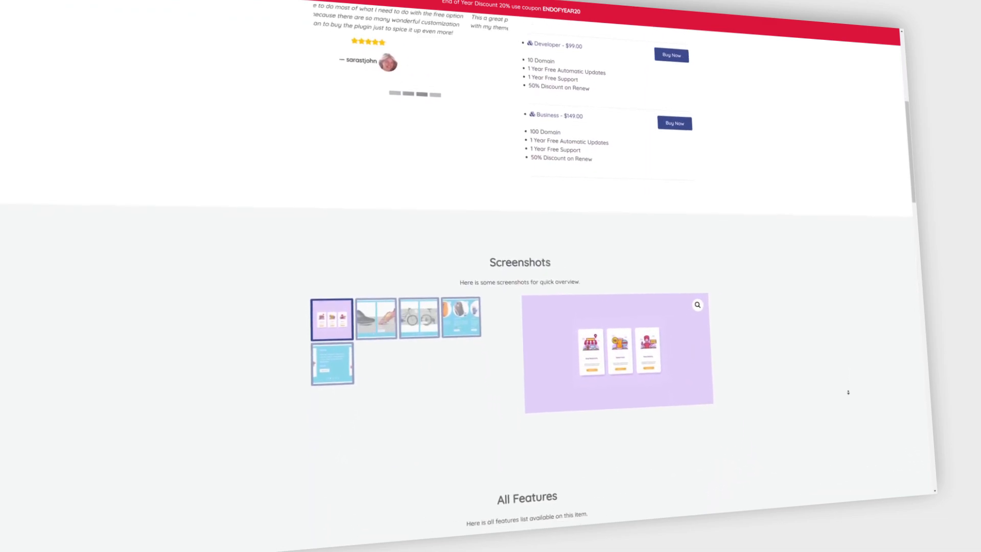
scroll("down", 3)
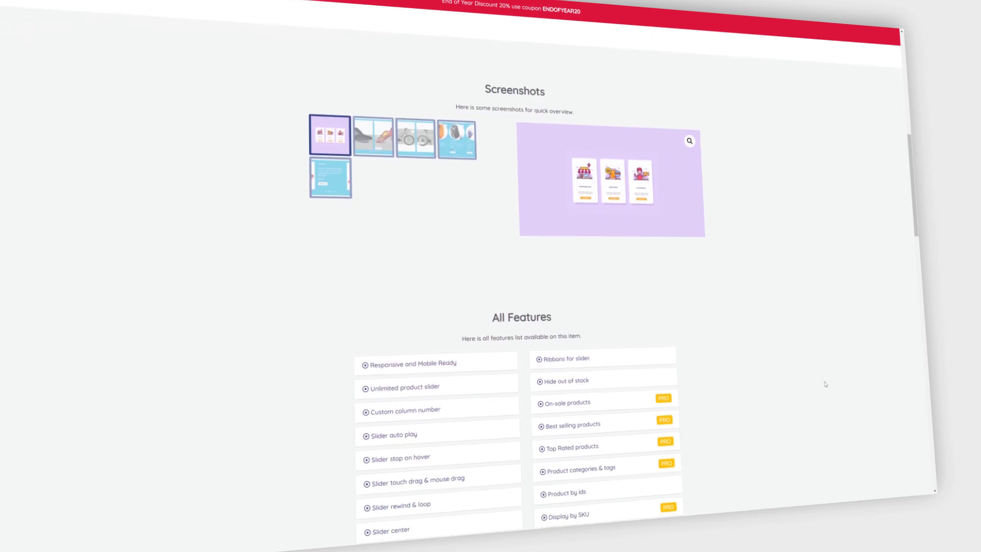
mouse_move(836, 369)
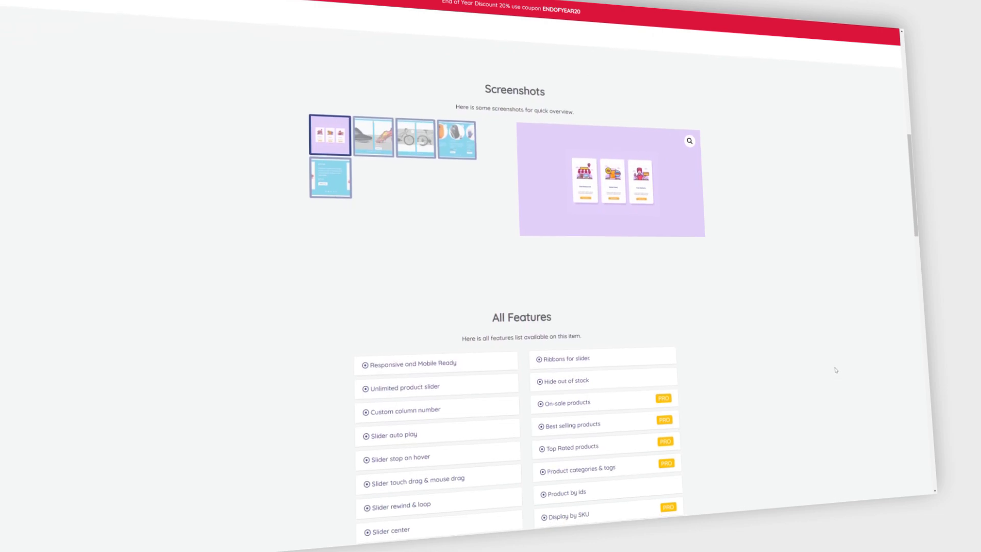
scroll("down", 3)
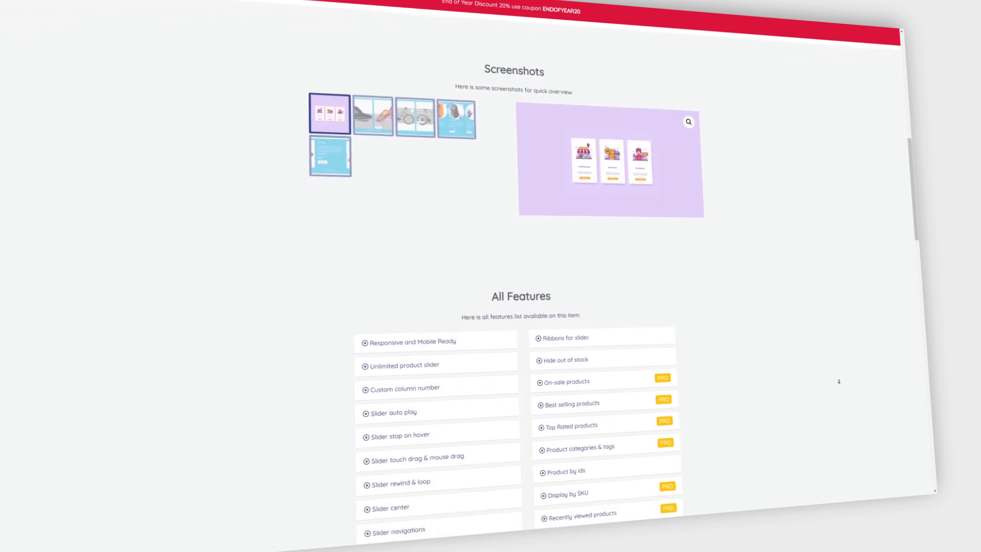
scroll("up", 3)
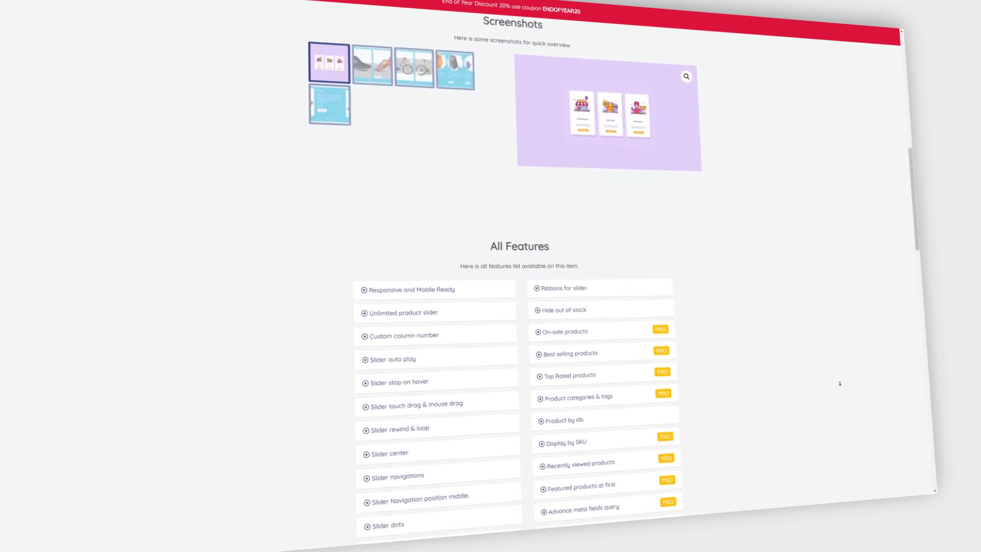
scroll("down", 3)
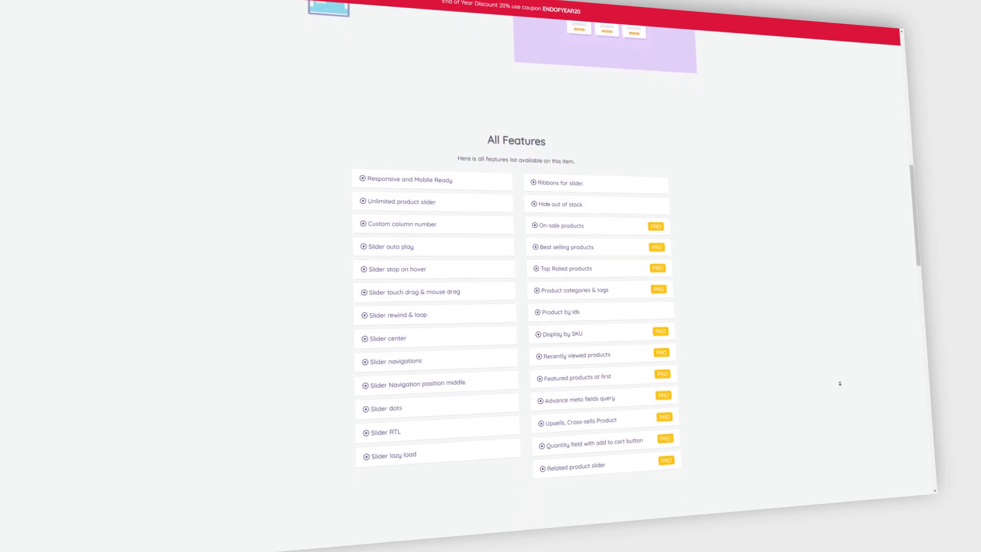
scroll("down", 3)
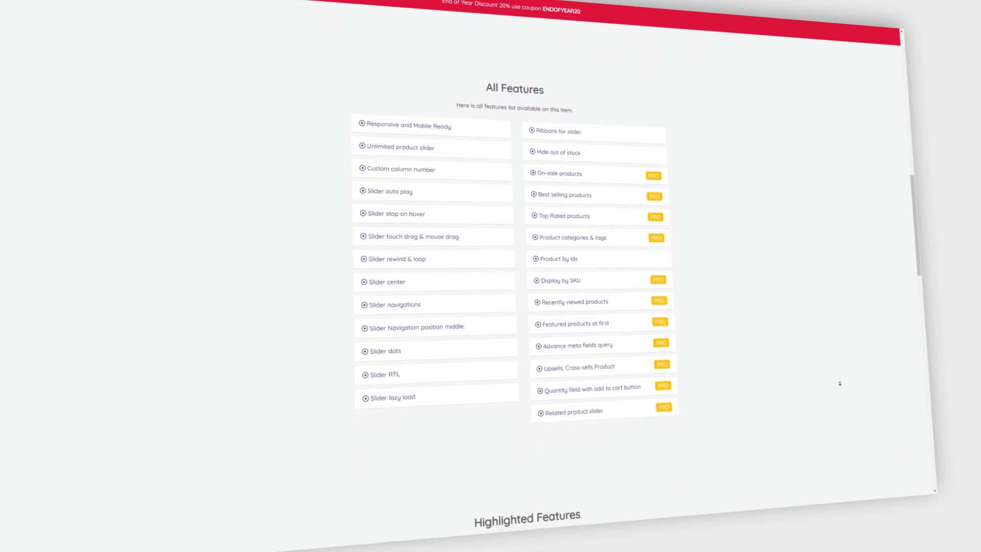
scroll("down", 3)
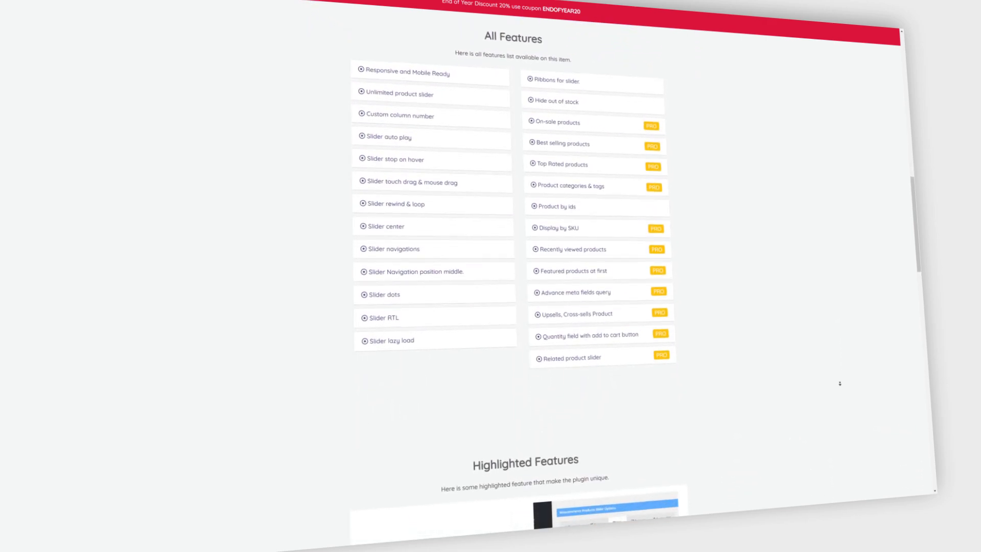
scroll("down", 3)
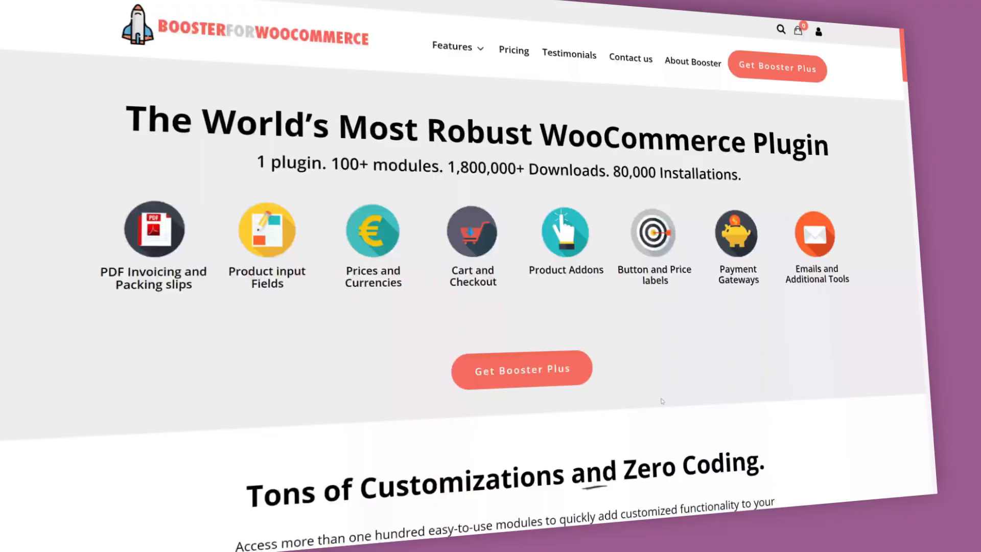
- Scroll the Booster homepage through module categories and testimonials to Why Choose Booster Plus
scroll("down", 3)
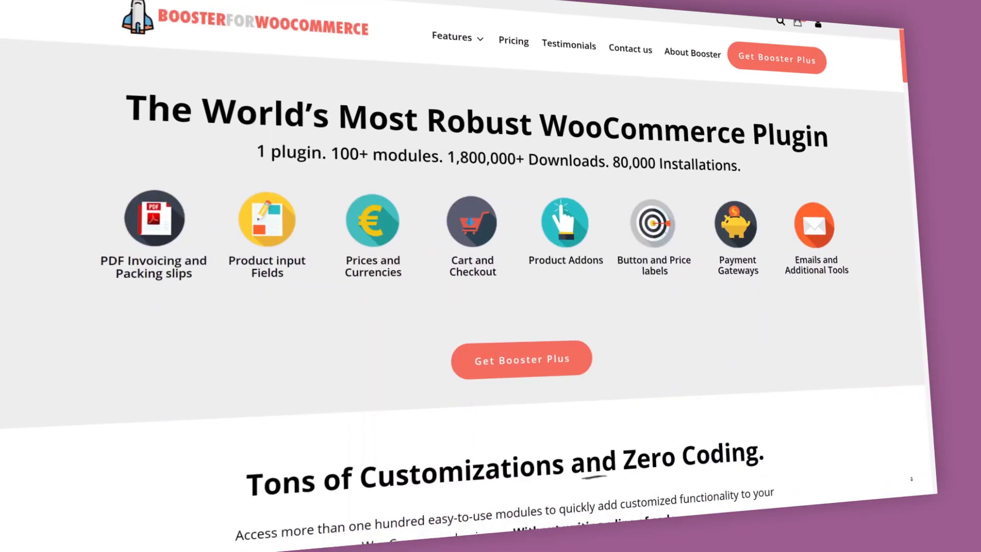
scroll("down", 3)
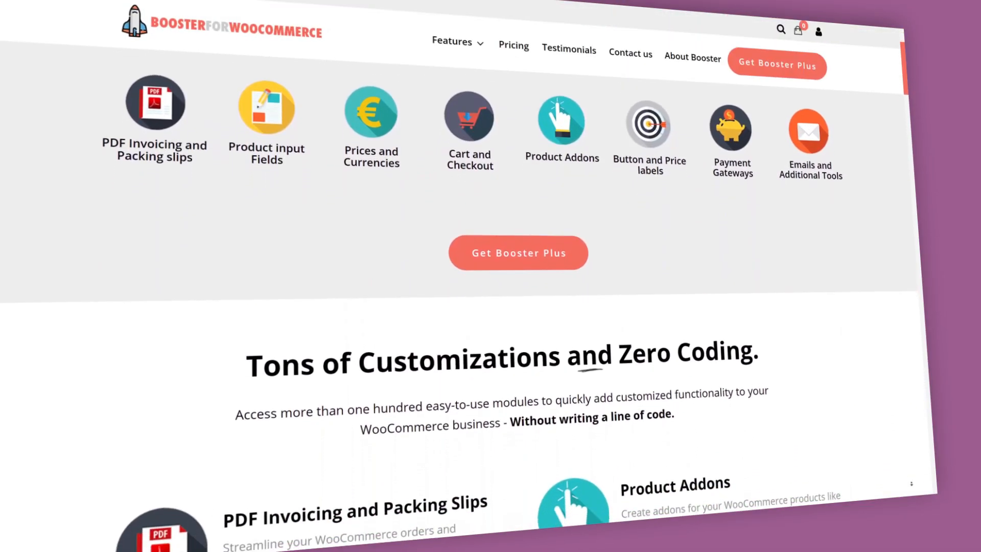
scroll("down", 3)
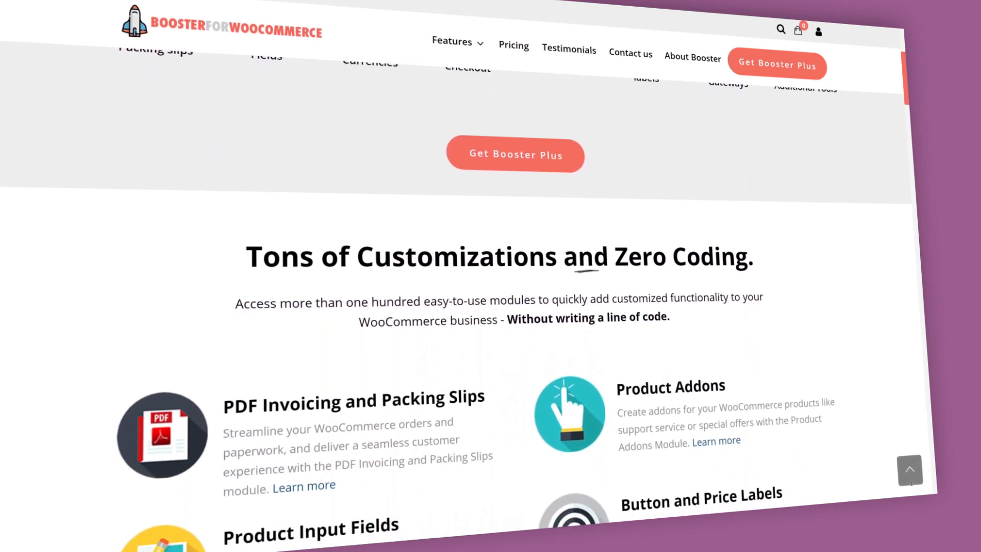
scroll("down", 3)
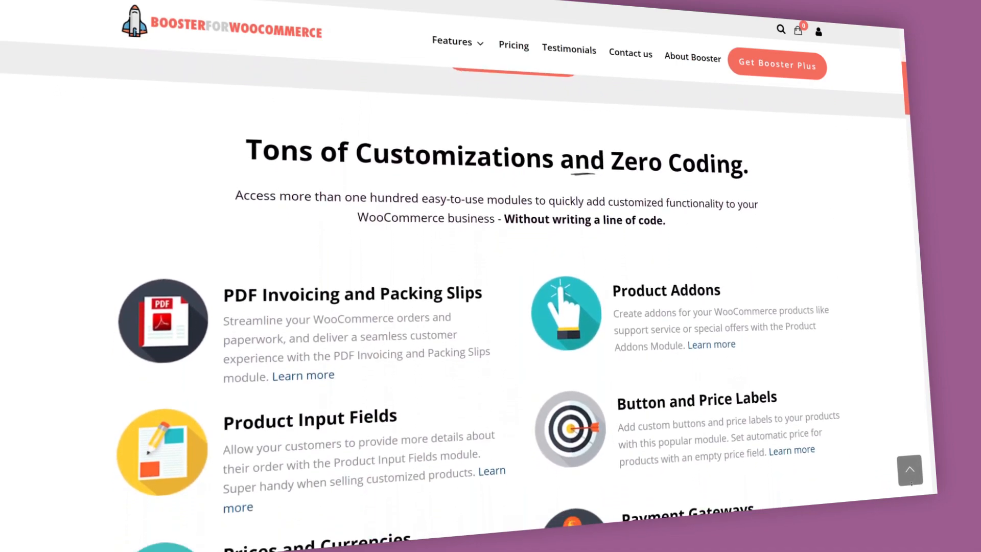
scroll("down", 3)
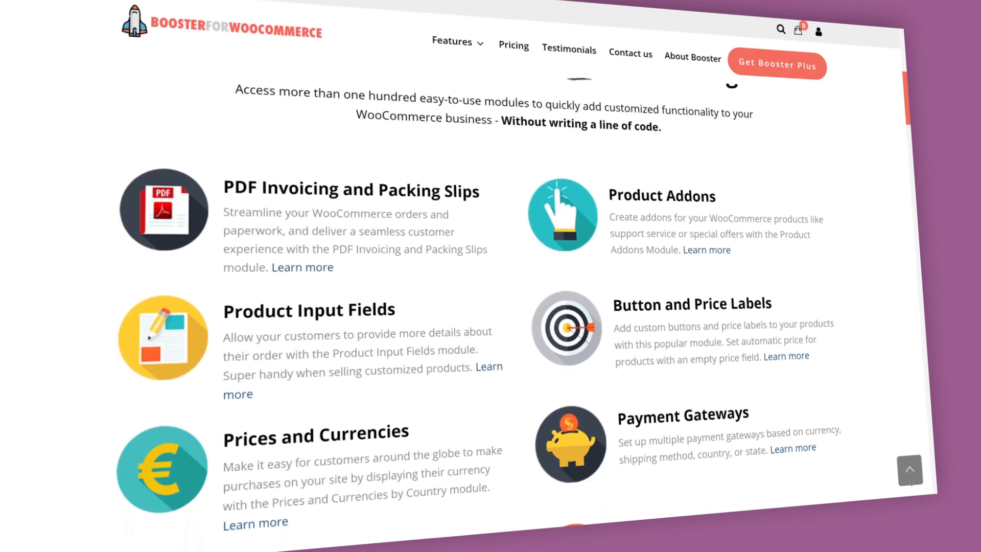
scroll("down", 3)
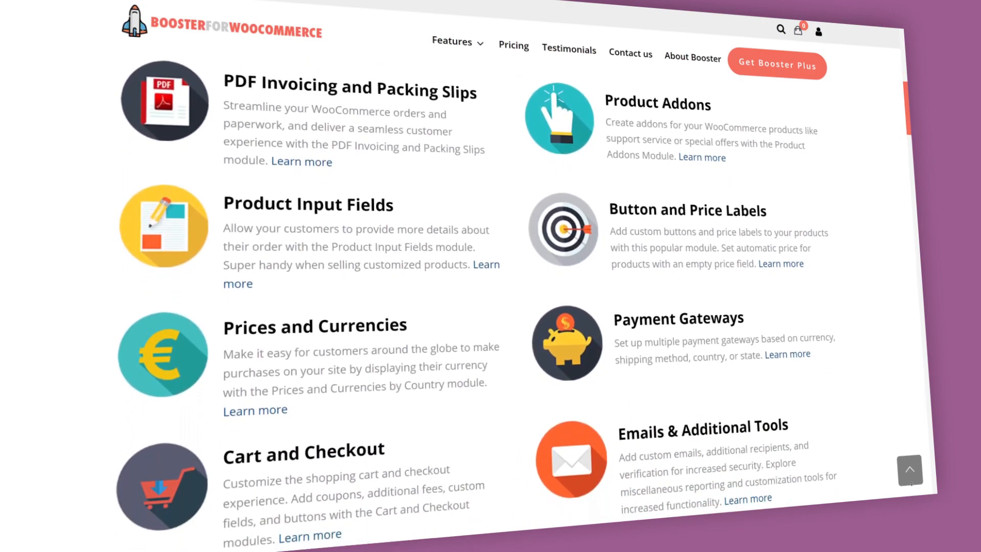
scroll("down", 3)
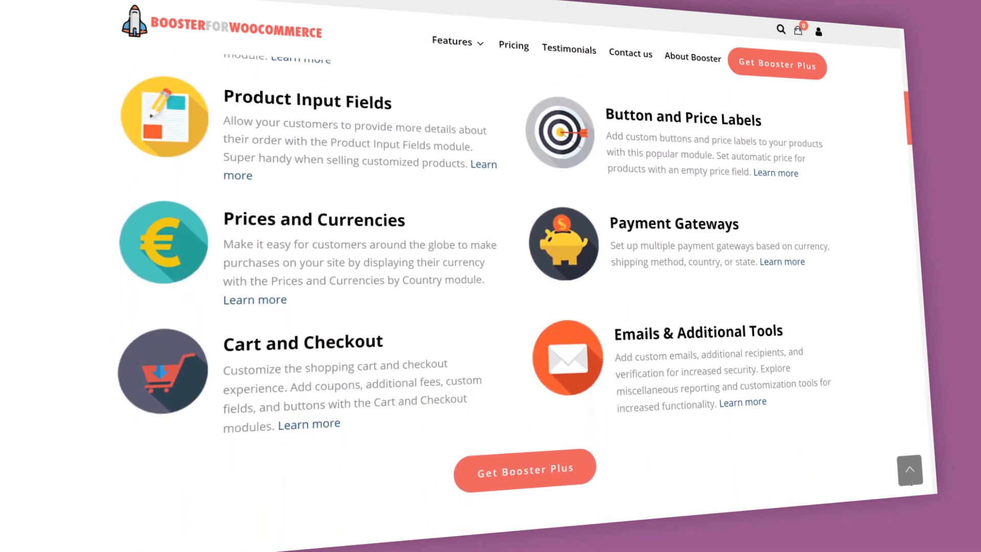
scroll("down", 3)
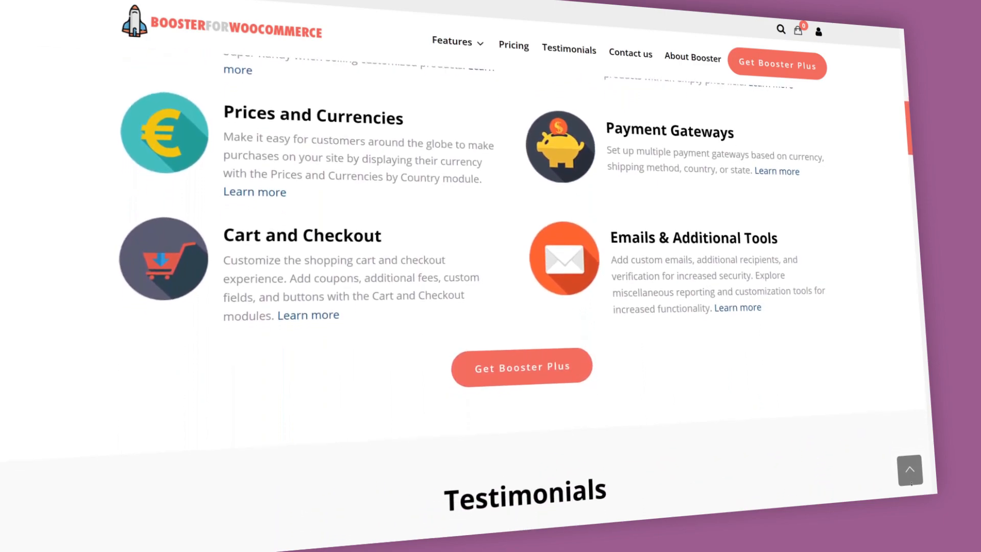
scroll("down", 3)
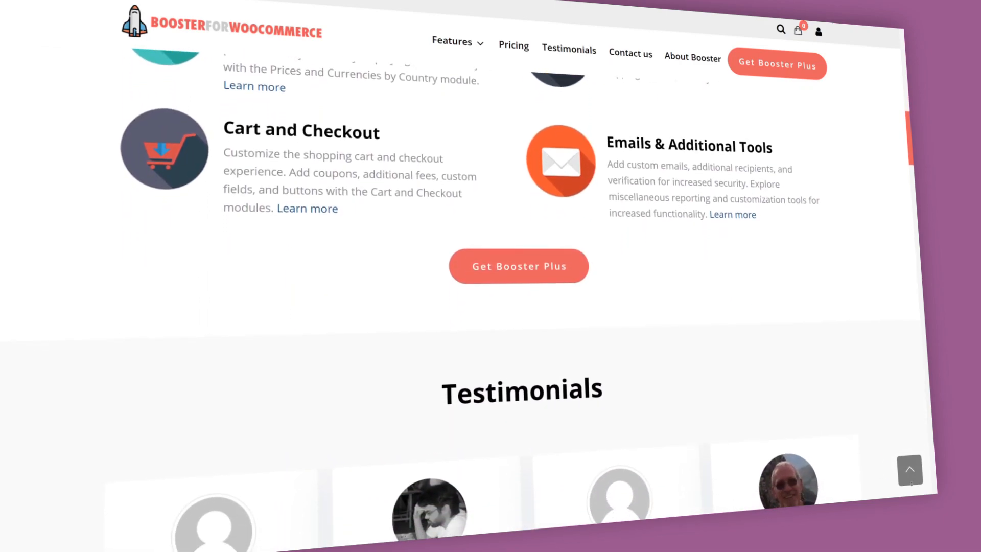
scroll("down", 3)
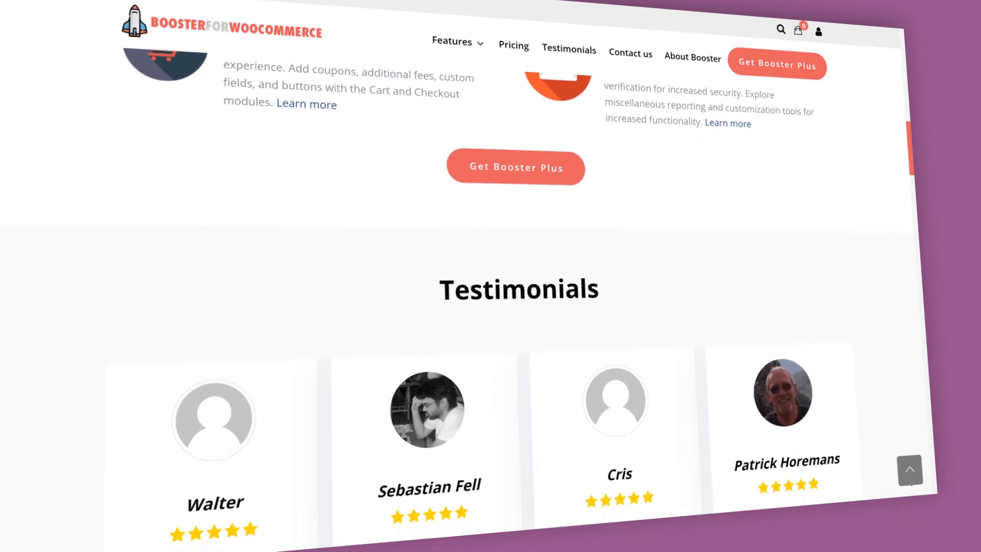
scroll("down", 3)
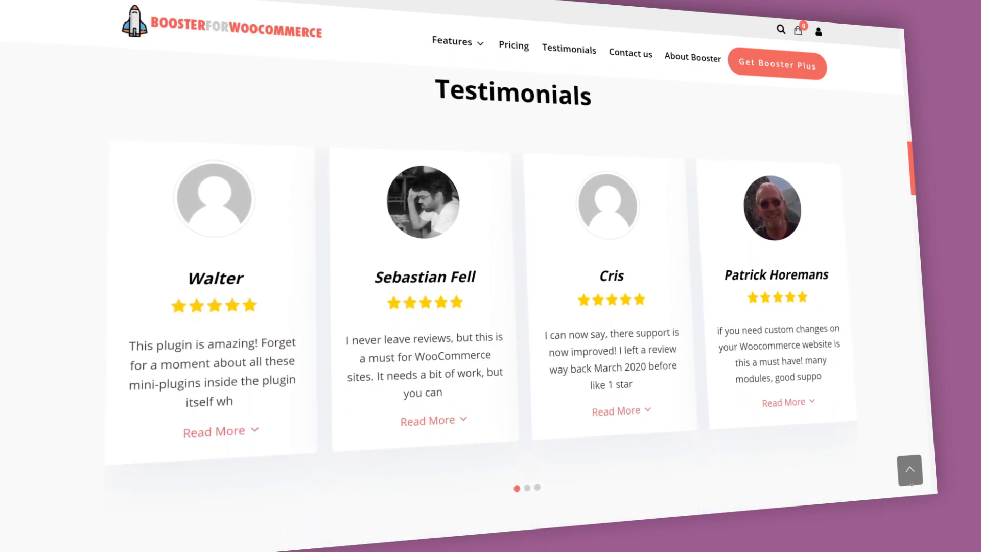
scroll("down", 3)
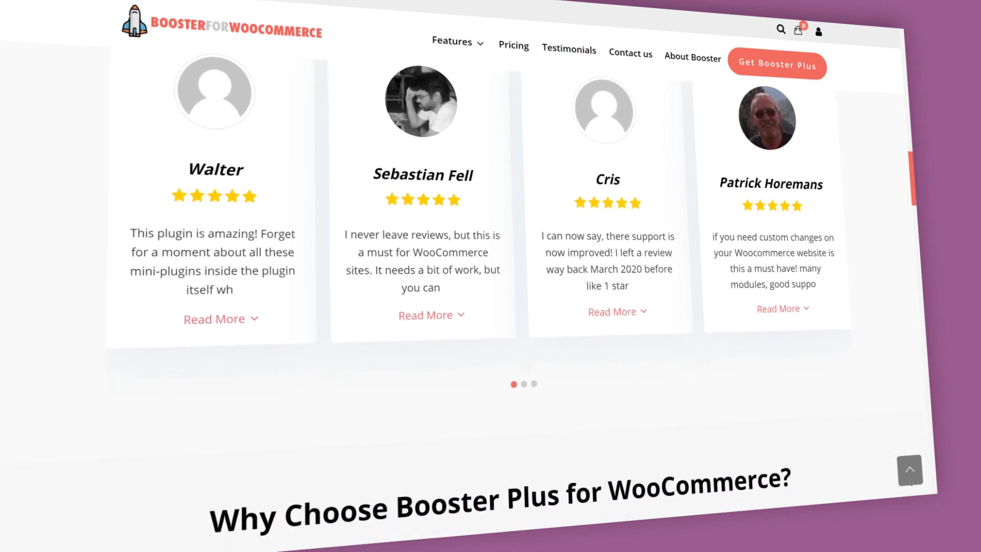
scroll("down", 3)
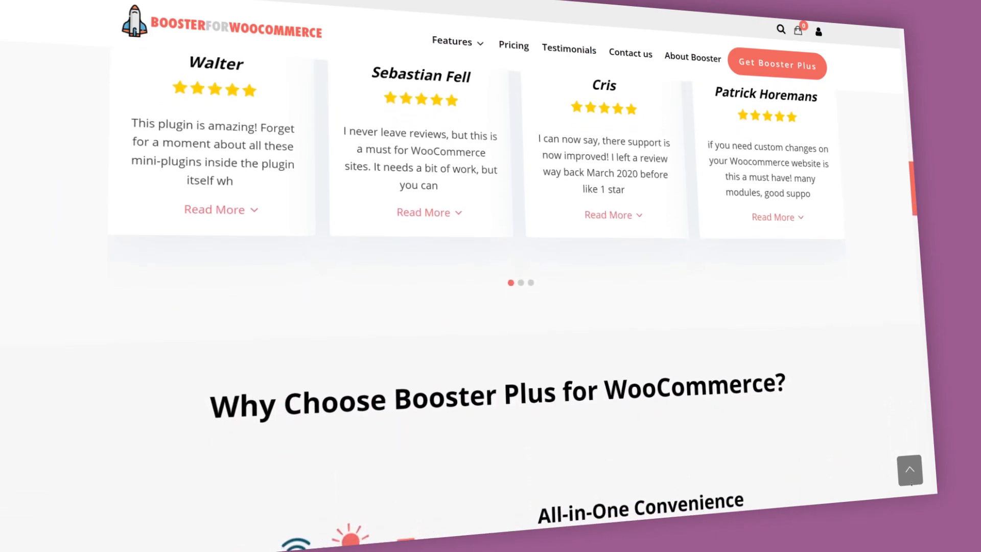
scroll("down", 3)
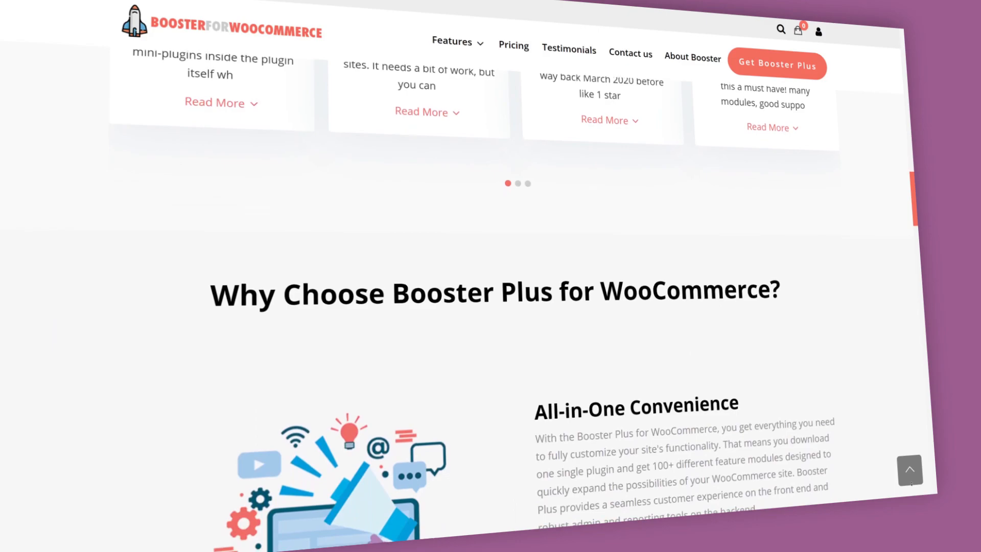
scroll("down", 3)
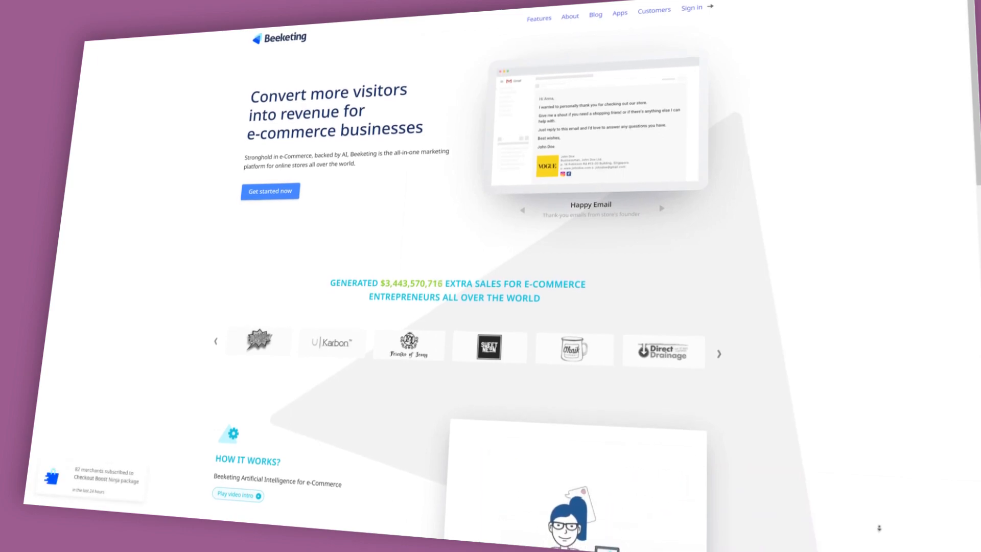
- Scroll the Beeketing homepage through How It Works and reviews to the Loyalty/Affiliate Program cards
scroll("down", 3)
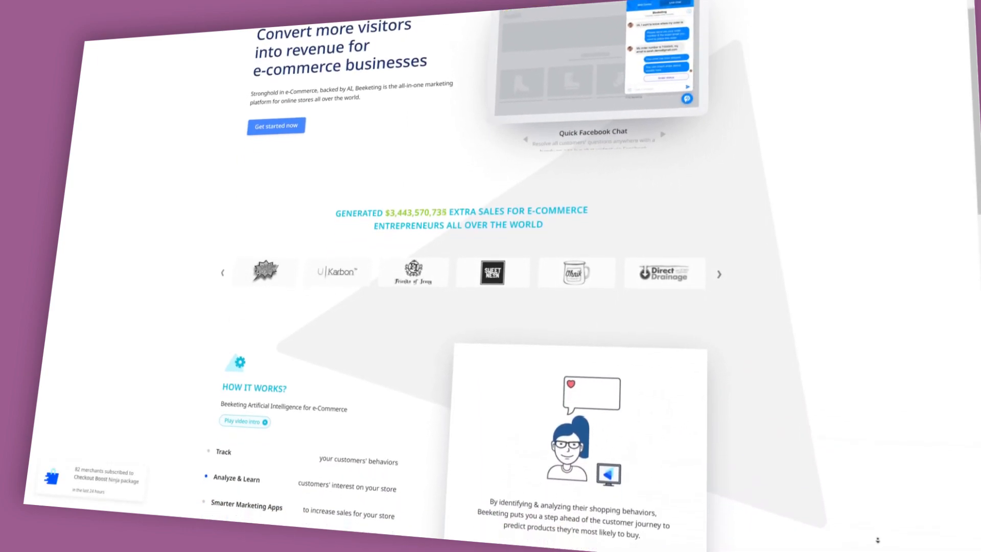
scroll("down", 3)
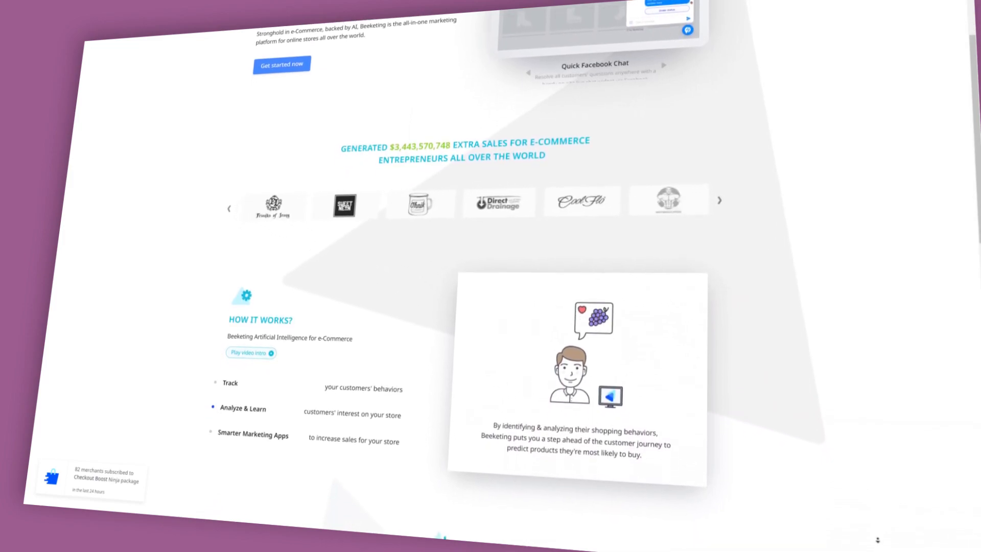
scroll("down", 3)
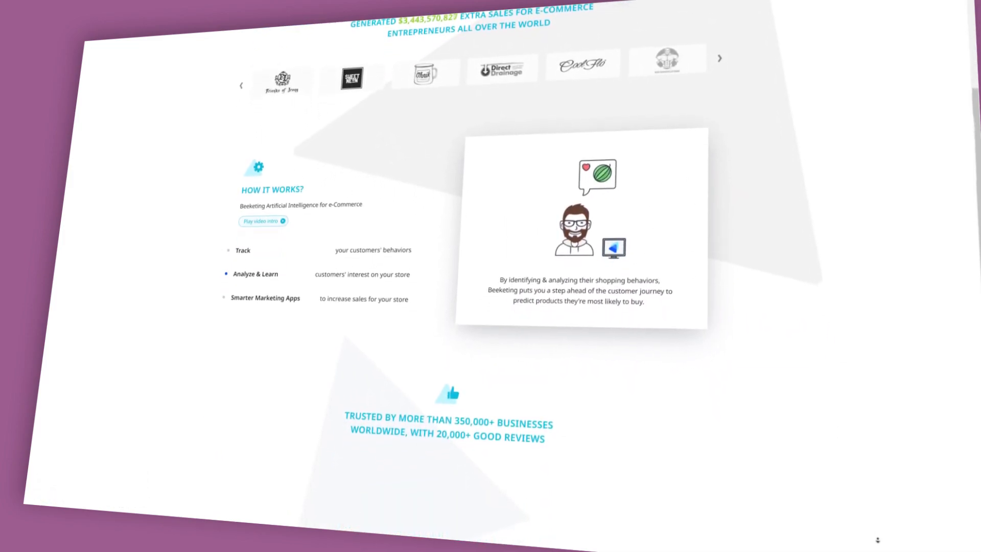
scroll("down", 3)
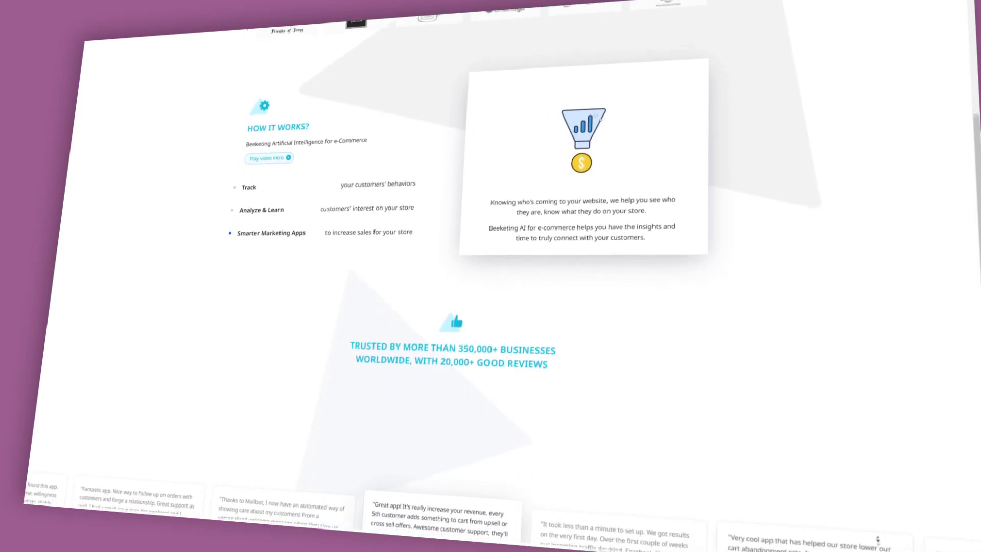
scroll("down", 3)
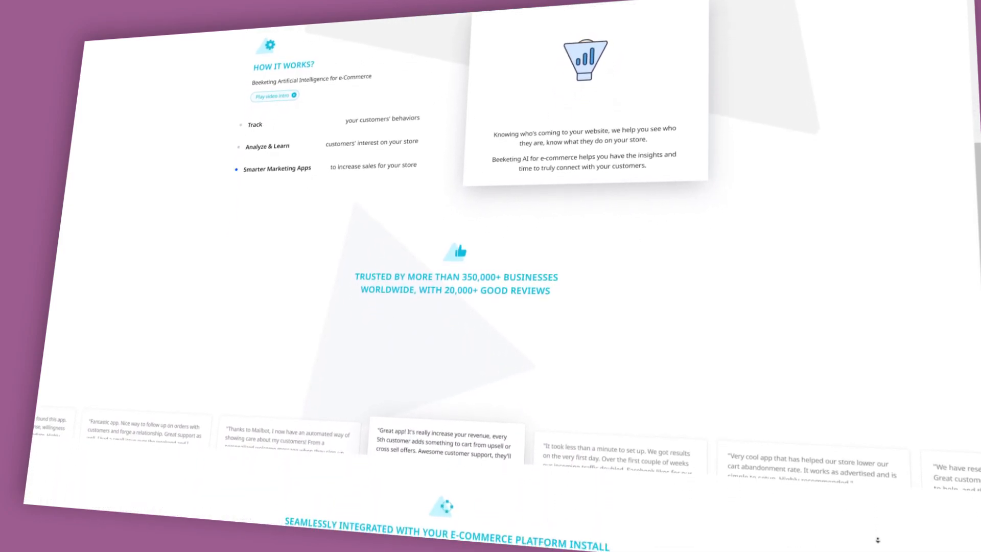
scroll("down", 3)
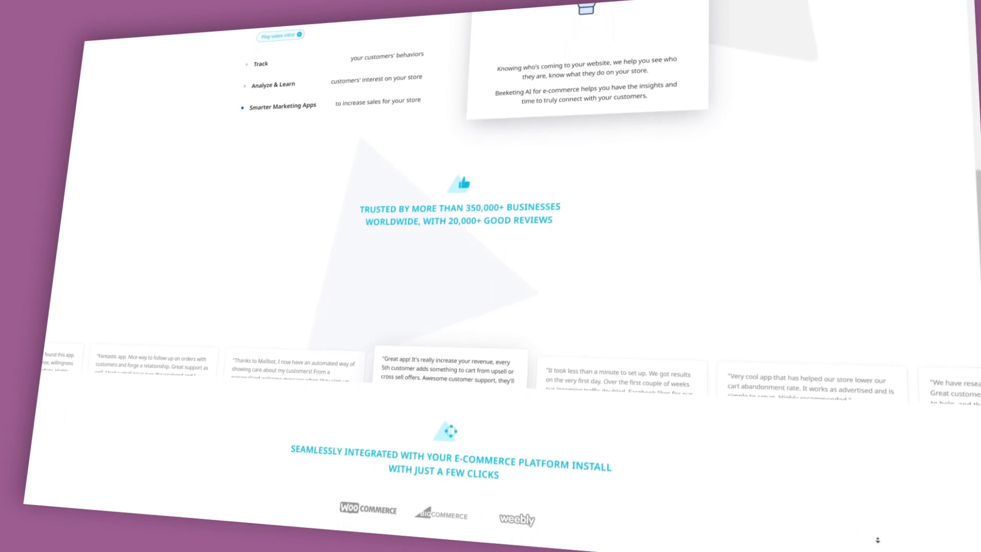
scroll("down", 3)
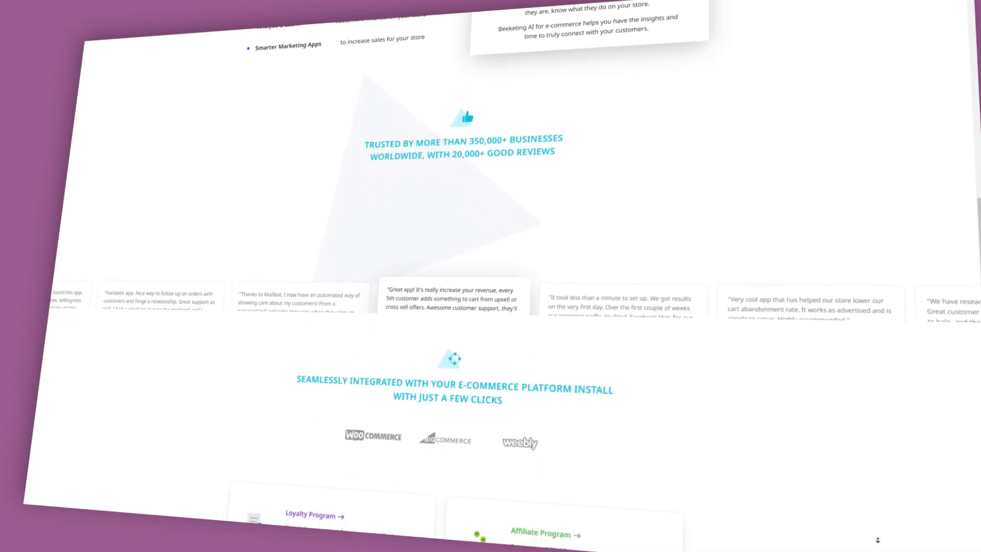
scroll("down", 3)
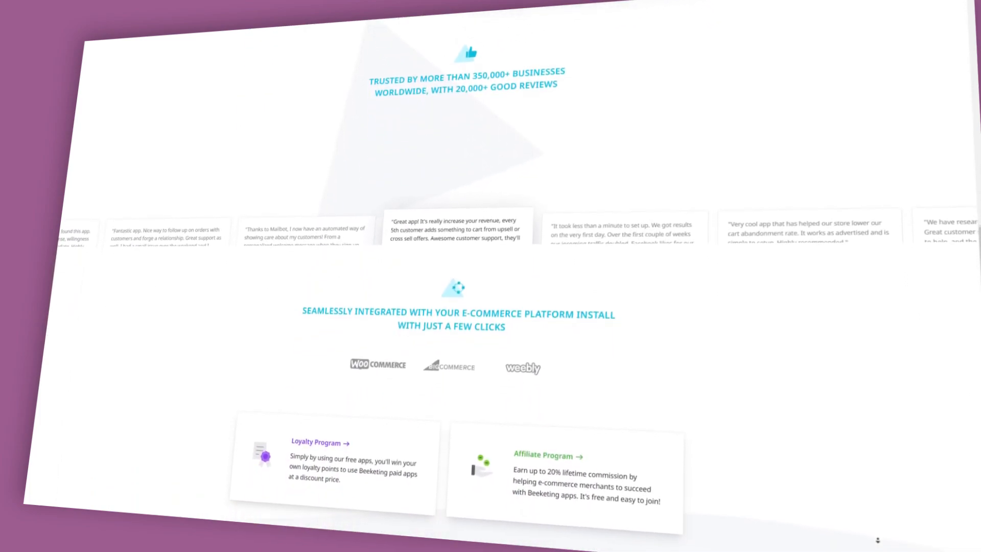
scroll("down", 3)
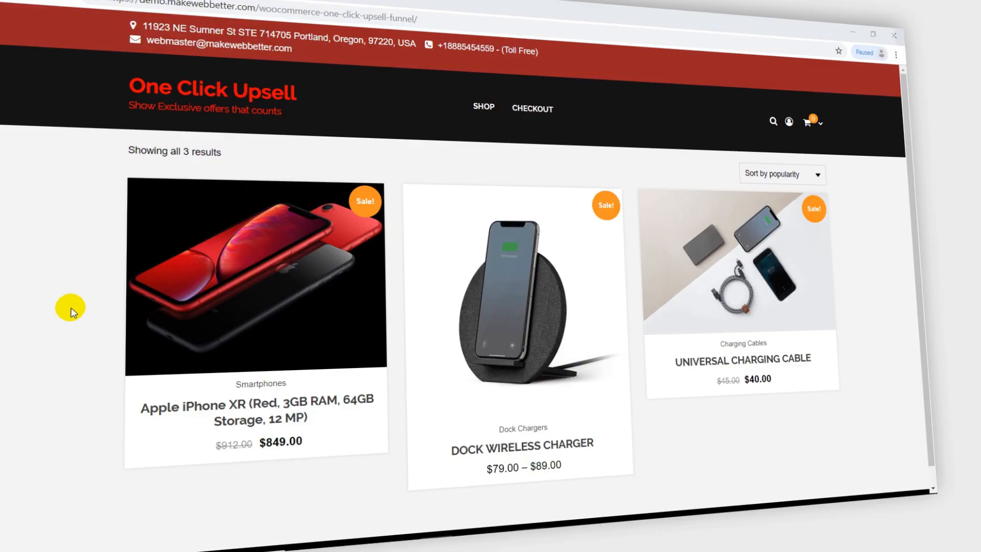
mouse_move(131, 388)
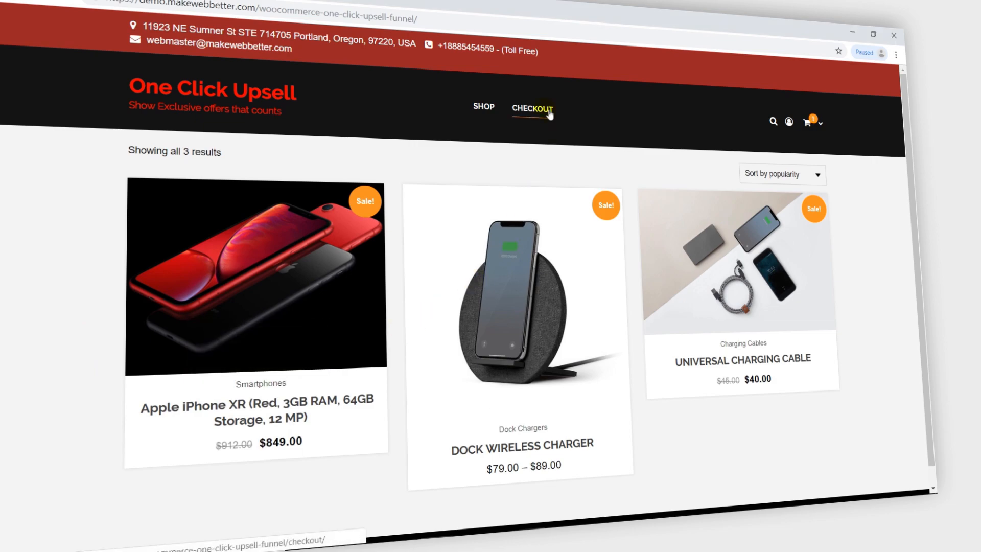
- Check out the Apple iPhone XR and place the order with the test card
left_click(532, 109)
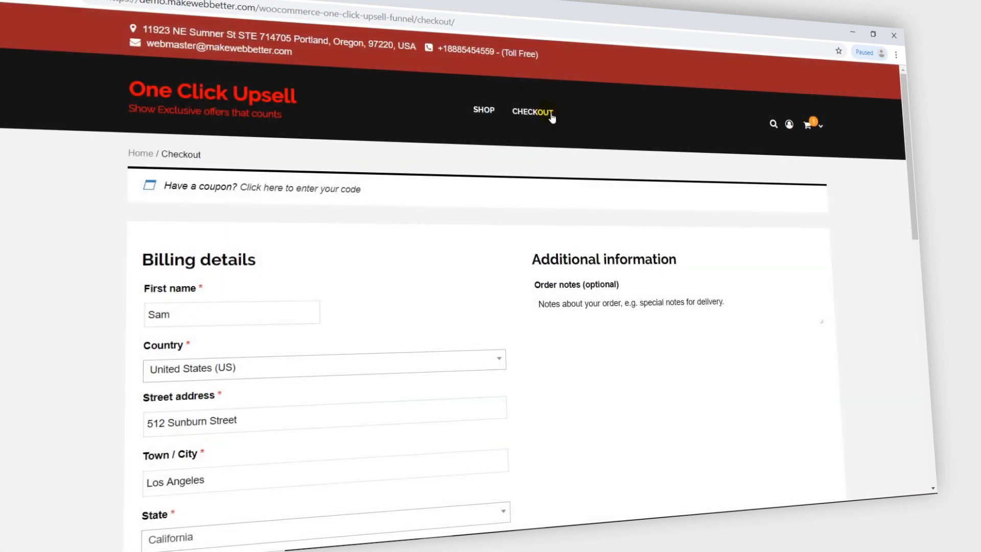
scroll("down", 3)
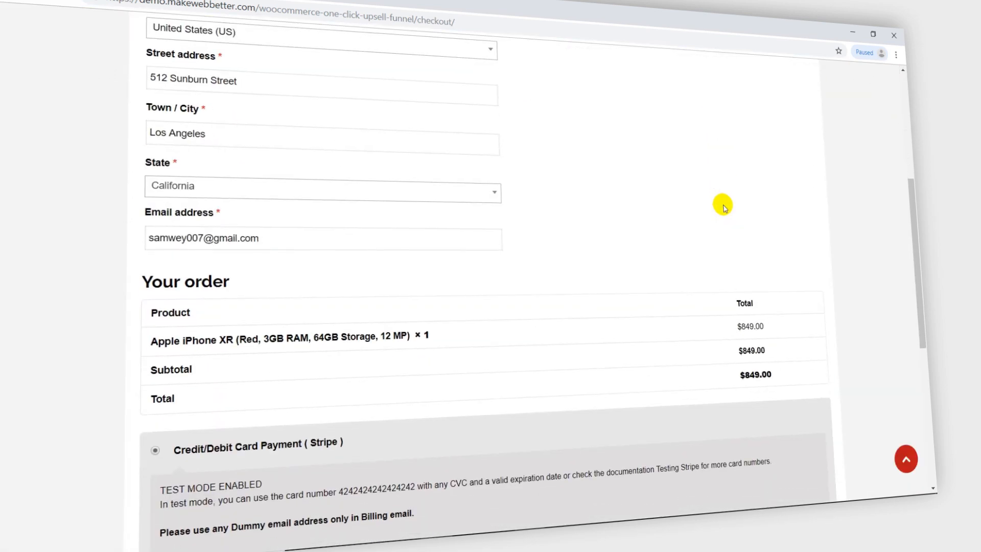
scroll("down", 3)
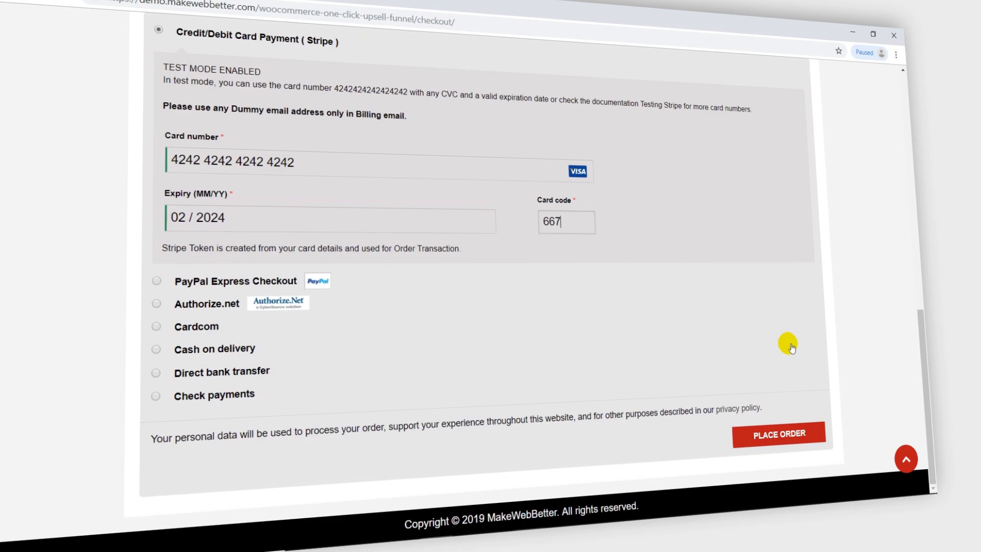
left_click(778, 433)
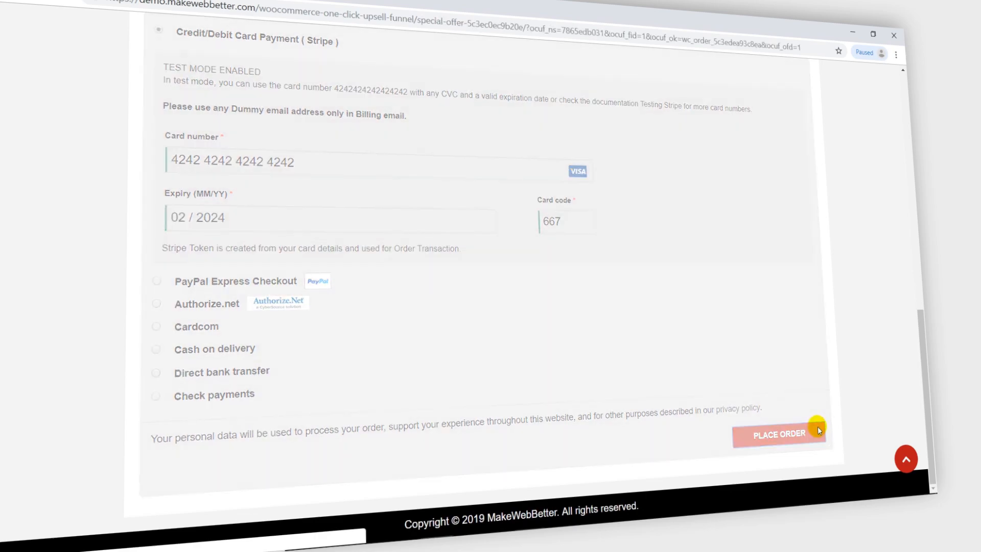
left_click(778, 434)
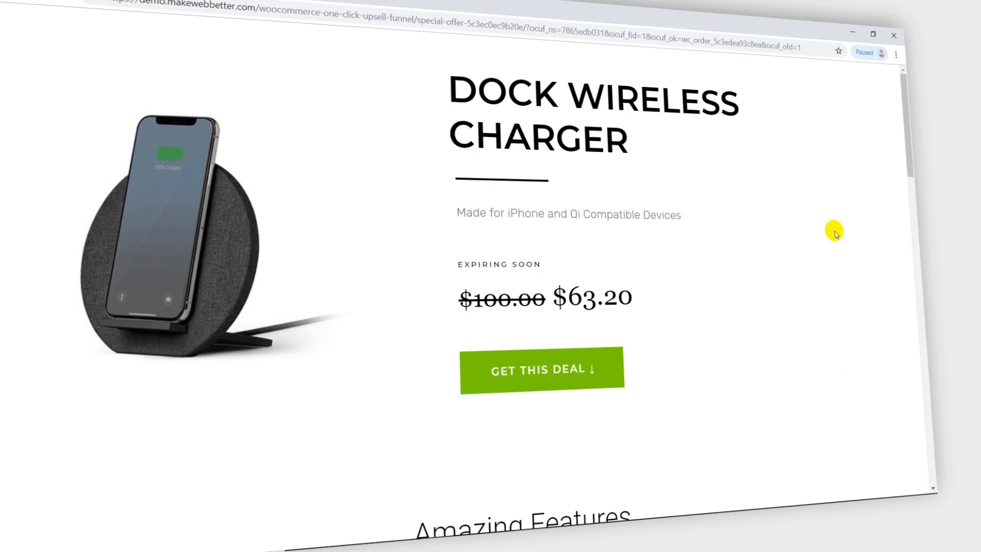
- Add the $63.20 Dock Wireless Charger offer to the order, making order 283 total $912.20
scroll("down", 3)
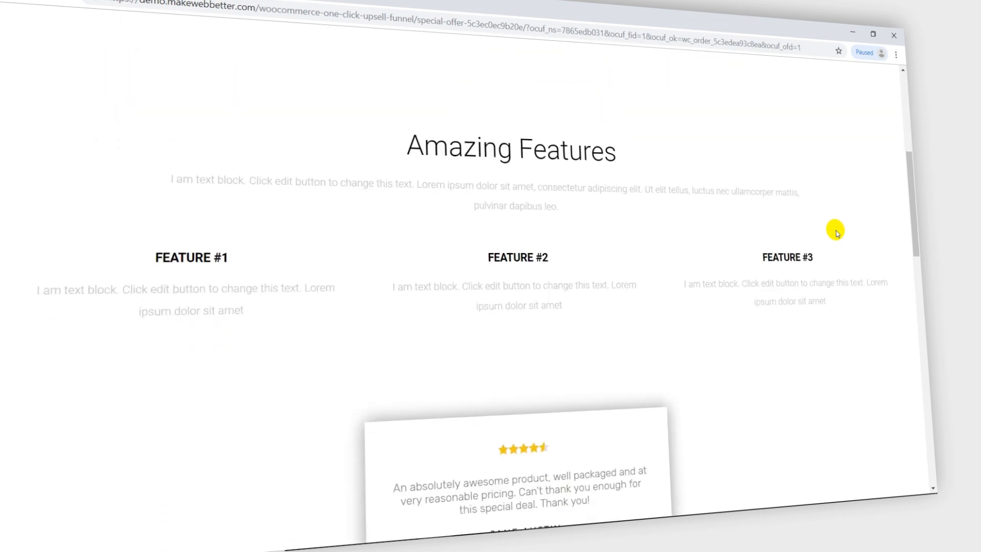
scroll("down", 3)
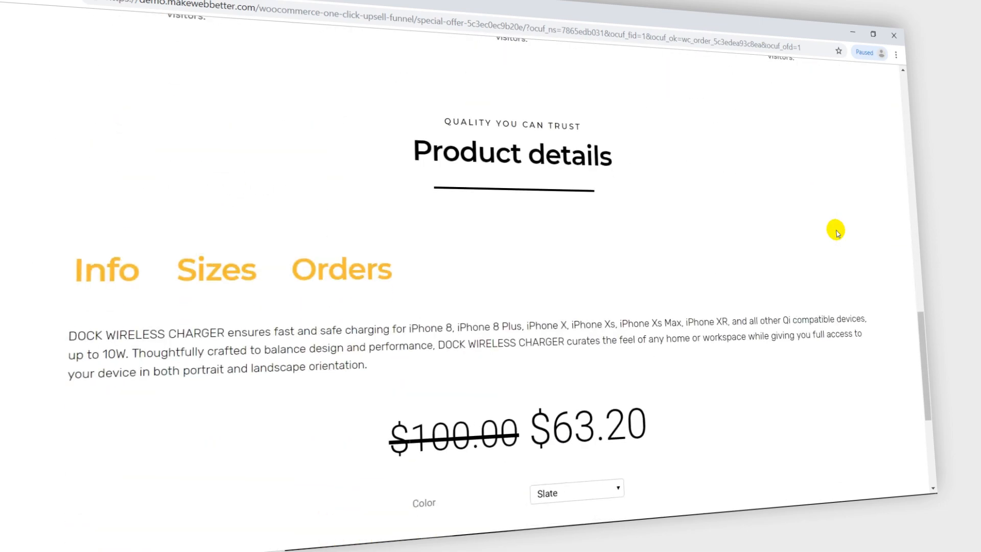
scroll("down", 3)
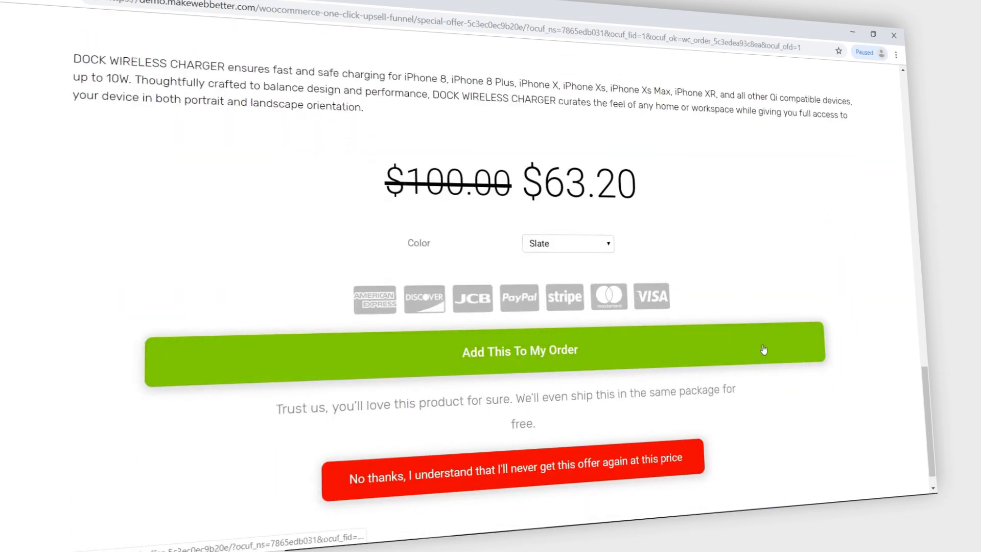
left_click(519, 350)
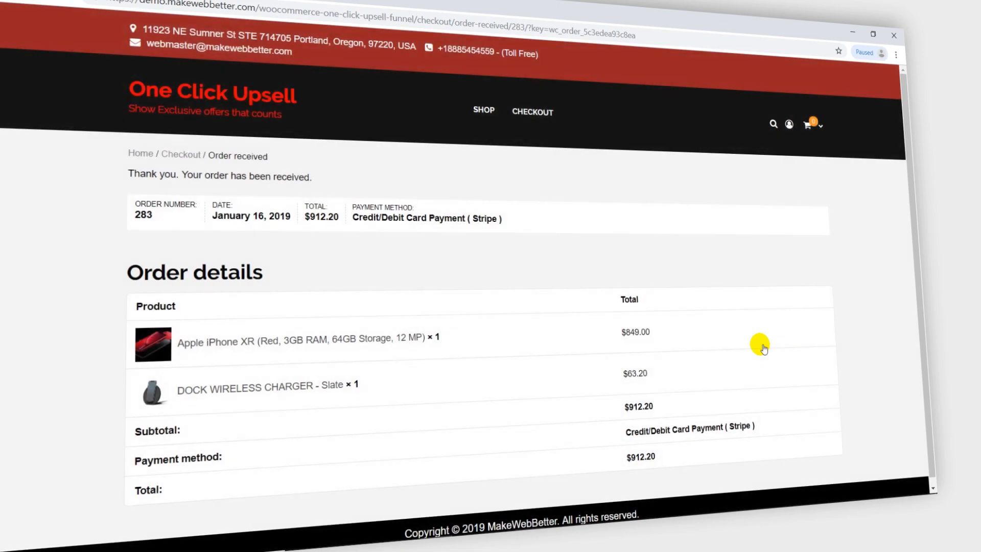
mouse_move(255, 400)
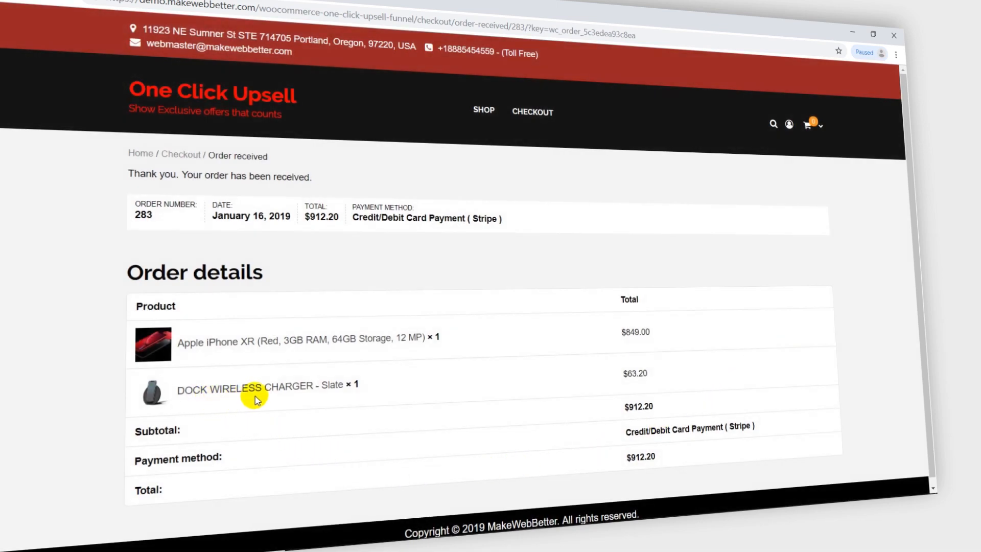
mouse_move(620, 430)
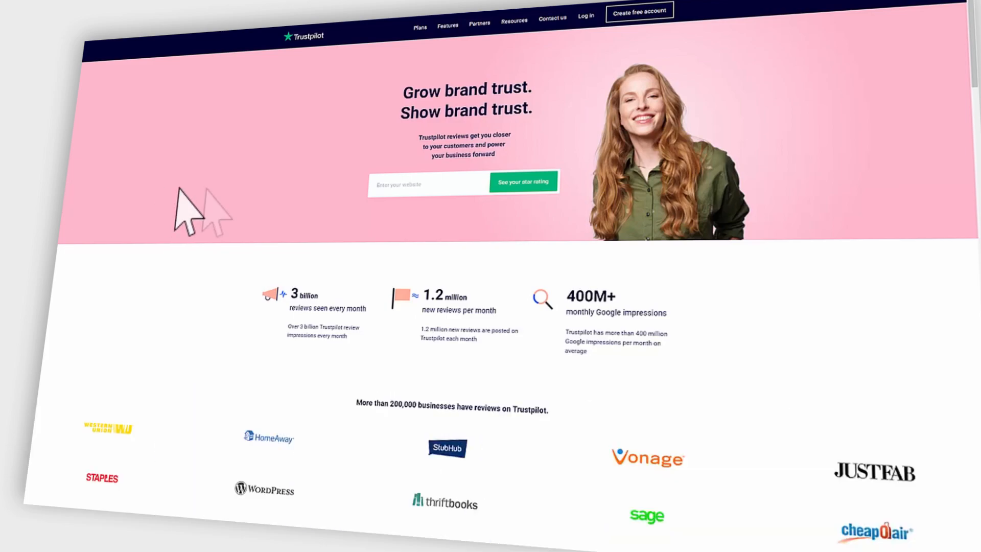
mouse_move(605, 40)
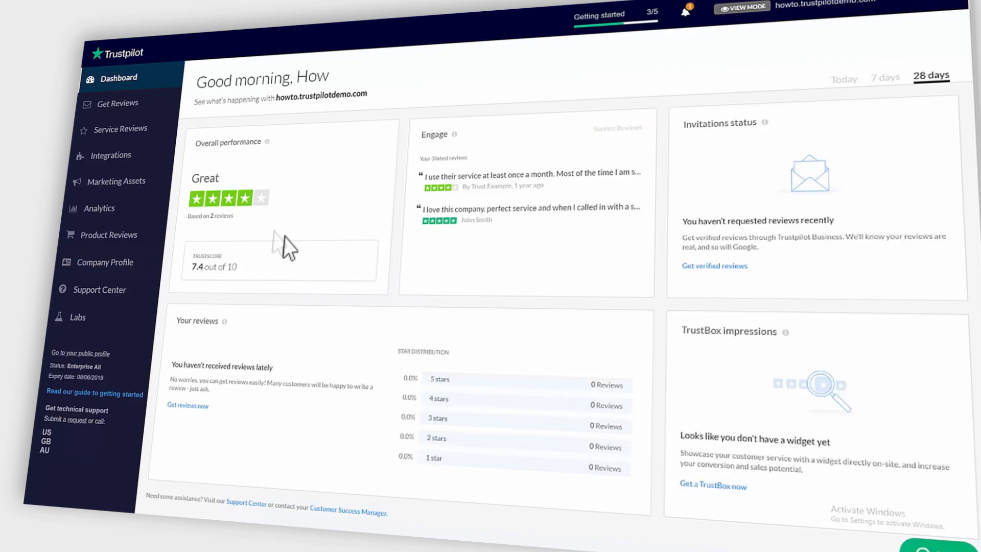
- Show Trustpilot's Integrations page down to its WooCommerce, PrestaShop and OpenCart ecommerce options
left_click(111, 155)
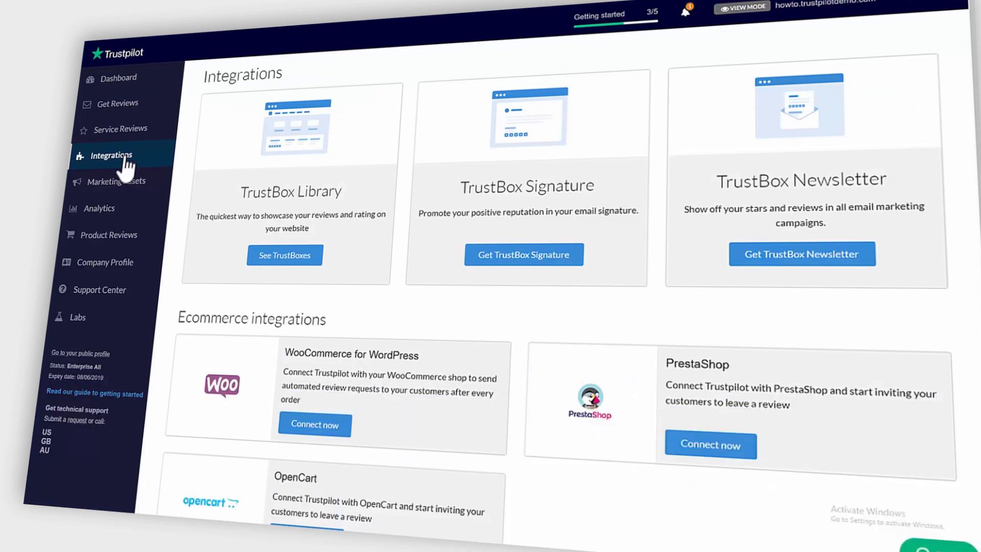
scroll("down", 3)
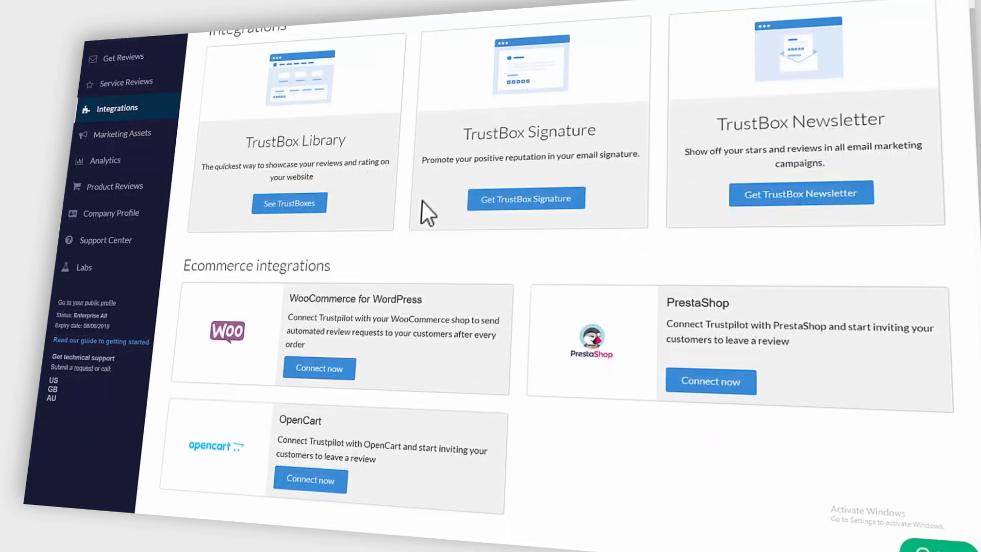
scroll("down", 3)
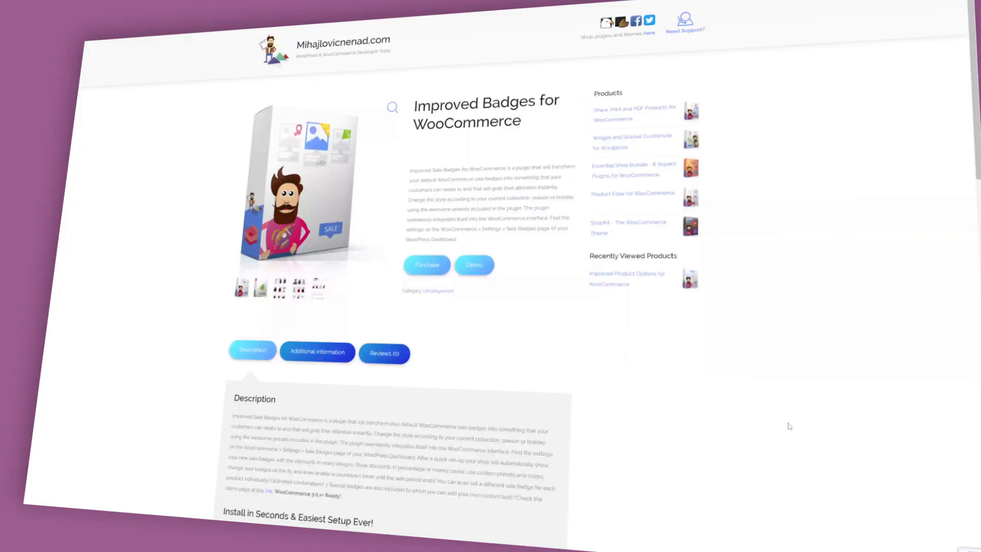
mouse_move(201, 405)
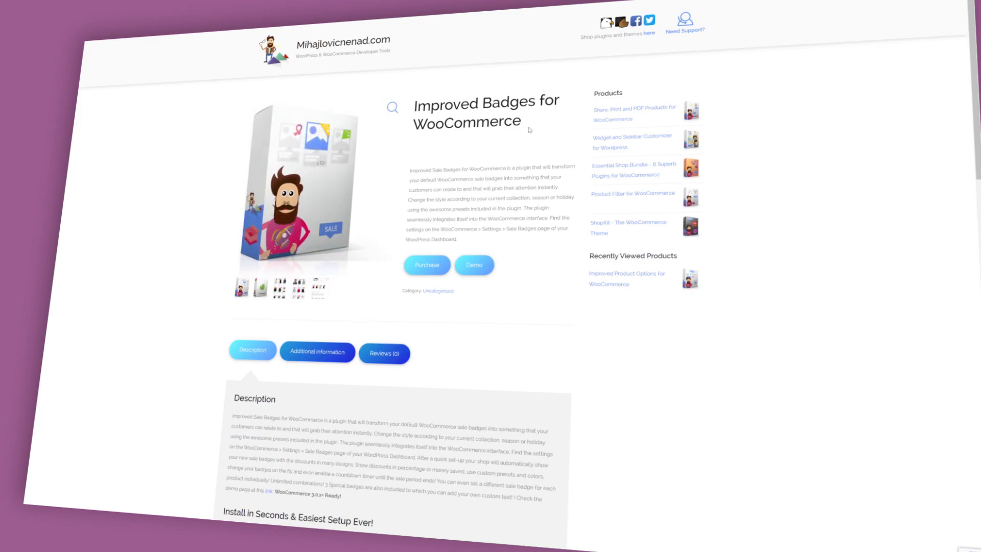
mouse_move(775, 233)
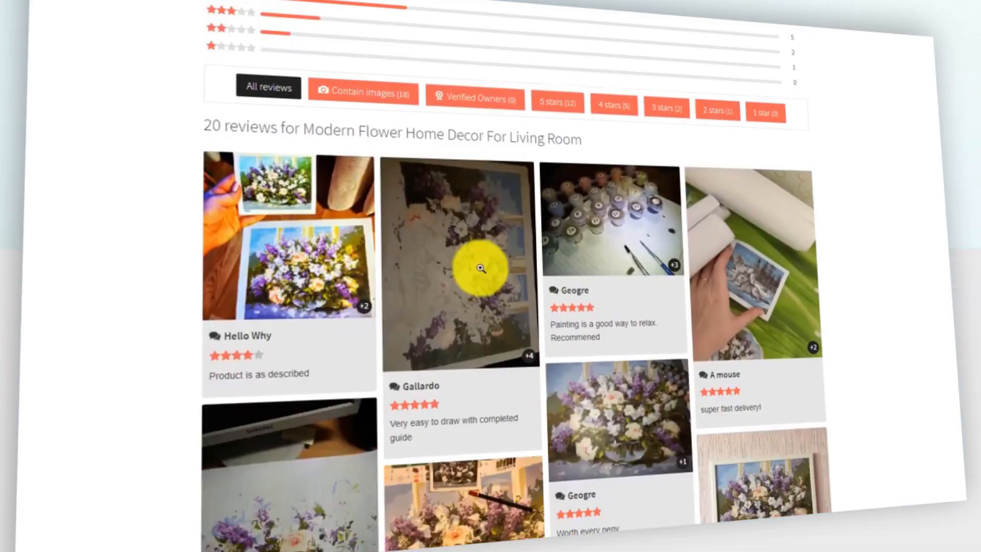
- Browse customer review photos in the lightbox, then close the photo viewer
left_click(480, 265)
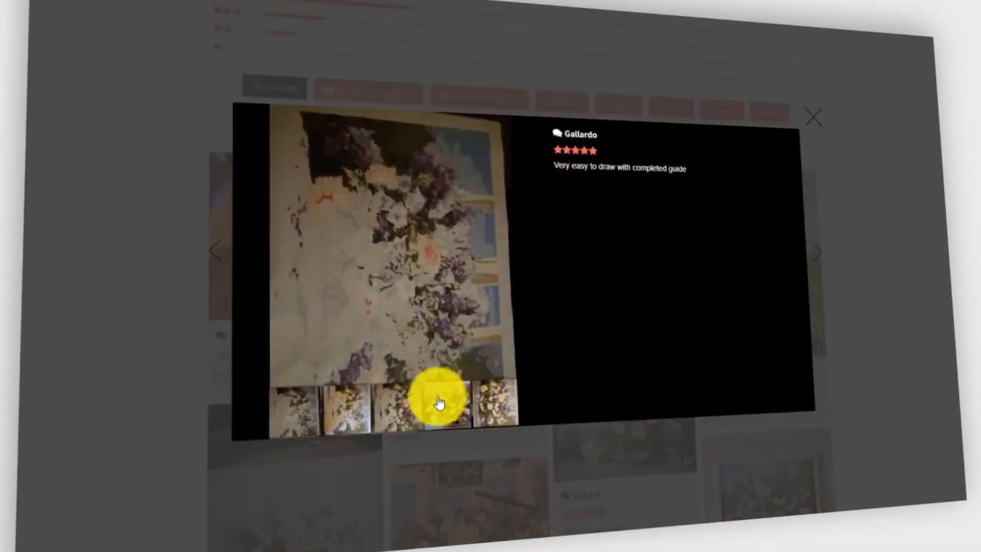
left_click(437, 404)
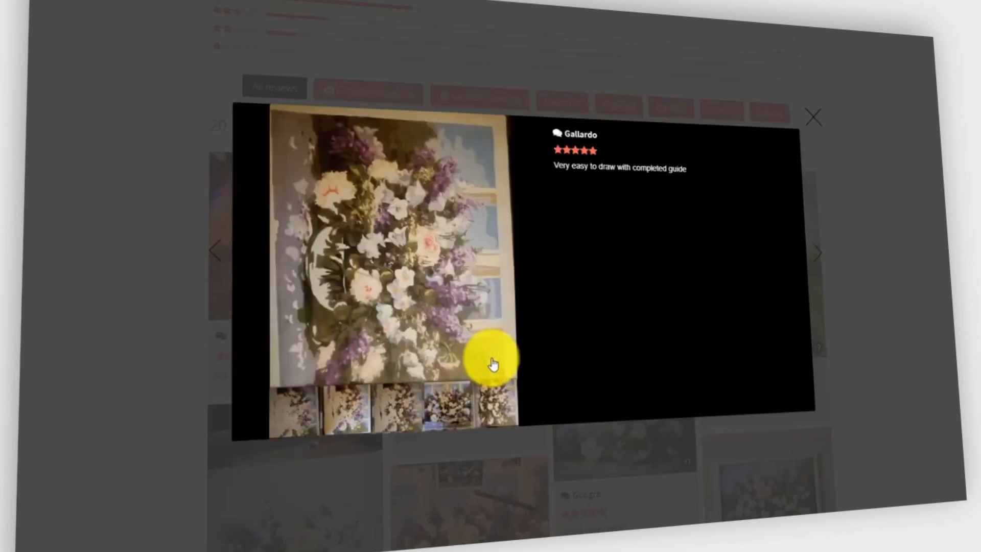
left_click(817, 249)
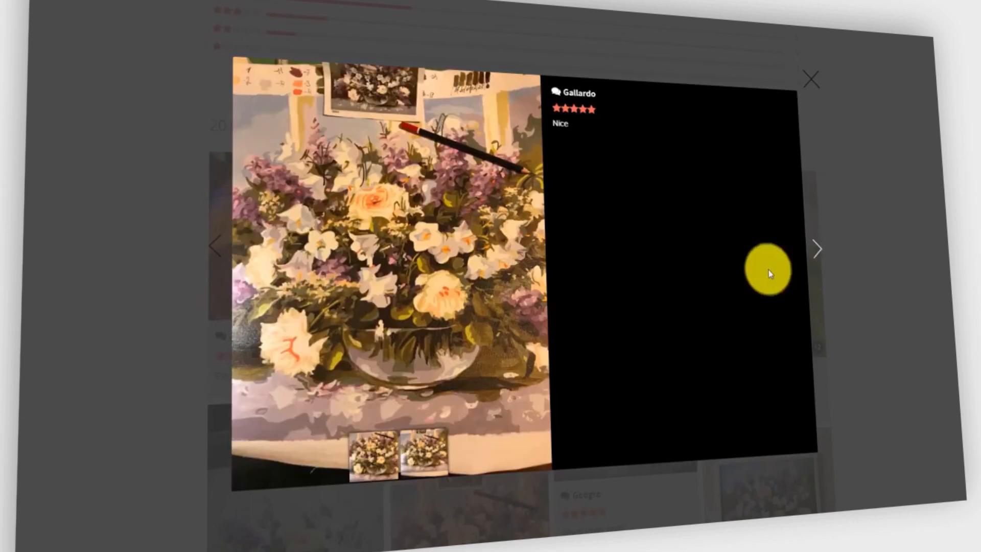
left_click(423, 454)
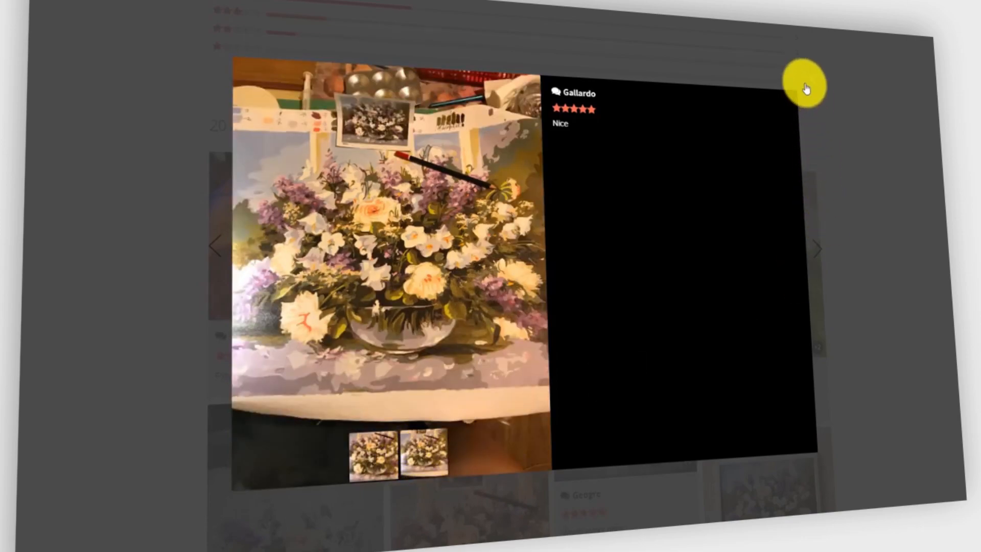
left_click(805, 86)
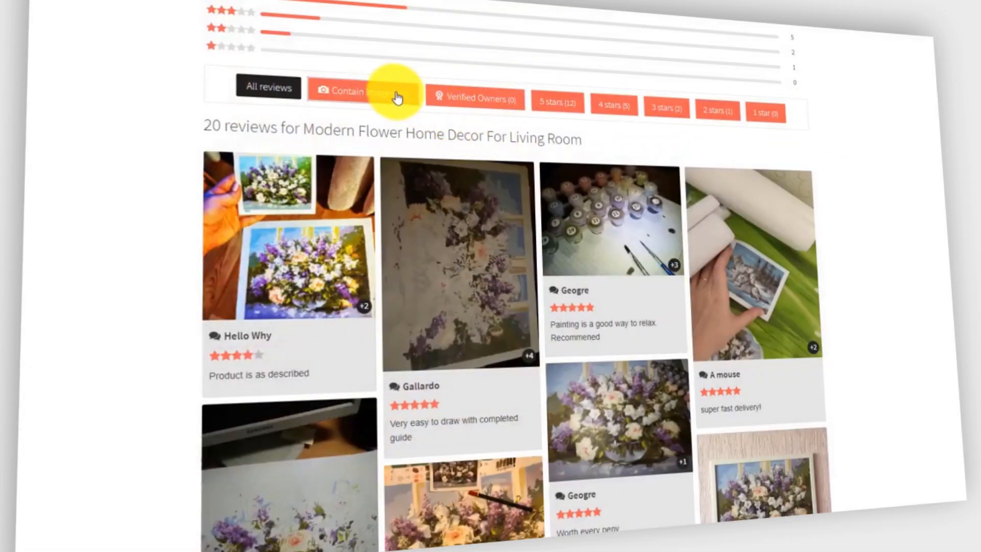
- Filter the product reviews to those containing images (18)
scroll("down", 3)
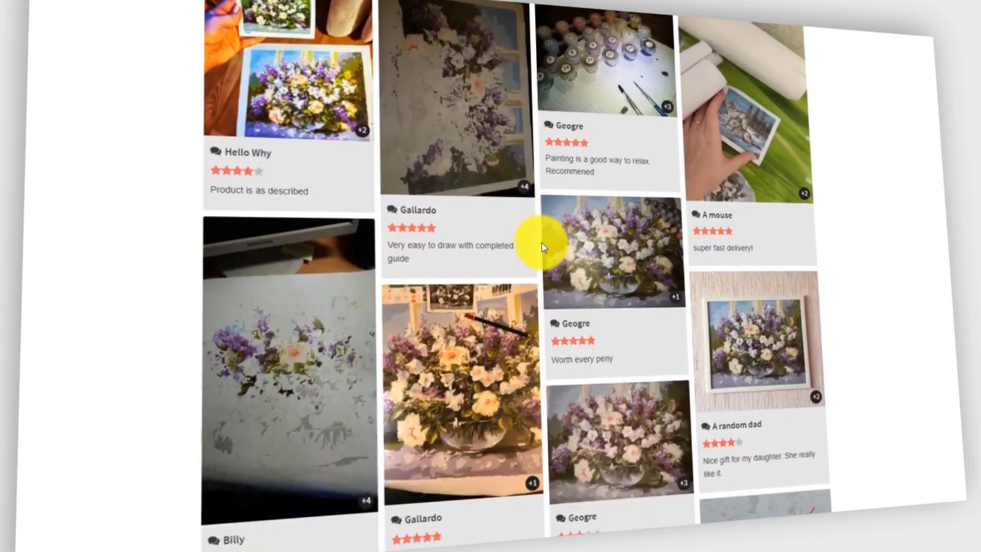
scroll("up", 3)
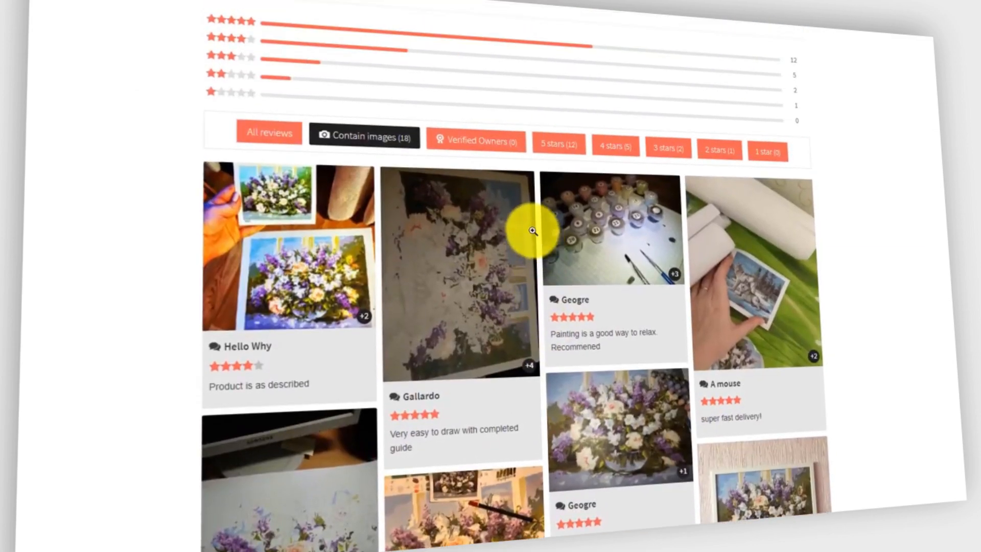
scroll("down", 3)
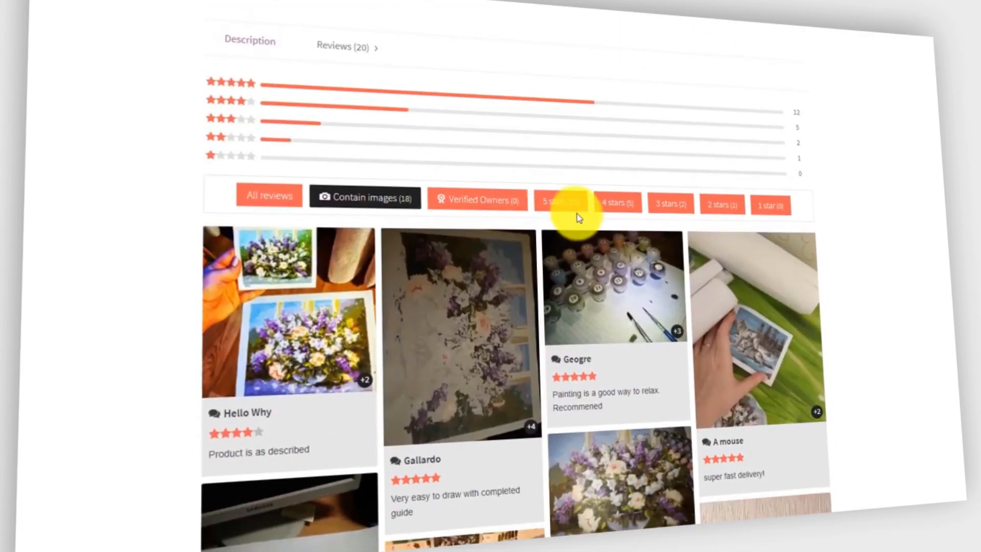
left_click(559, 203)
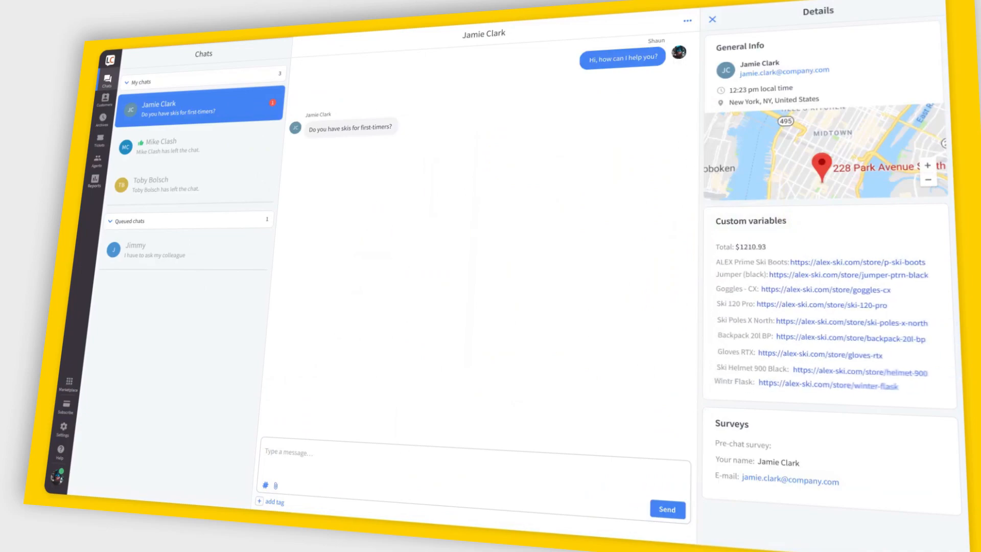
type("Sure, how")
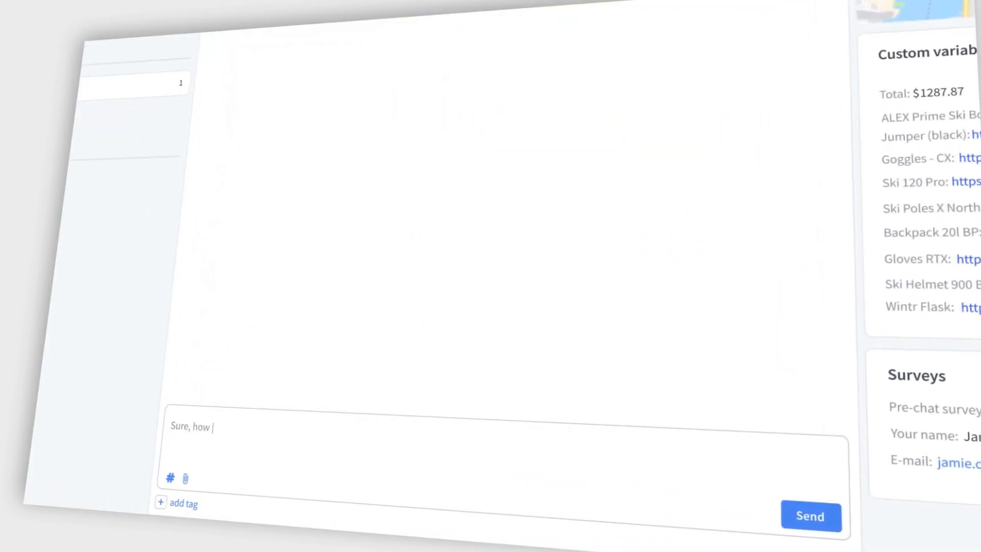
left_click(811, 516)
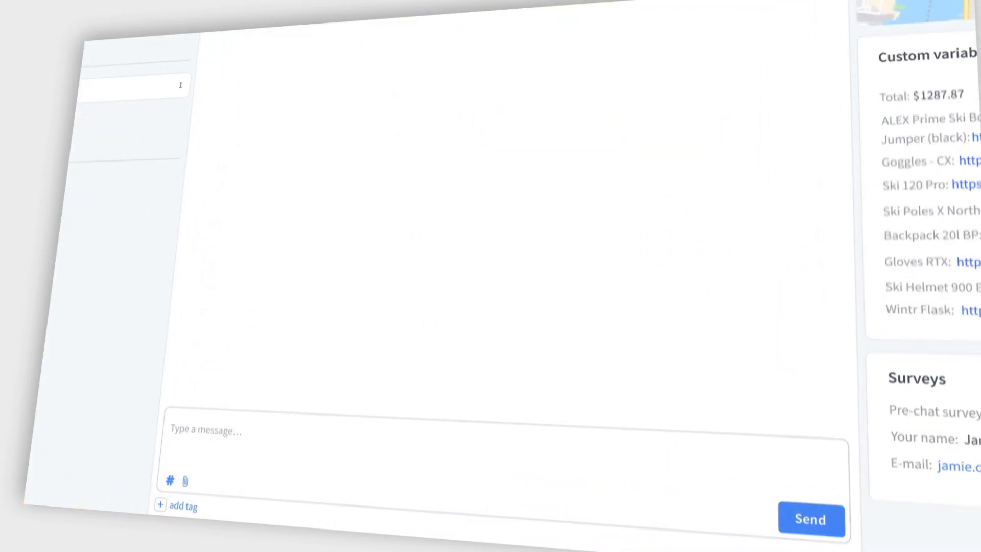
left_click(122, 134)
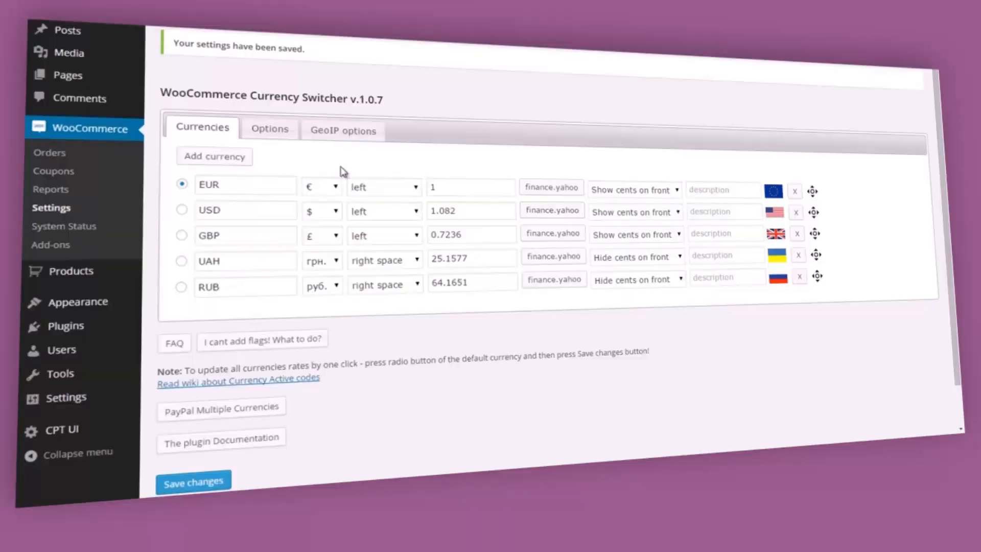
- In GeoIP options, assign Germany, Spain and France to EUR
left_click(342, 130)
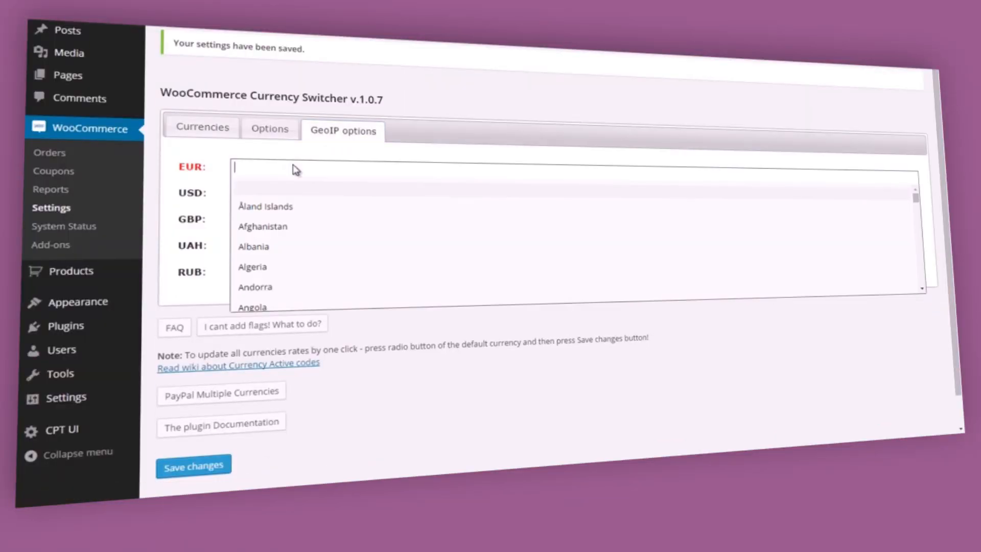
type("ger")
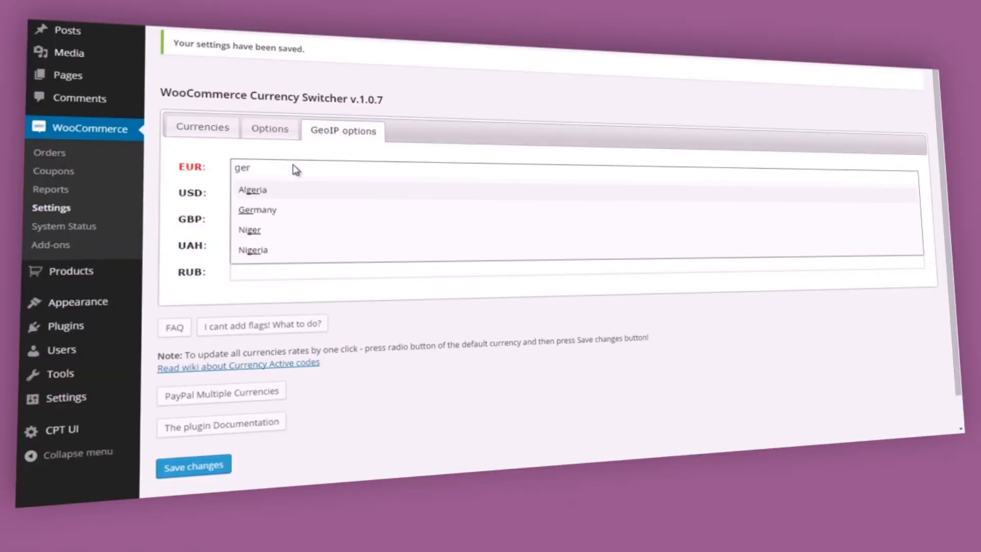
left_click(257, 209)
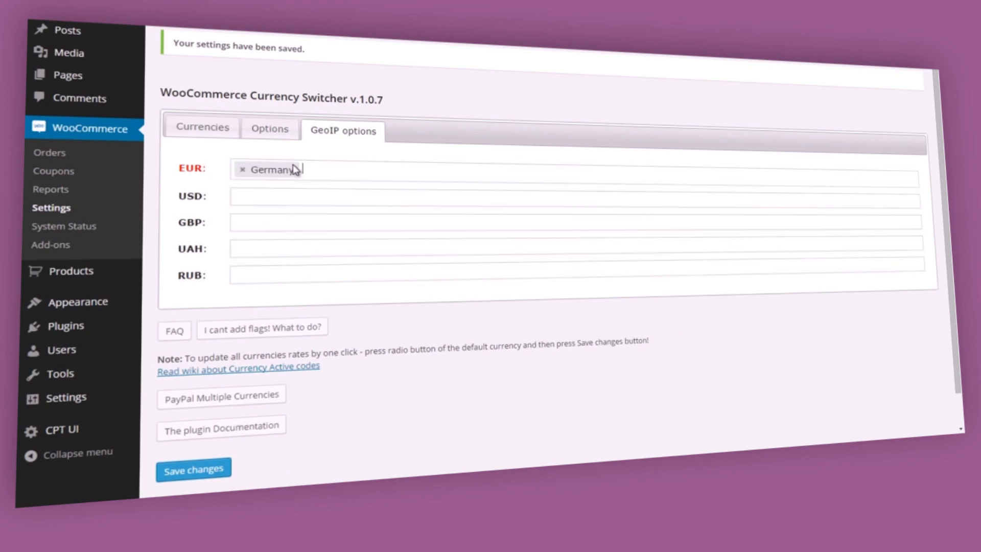
type("Spain")
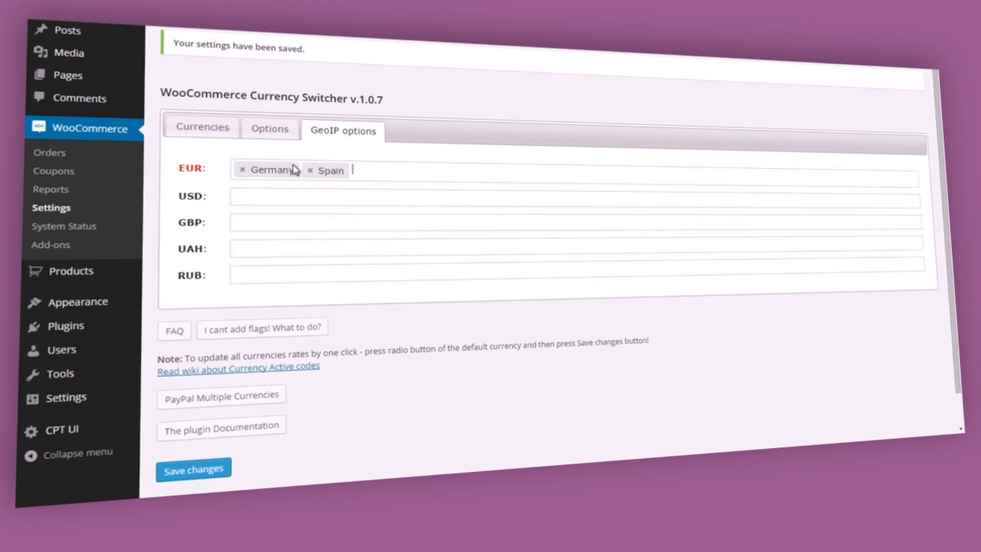
type("France")
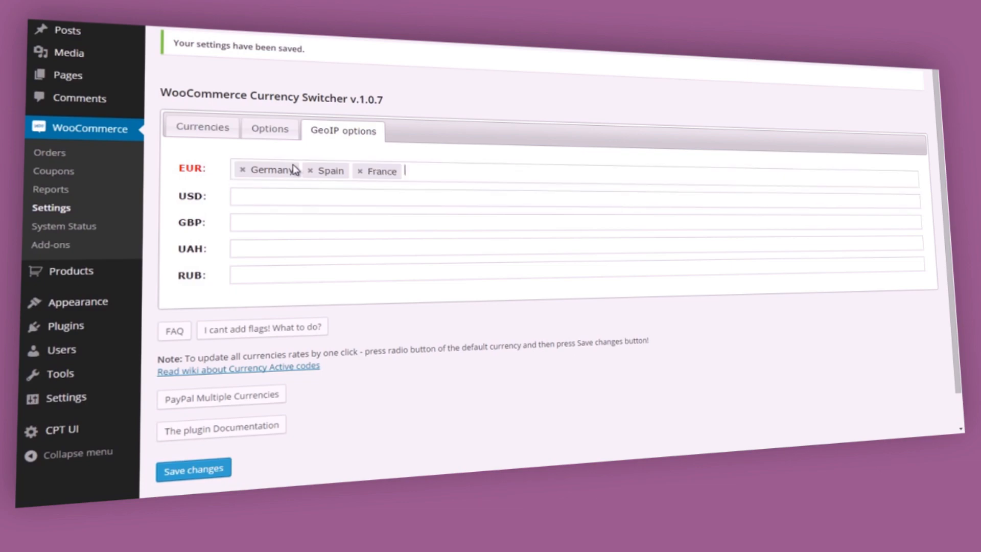
- Assign the US to USD, UK to GBP, Ukraine to UAH, and Russia to RUB
left_click(575, 201)
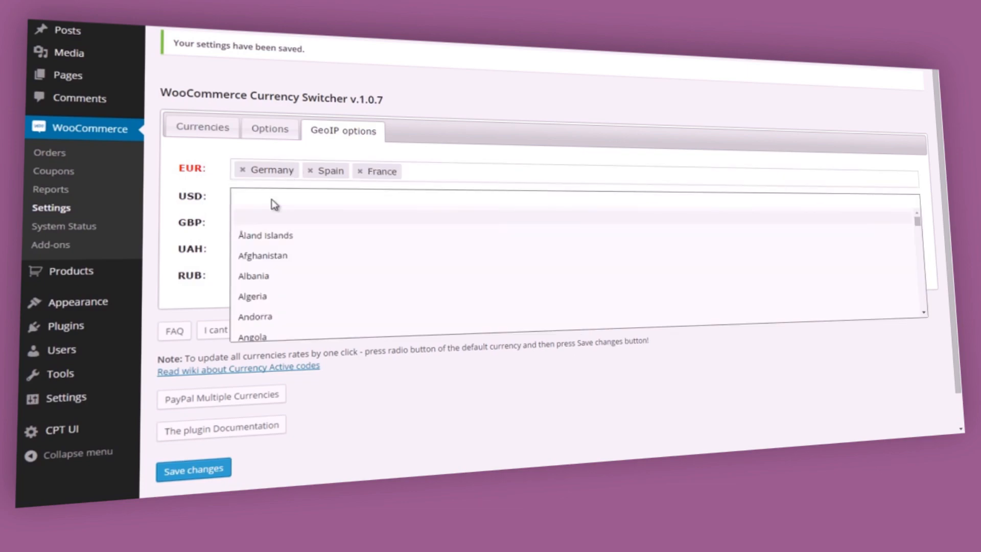
type("uni")
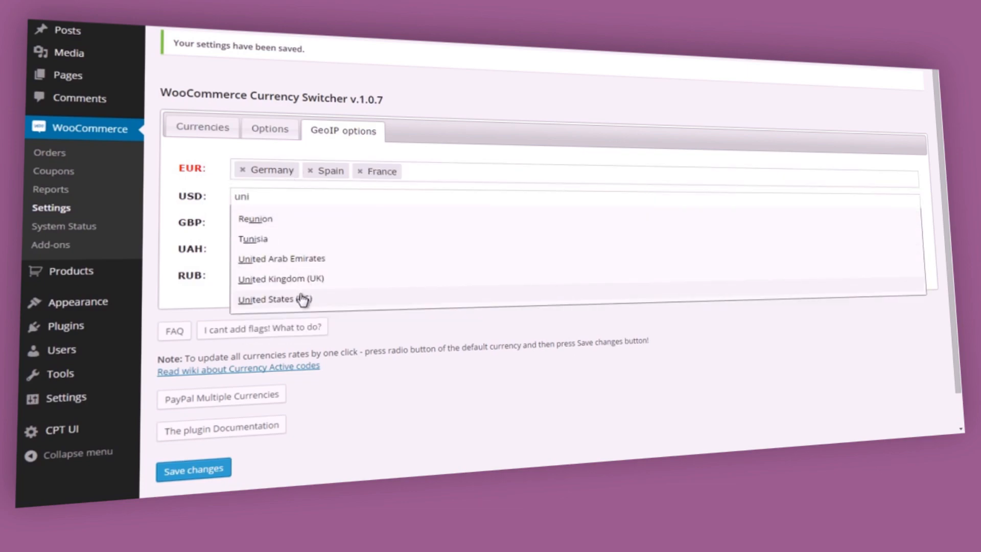
left_click(274, 299)
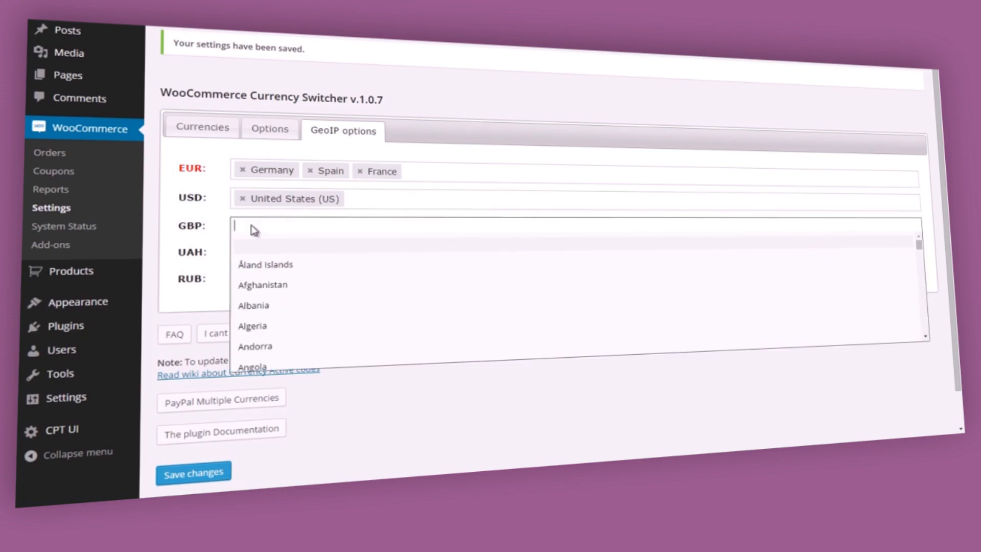
type("uni")
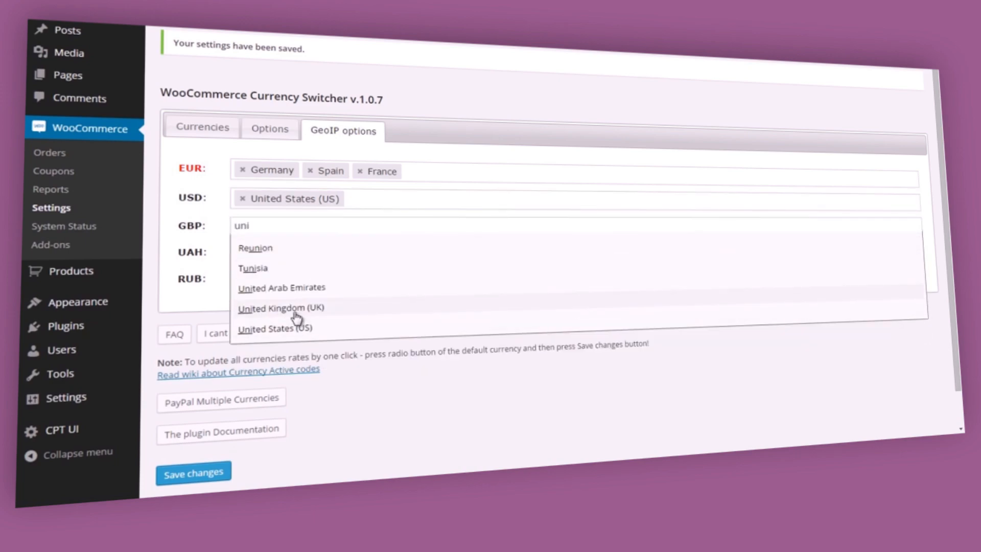
left_click(281, 307)
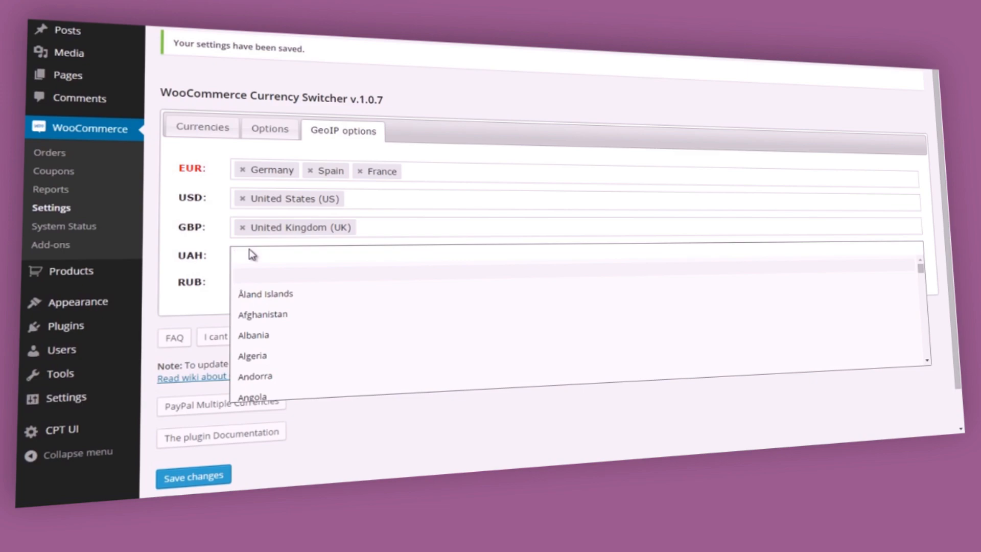
left_click(263, 256)
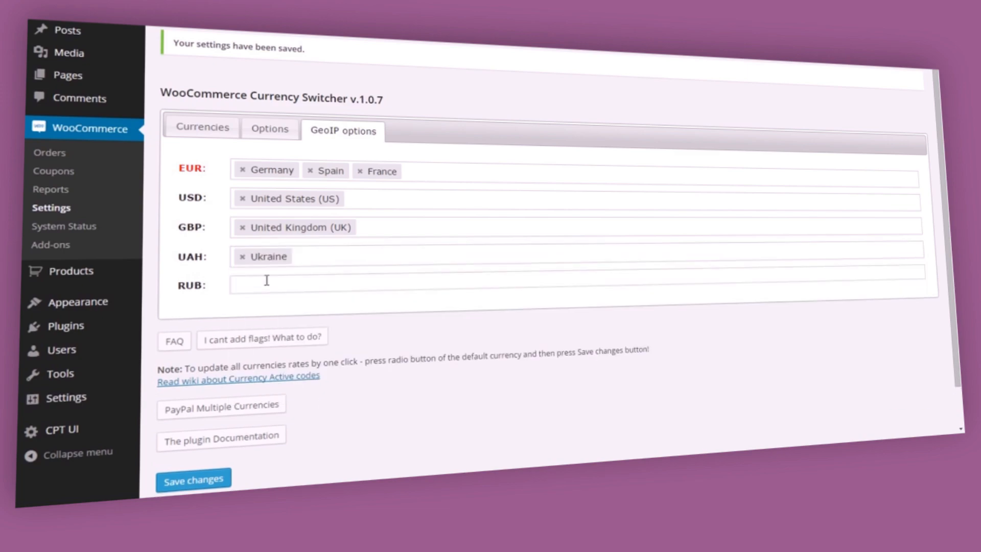
type("russ")
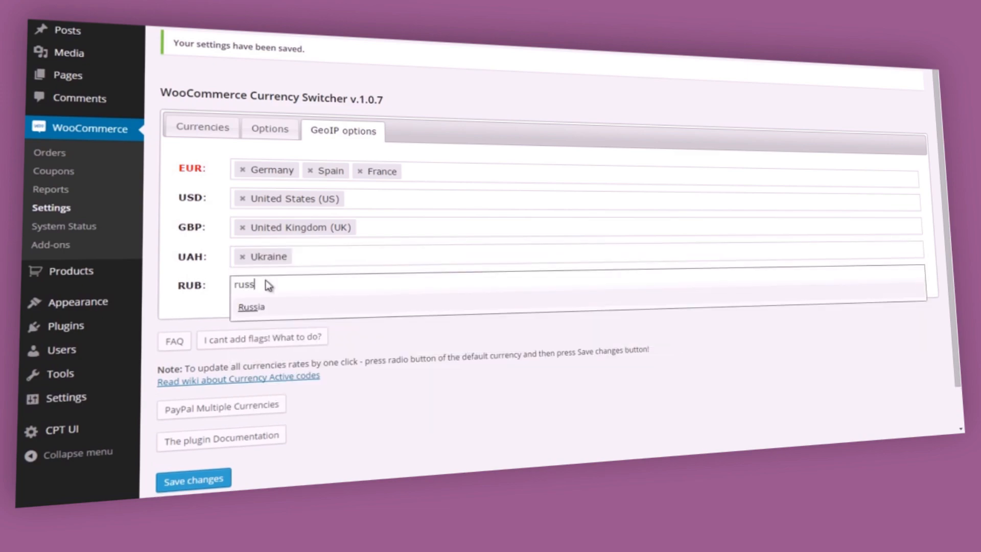
left_click(251, 306)
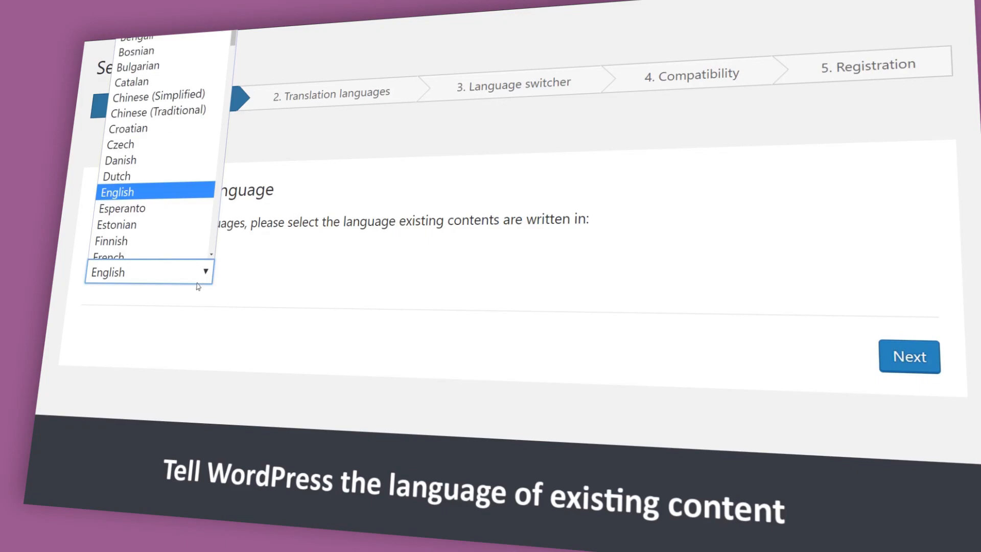
- Choose English as the WPML content language and add Bulgarian as a translation language
left_click(117, 192)
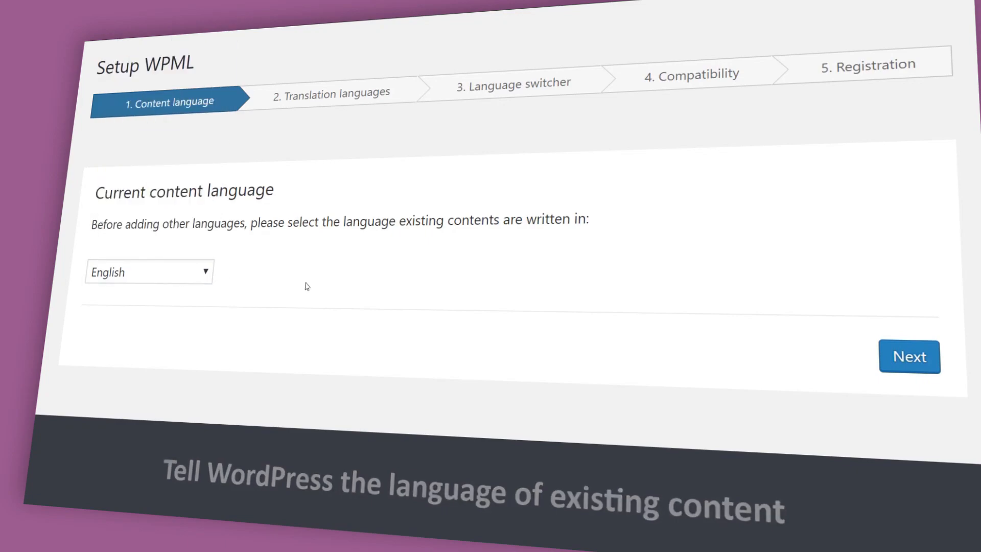
left_click(909, 357)
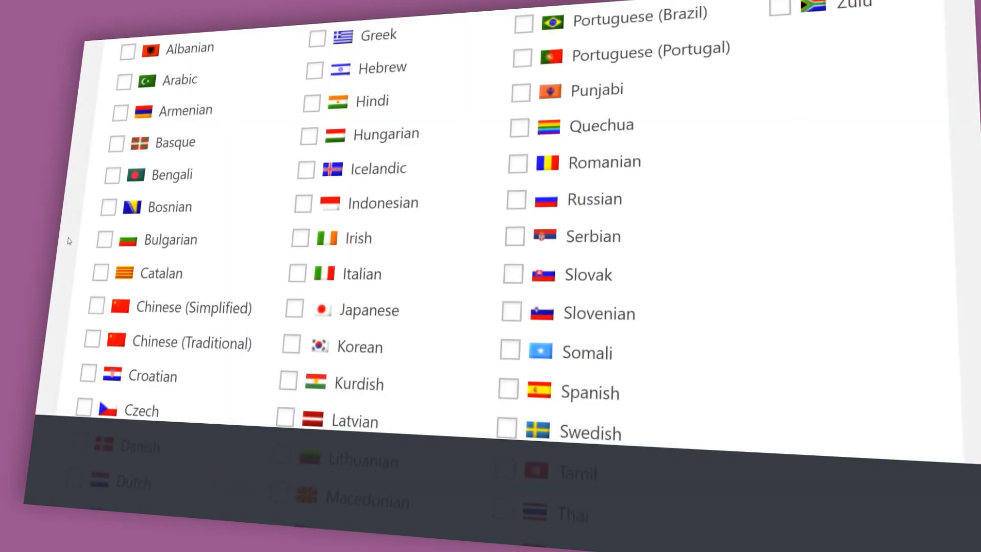
left_click(104, 240)
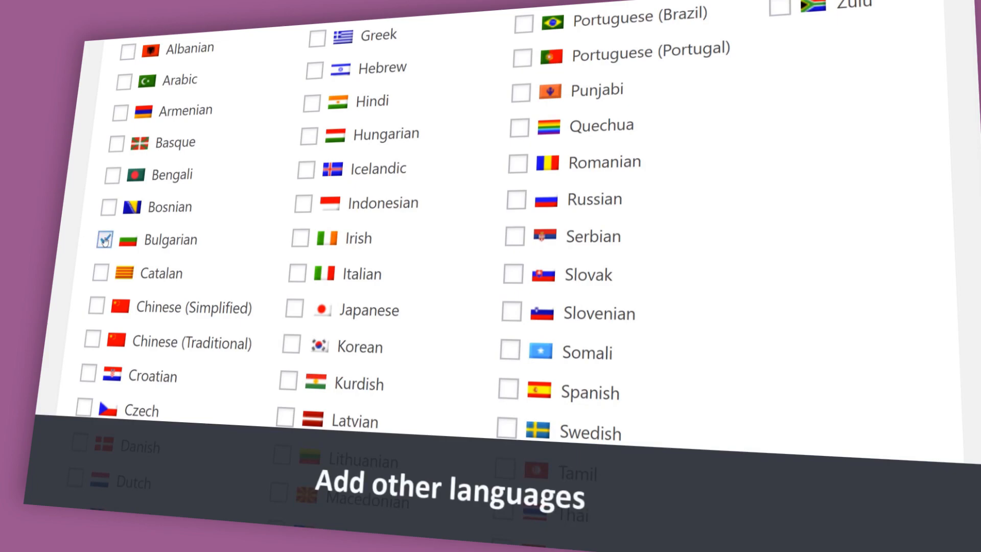
left_click(294, 308)
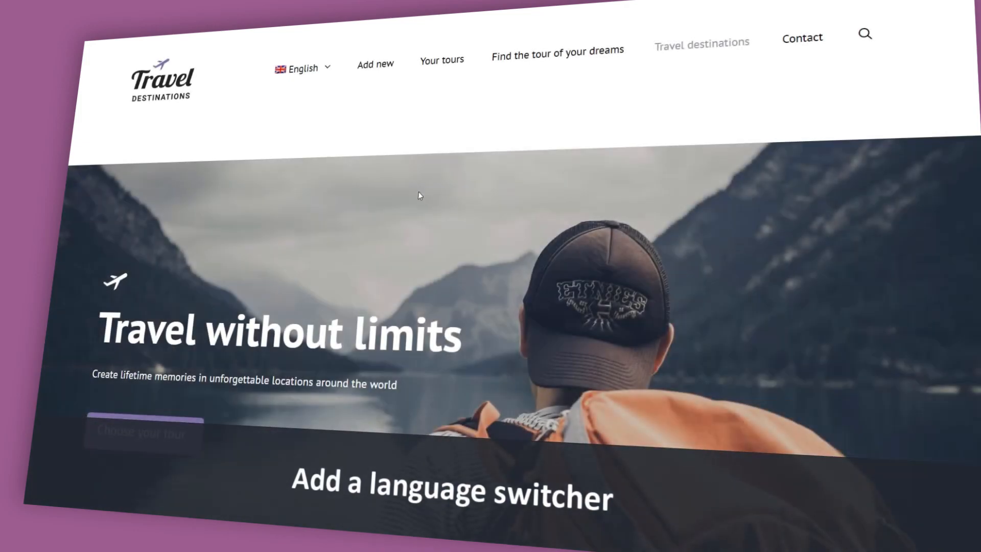
- Expand the Travel Destinations English language dropdown to show Bulgarian, Japanese and Russian
left_click(301, 68)
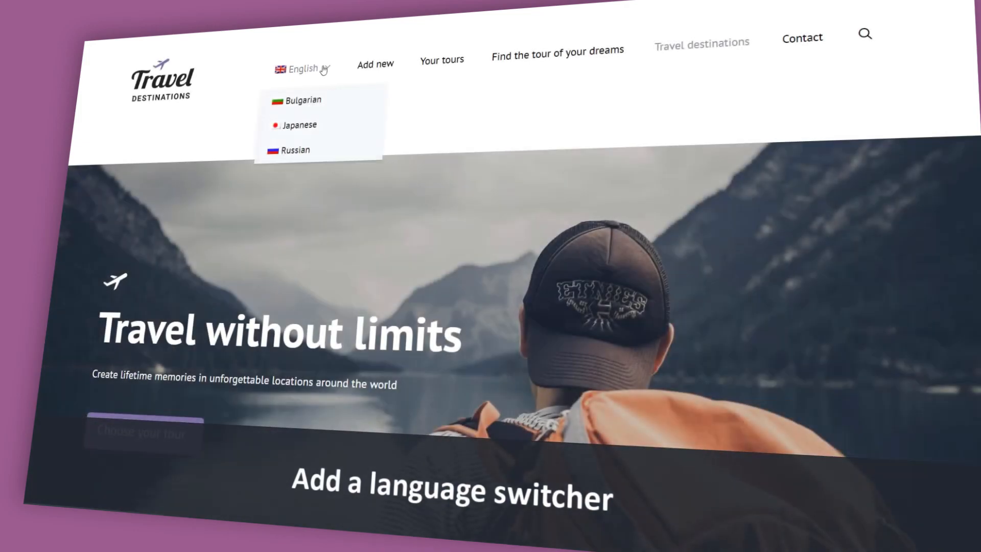